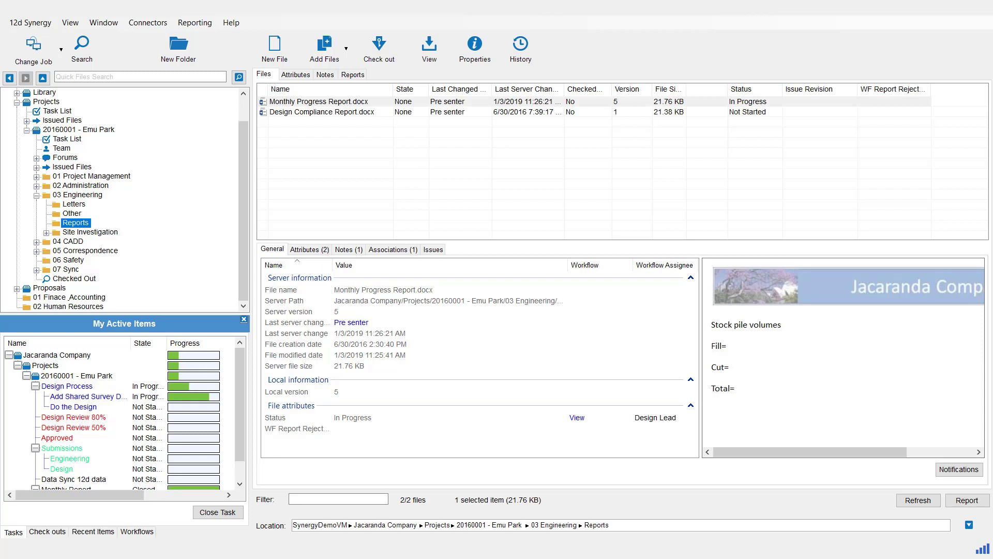
mouse_move(847, 143)
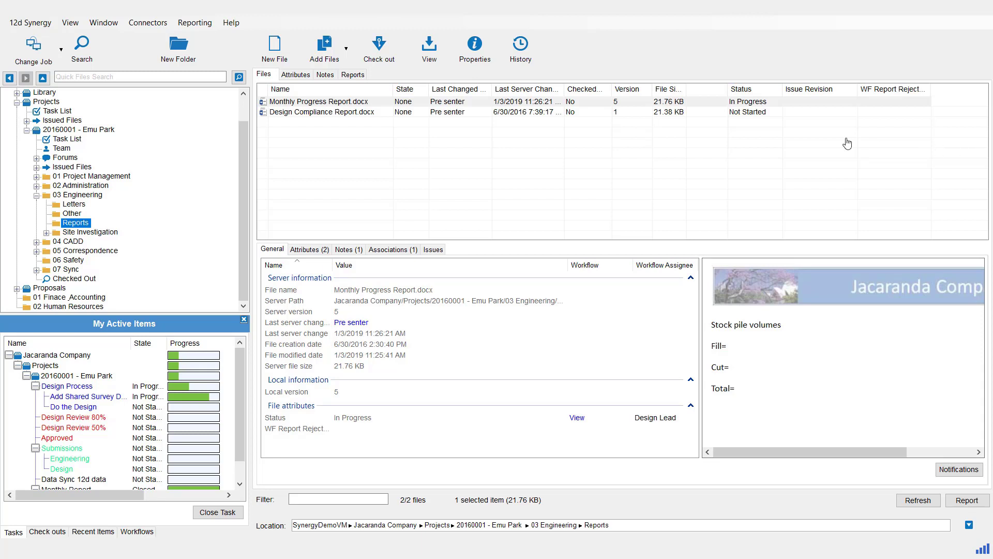
mouse_move(305, 110)
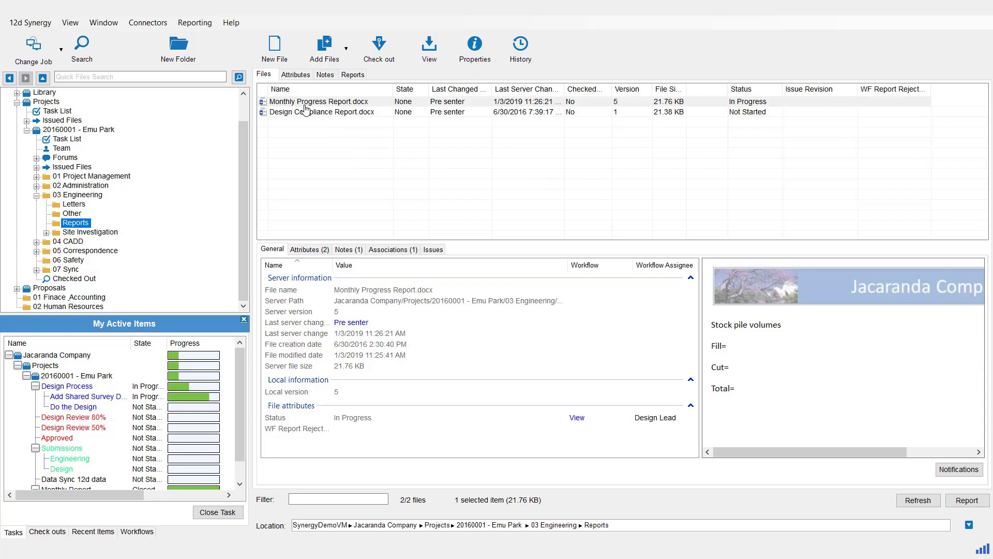
Step: Select Monthly Progress Report.docx in the Emu Park Reports folder
click(319, 102)
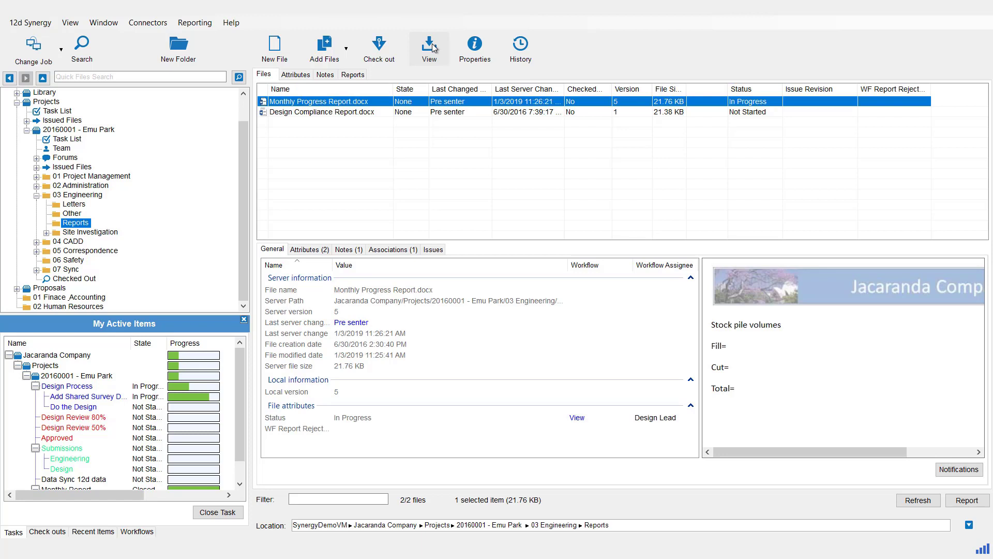
Step: View the report read-only in Word and review the 12d Synergy ribbon tools
click(428, 45)
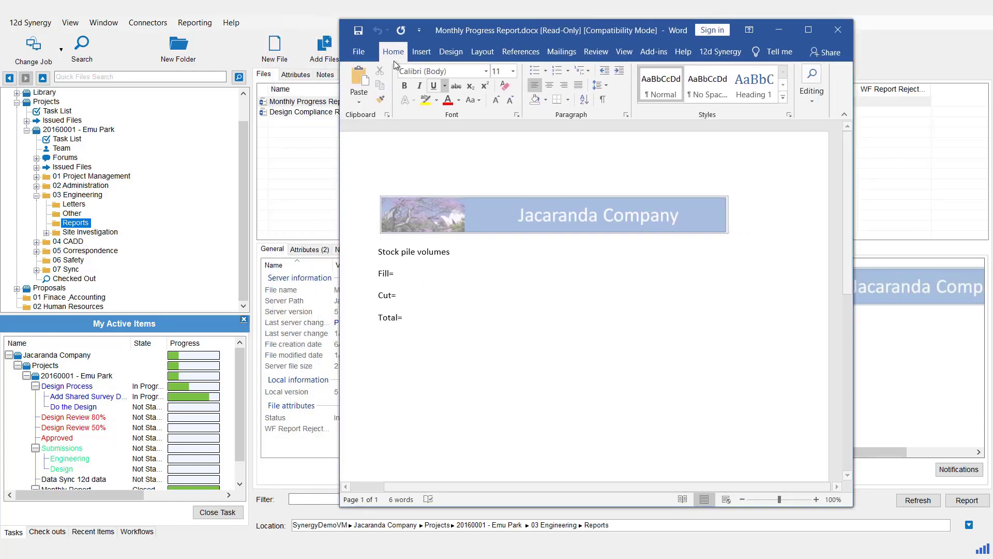
mouse_move(506, 96)
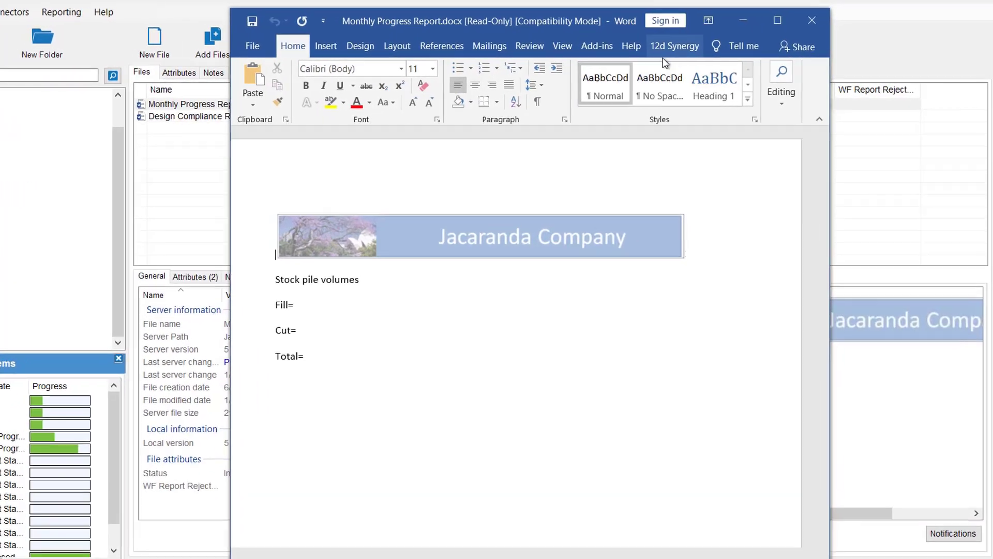
click(674, 46)
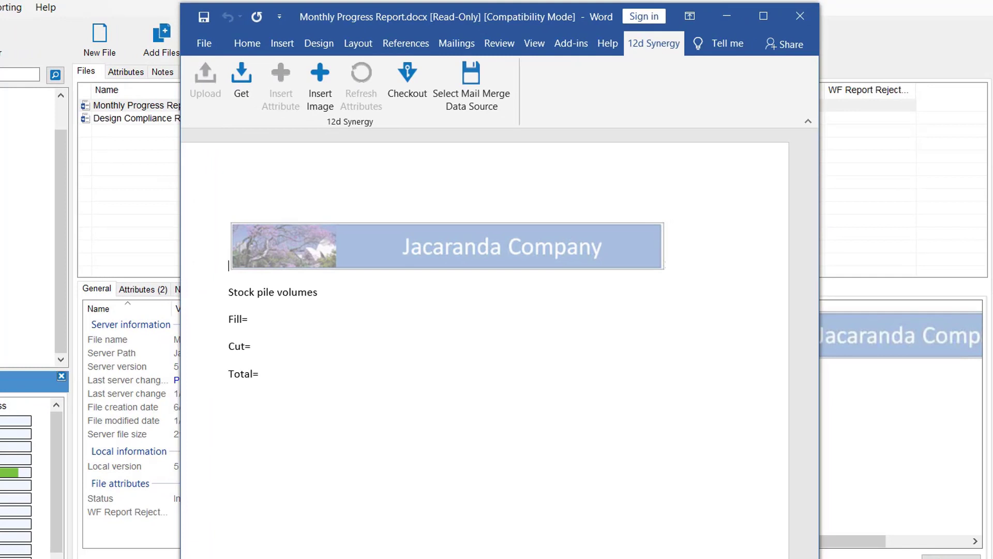
mouse_move(223, 131)
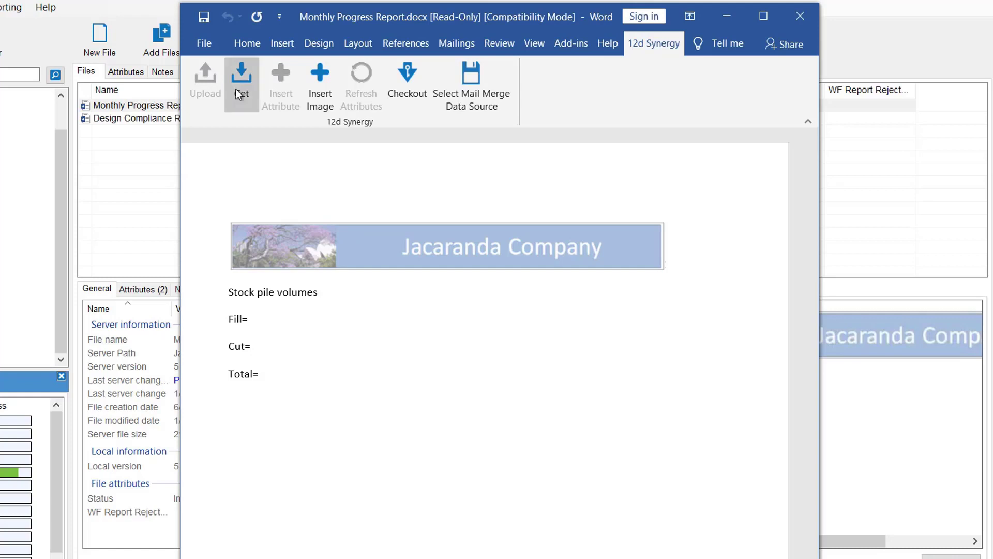
click(229, 265)
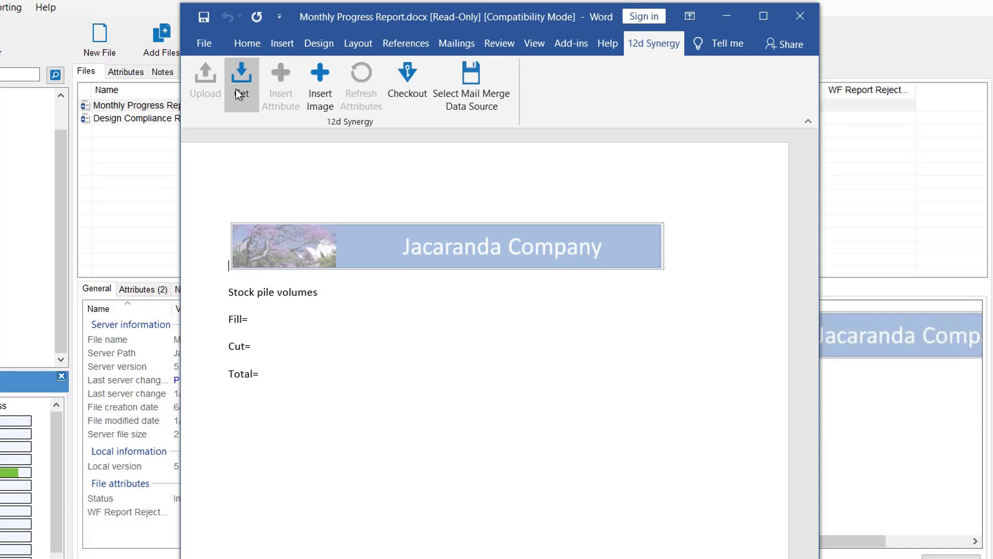
mouse_move(282, 111)
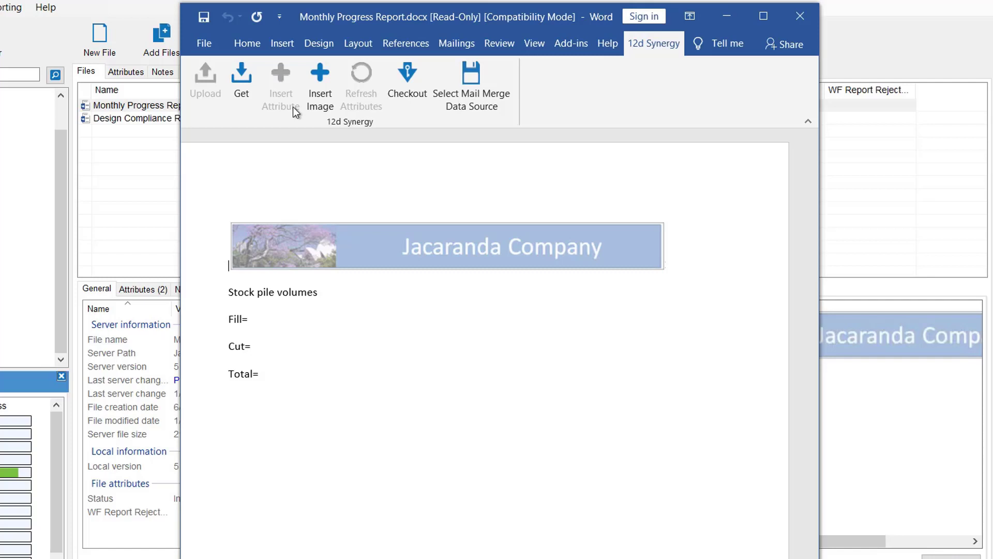
mouse_move(320, 85)
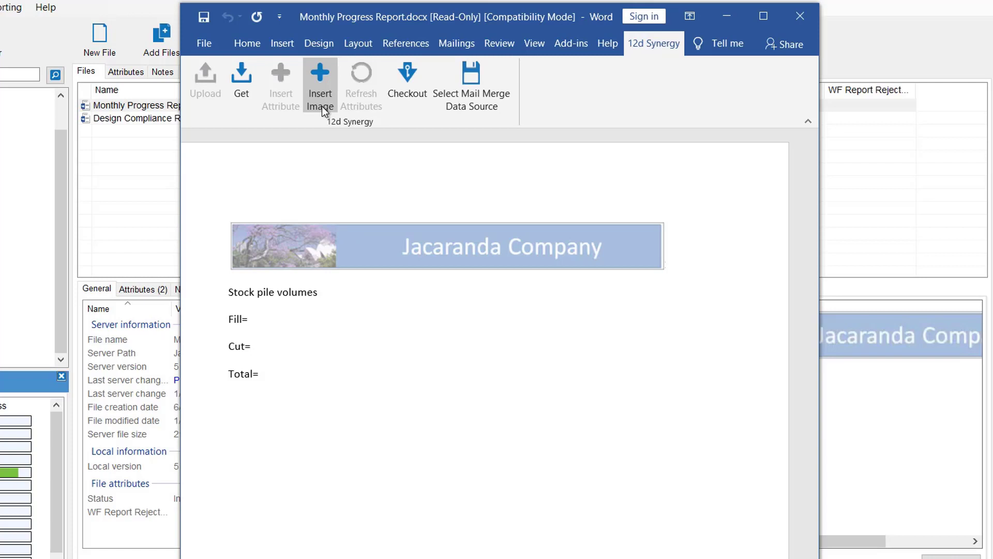
mouse_move(375, 107)
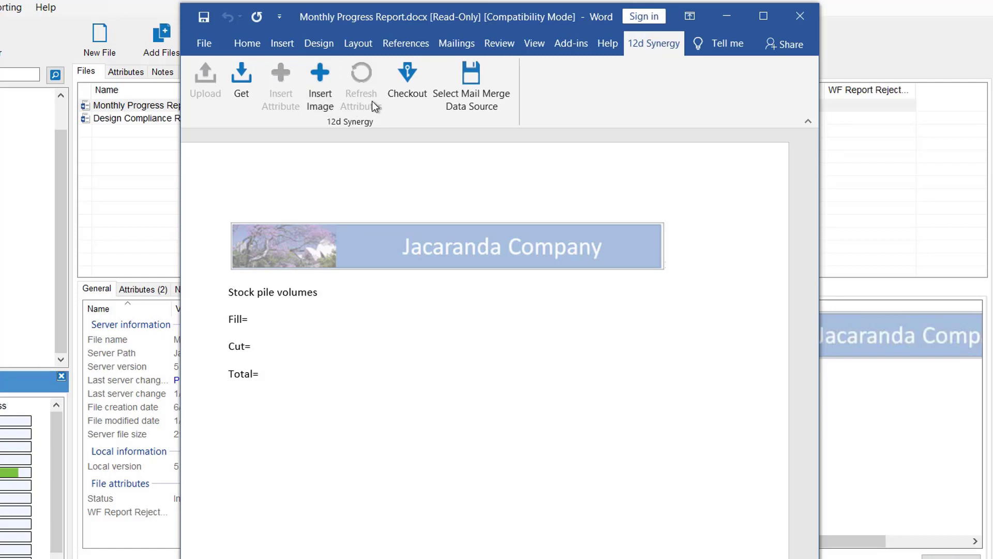
click(229, 266)
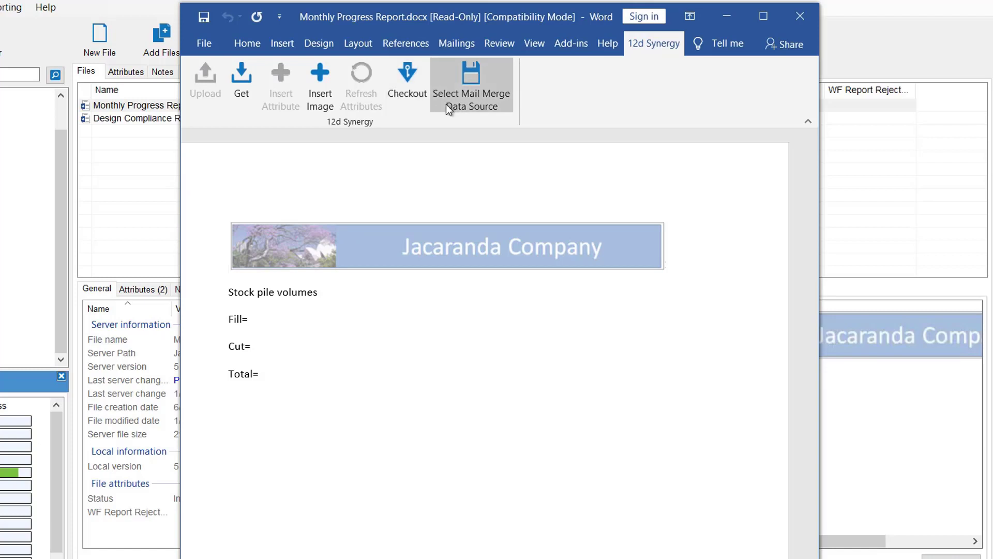
click(229, 266)
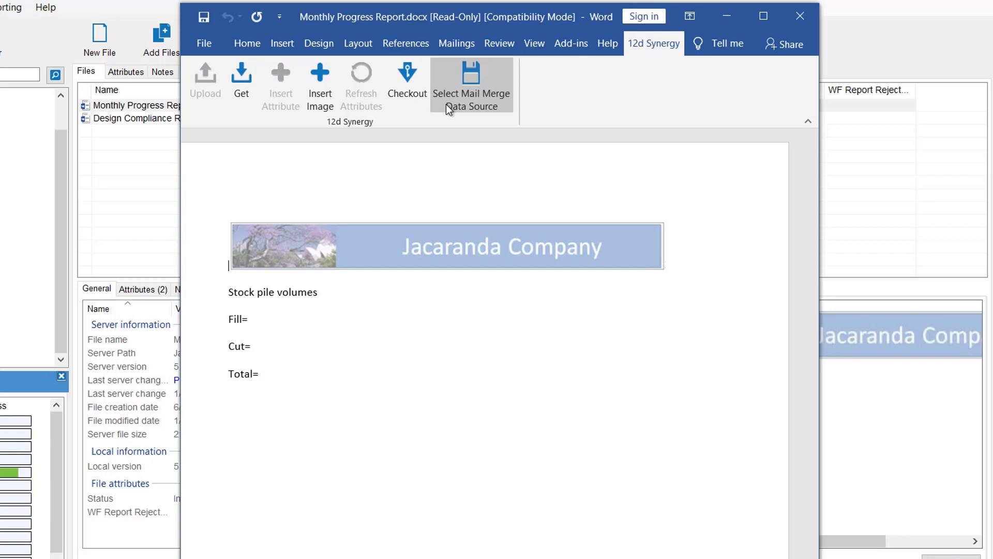
mouse_move(415, 37)
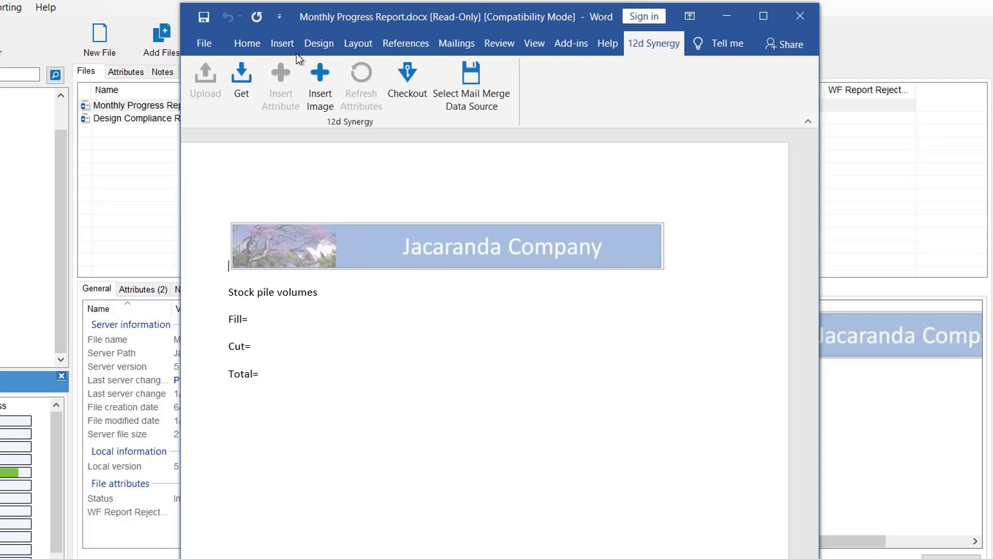
mouse_move(320, 73)
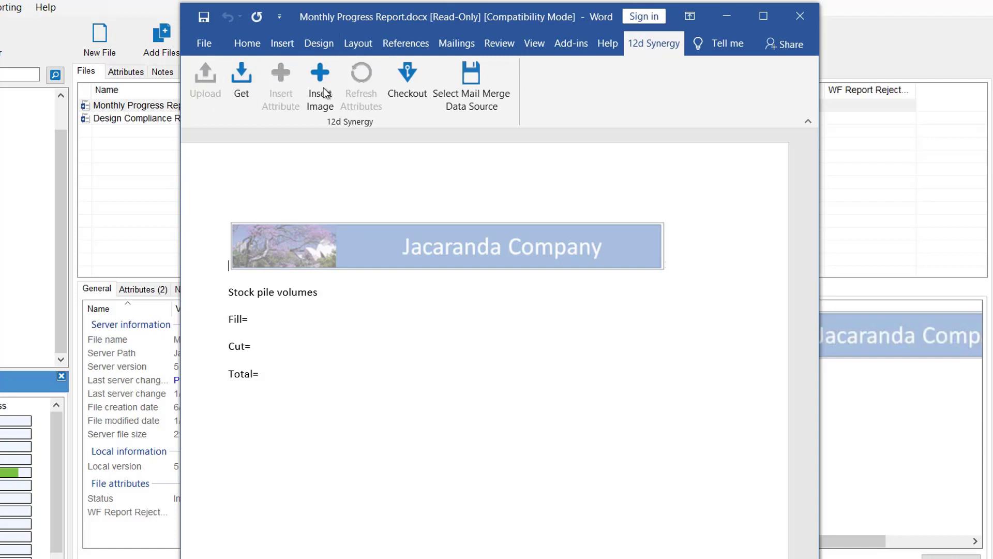
mouse_move(367, 99)
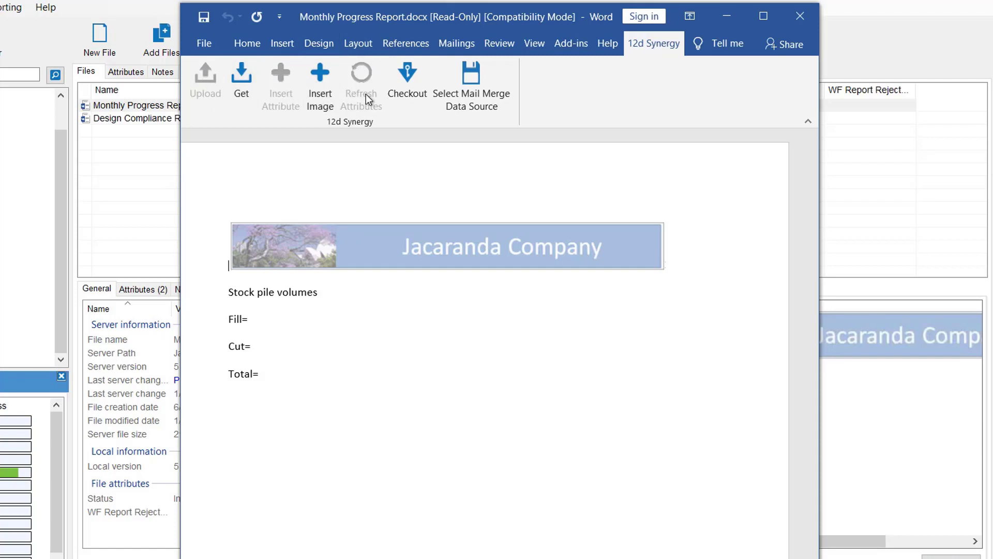
mouse_move(319, 85)
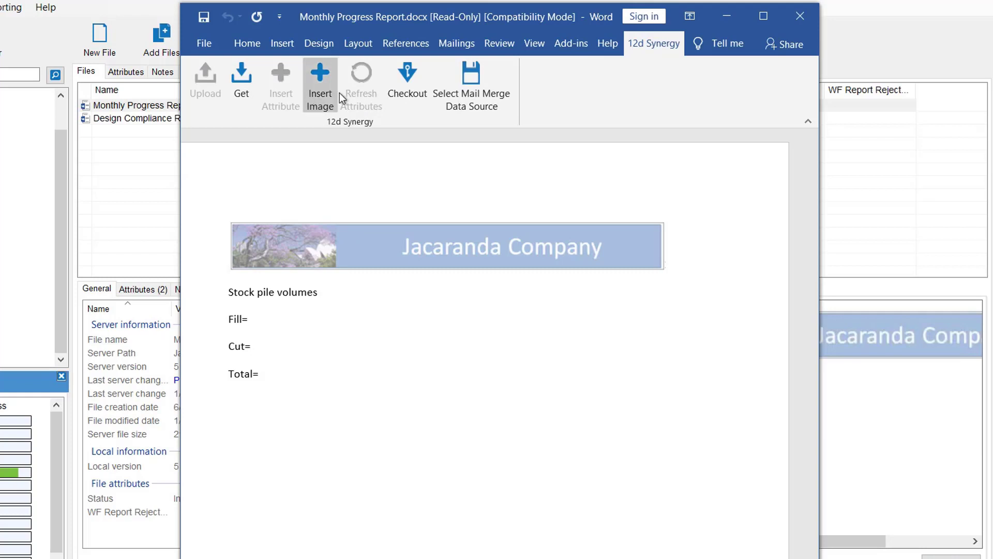
mouse_move(407, 85)
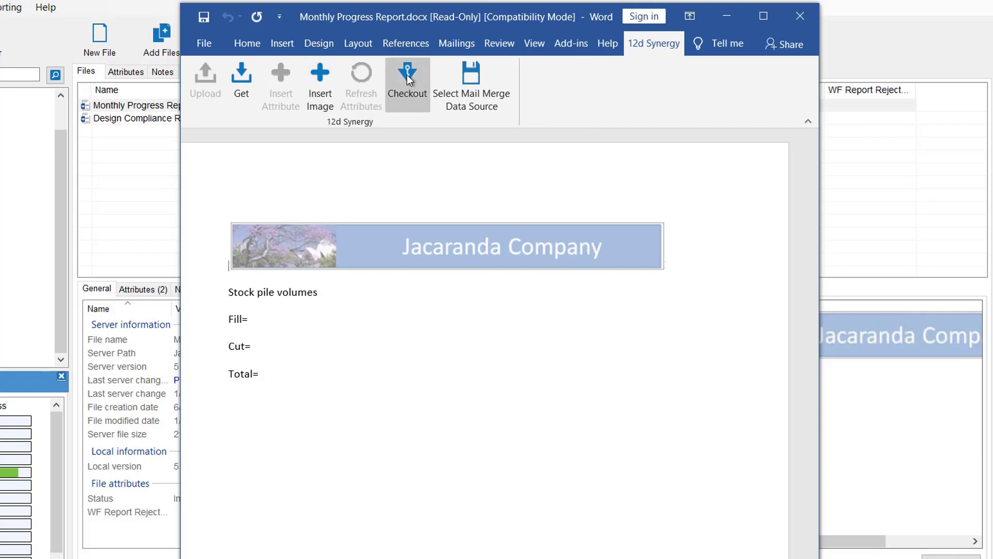
Step: Check out the report, confirming Yes, and add a blank line below the Jacaranda banner
click(407, 82)
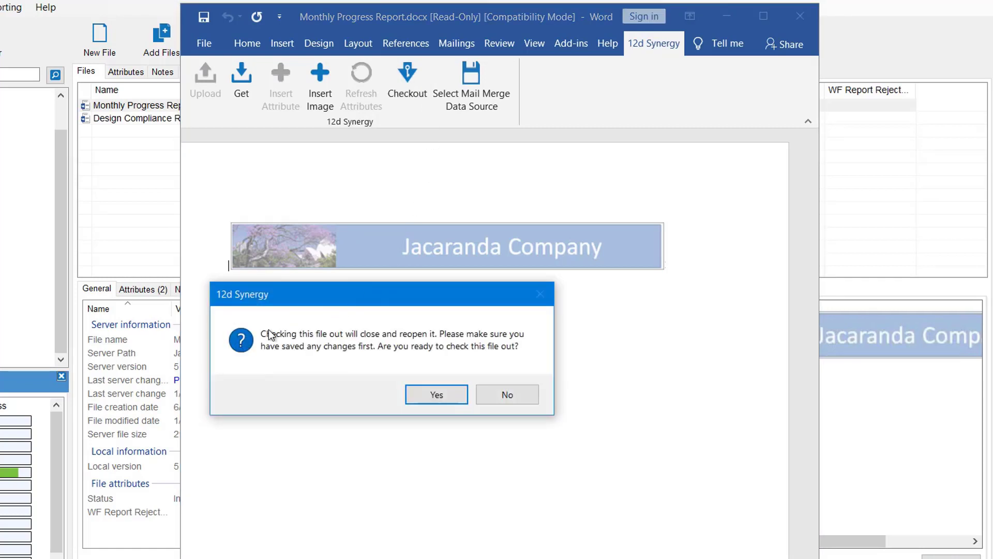
click(436, 394)
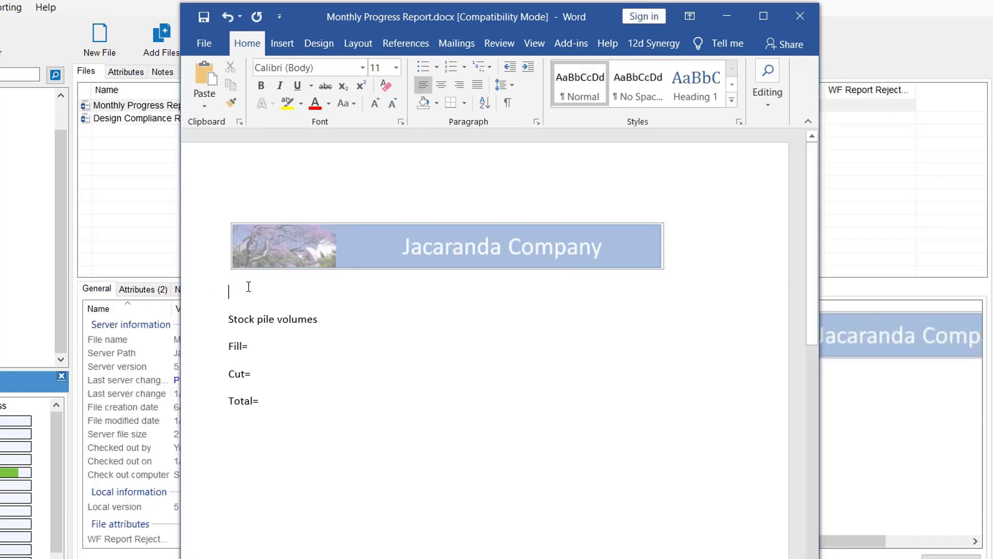
click(653, 43)
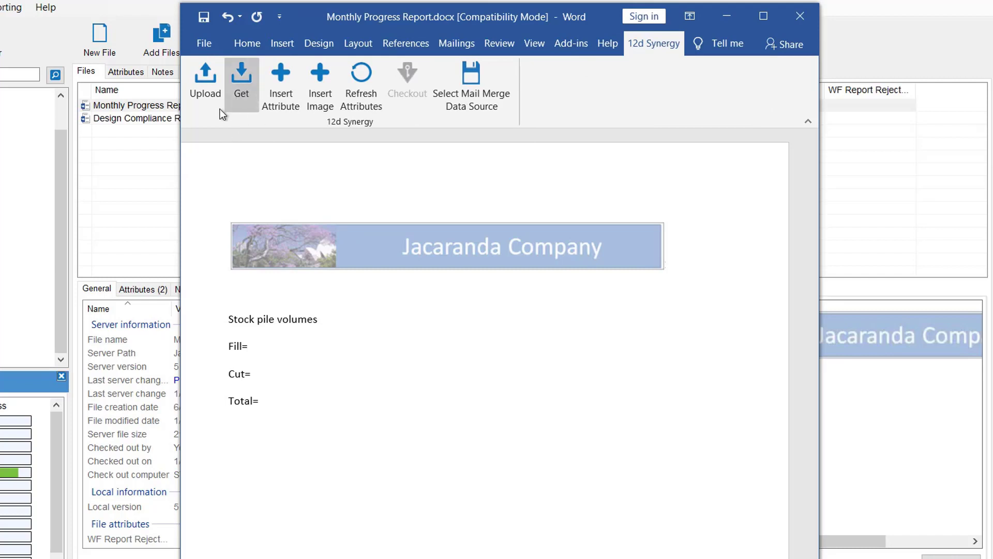
mouse_move(398, 114)
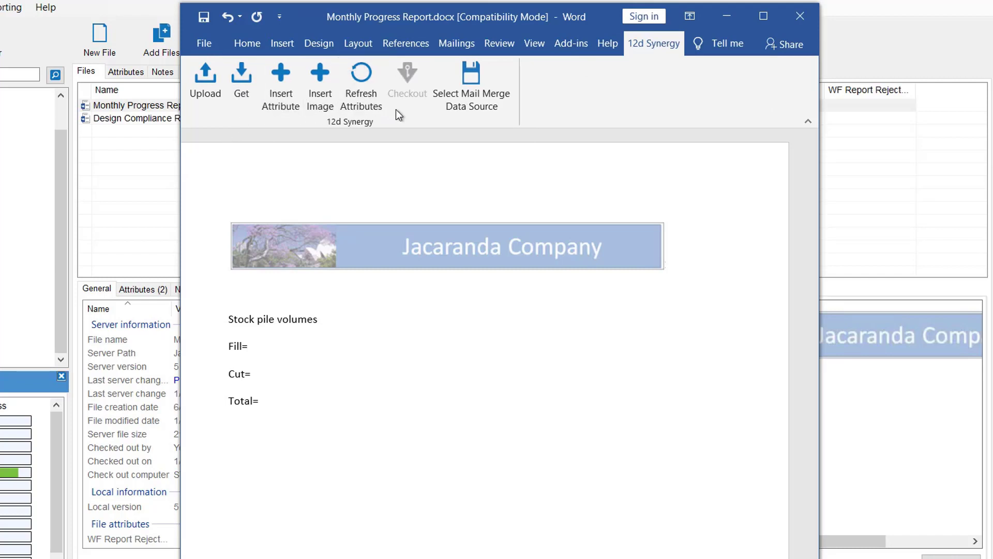
mouse_move(280, 85)
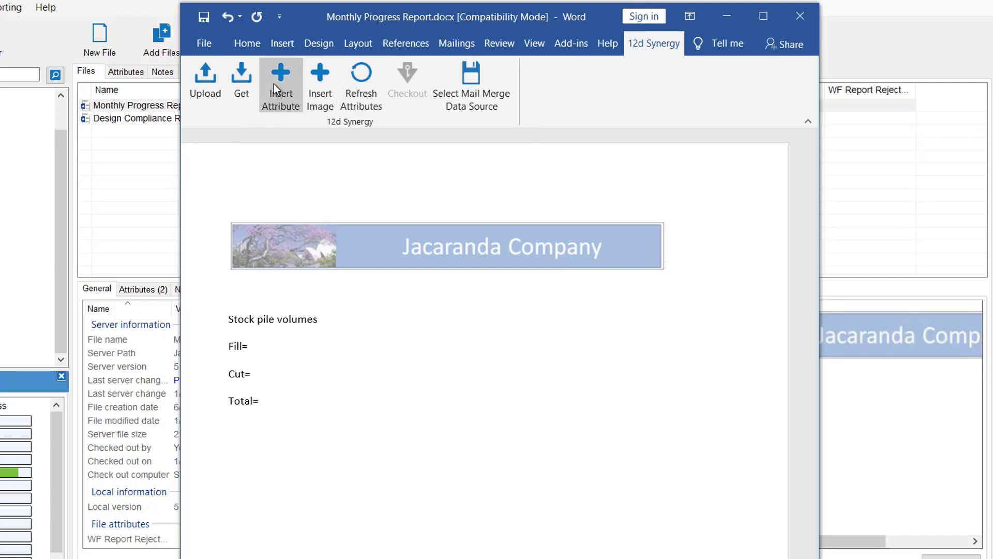
click(230, 291)
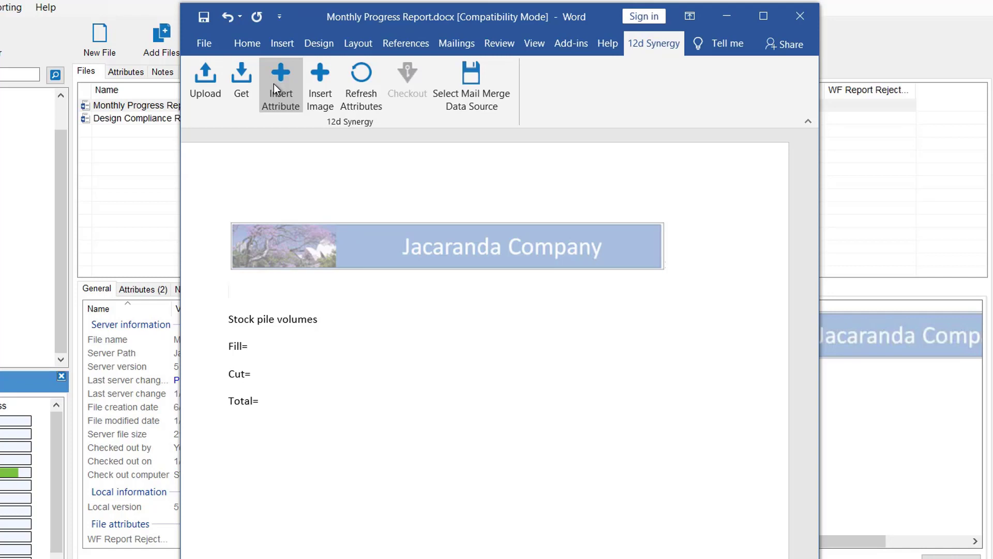
click(229, 291)
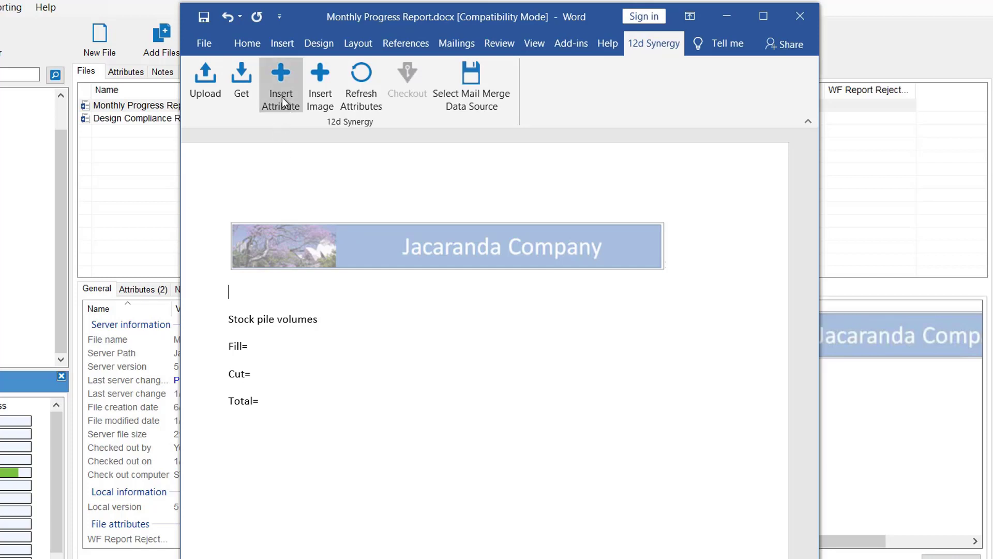
Step: Insert Job Name, Job Address and Client attribute fields beneath the banner
click(280, 82)
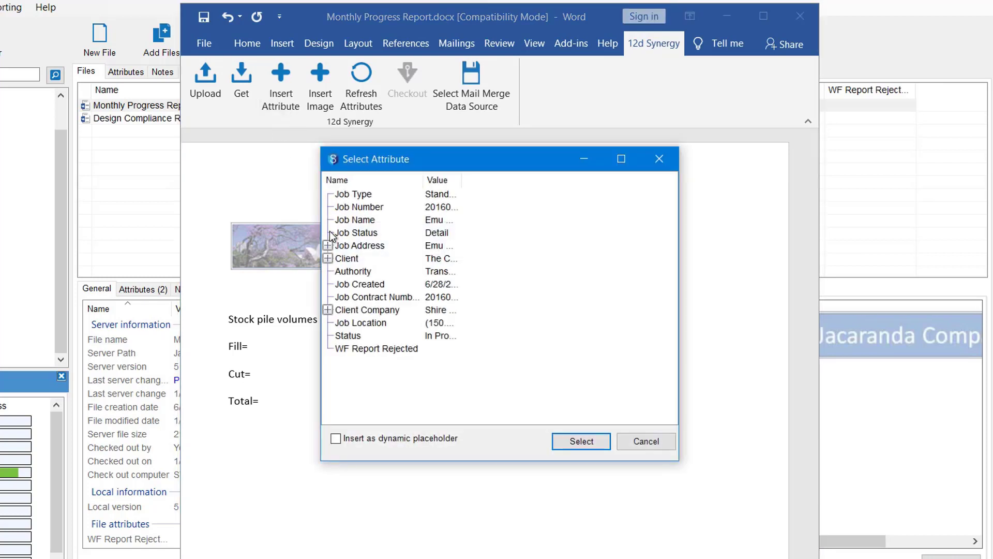
mouse_move(358, 298)
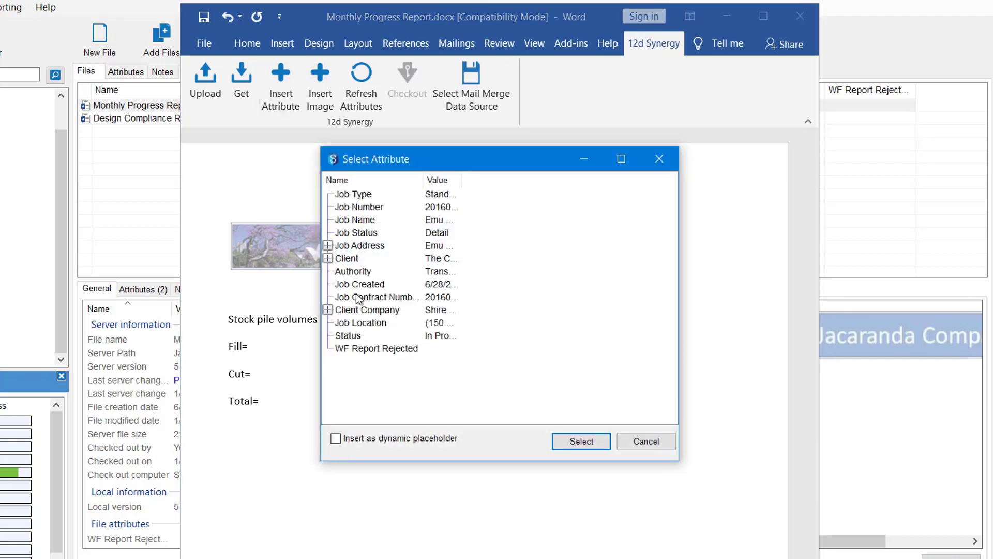
click(355, 219)
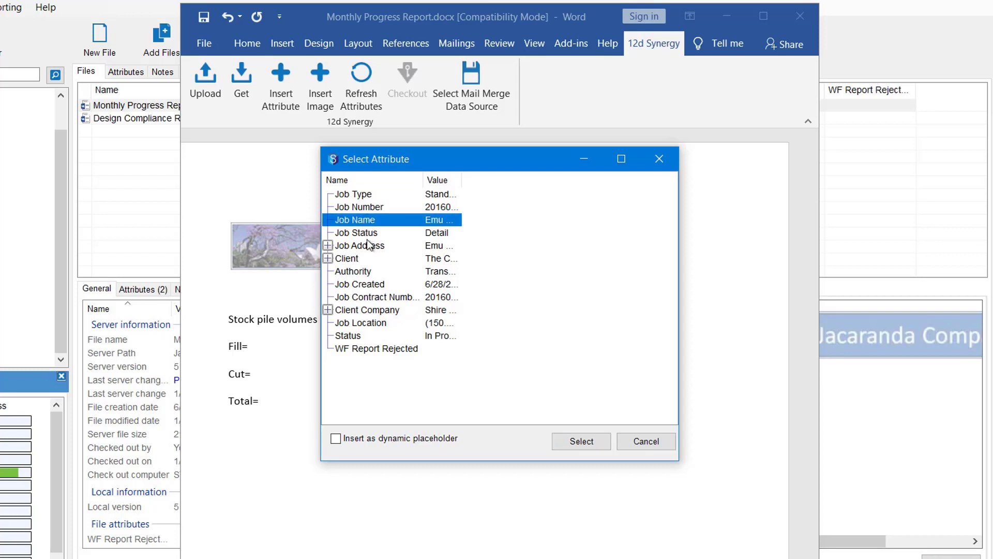
click(580, 440)
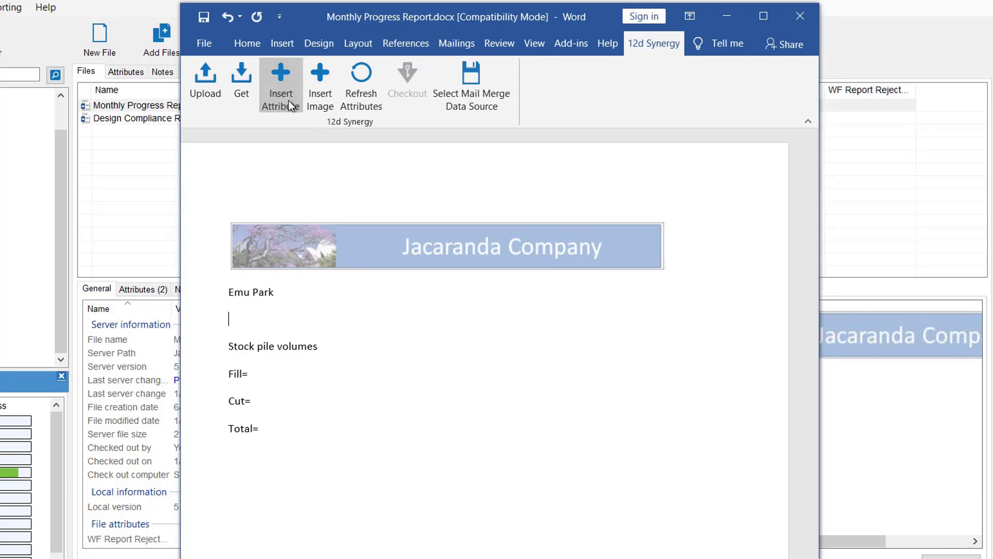
click(280, 83)
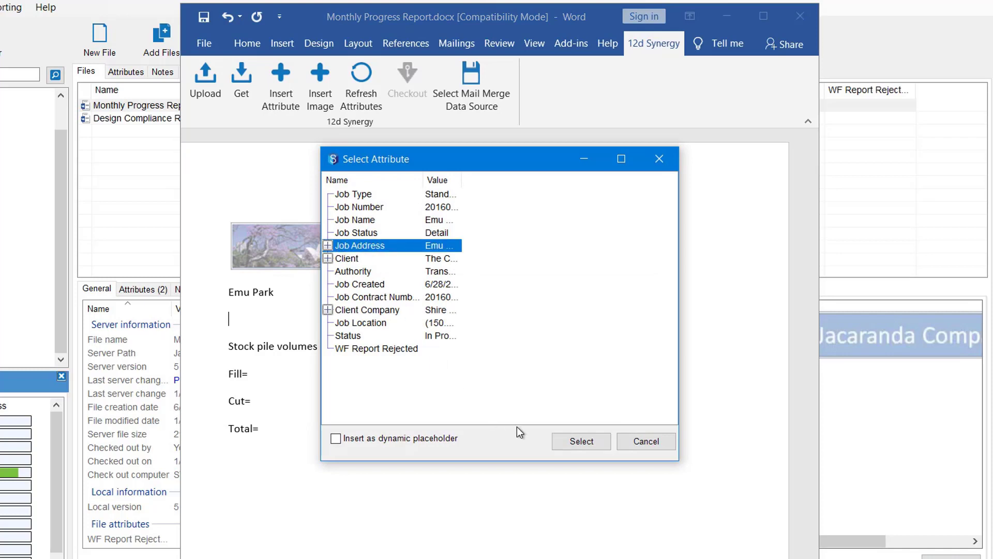
click(579, 440)
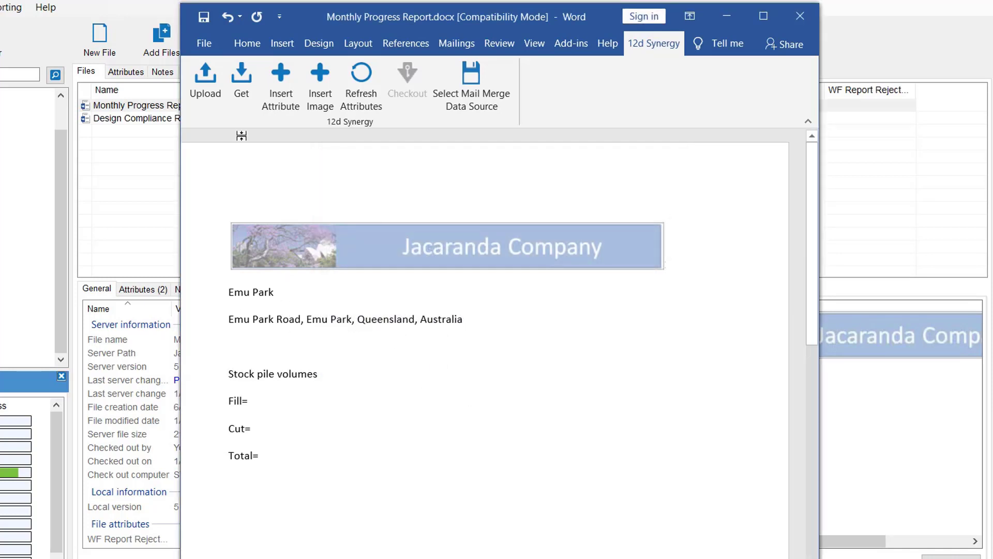
click(280, 82)
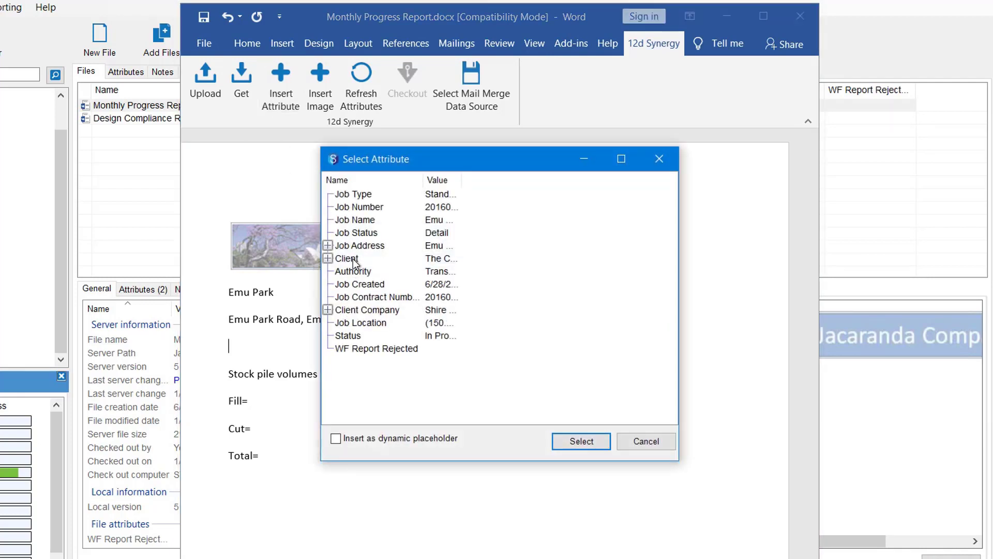
click(579, 440)
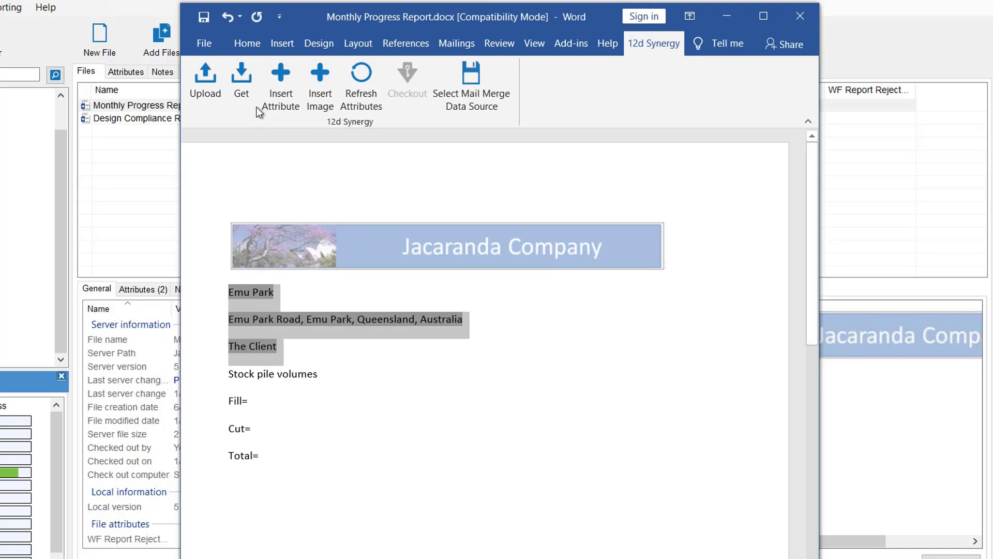
Step: Format the Emu Park, address and The Client lines as 18 pt bold
click(248, 43)
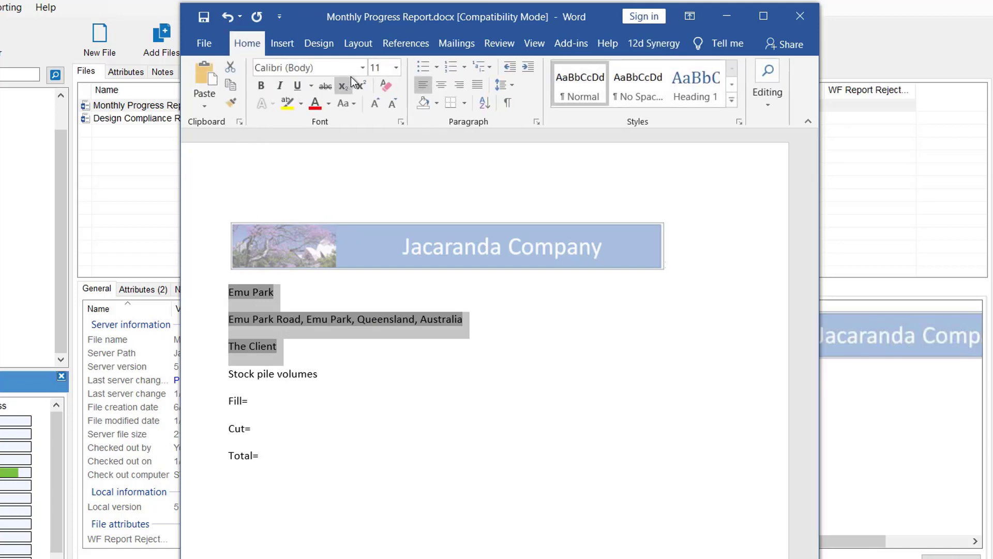
click(397, 67)
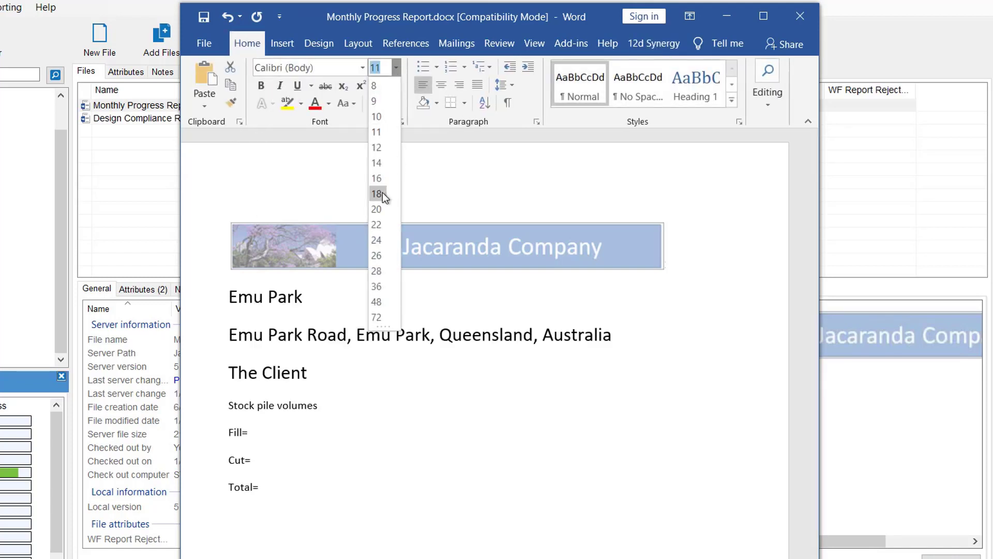
click(377, 193)
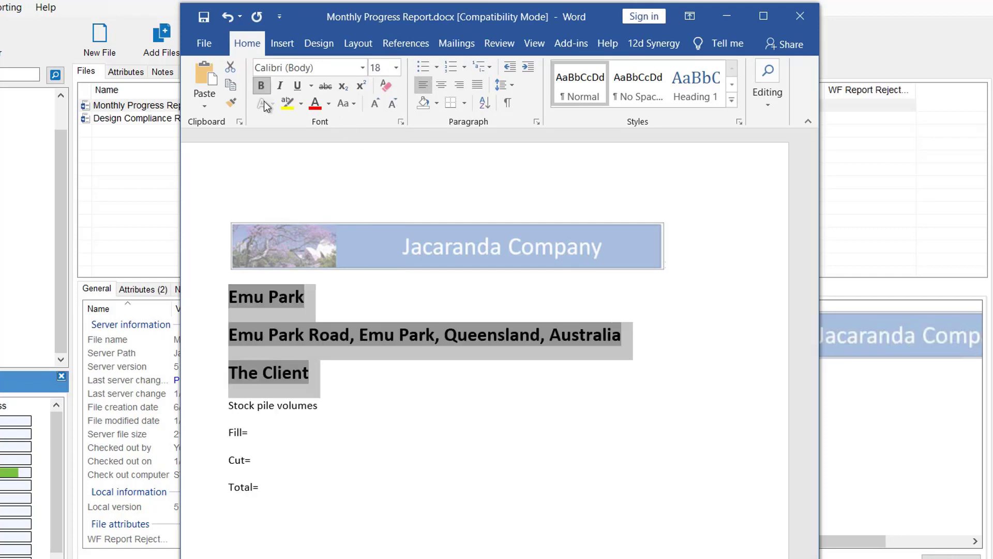
click(439, 372)
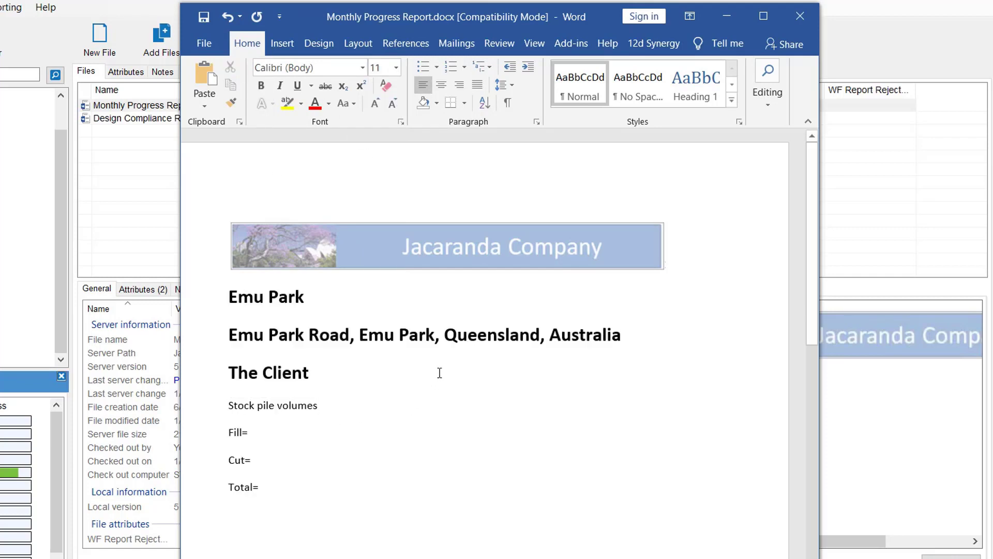
click(316, 404)
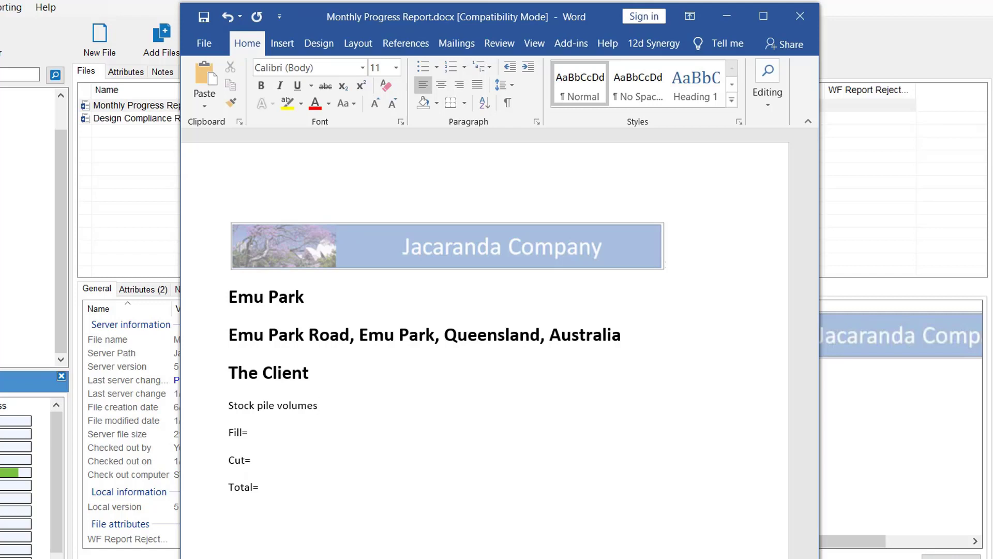
mouse_move(636, 293)
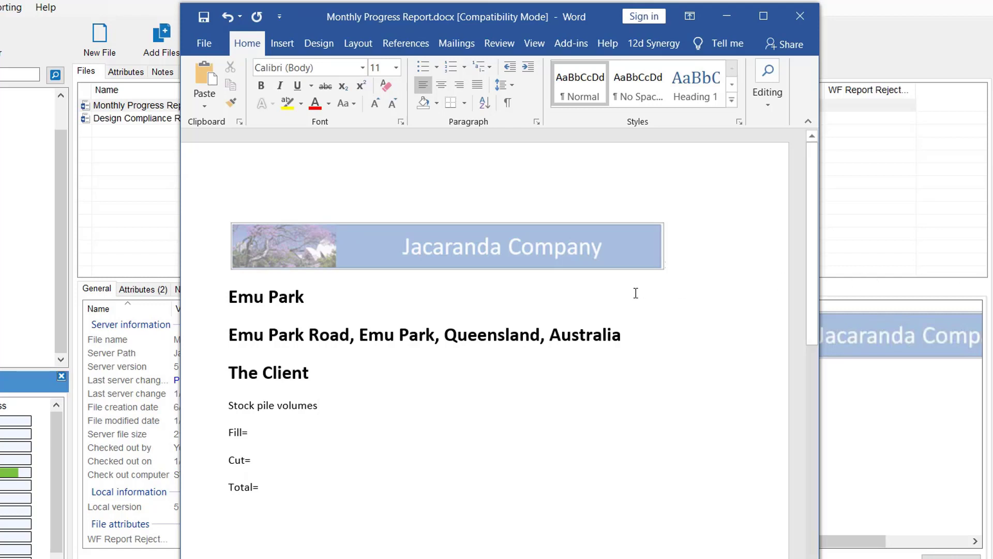
mouse_move(573, 309)
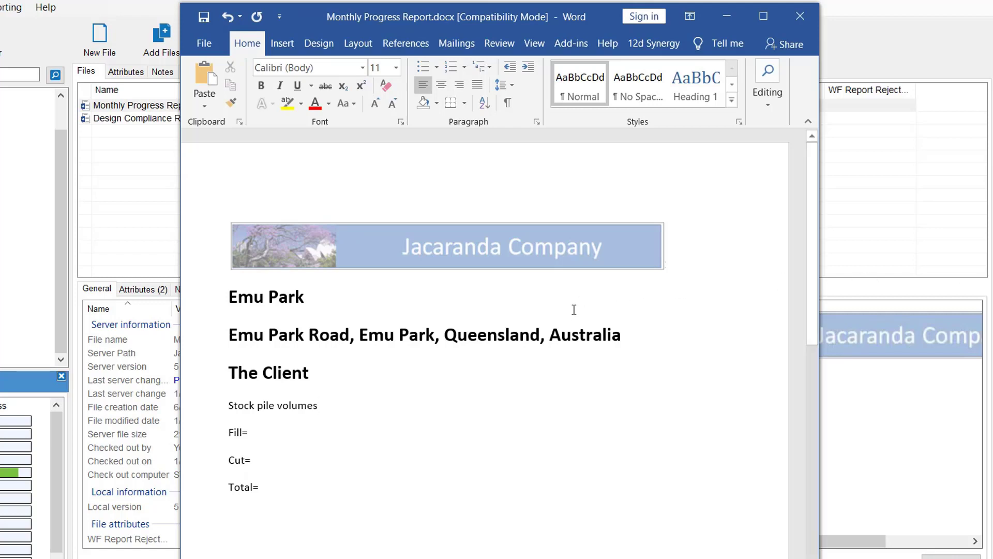
click(317, 405)
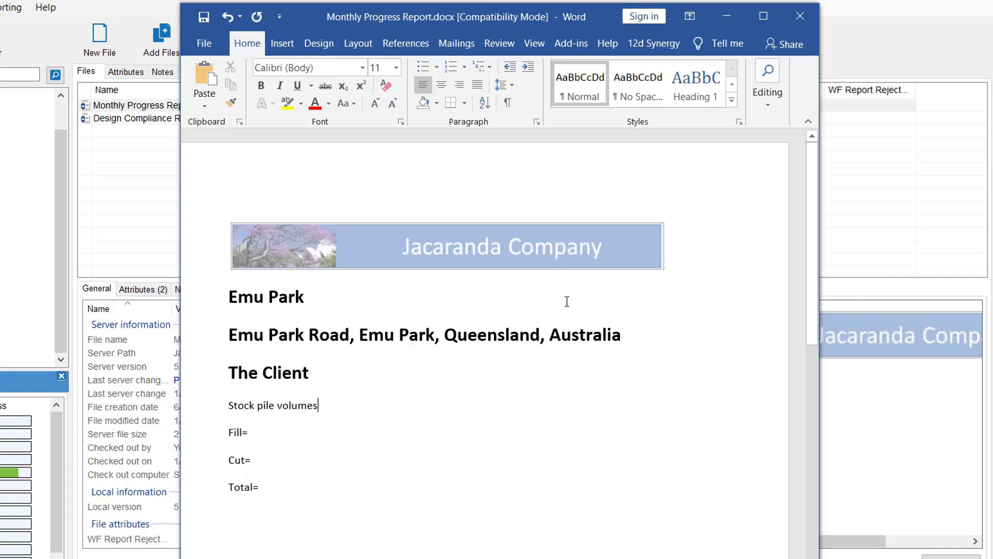
mouse_move(232, 180)
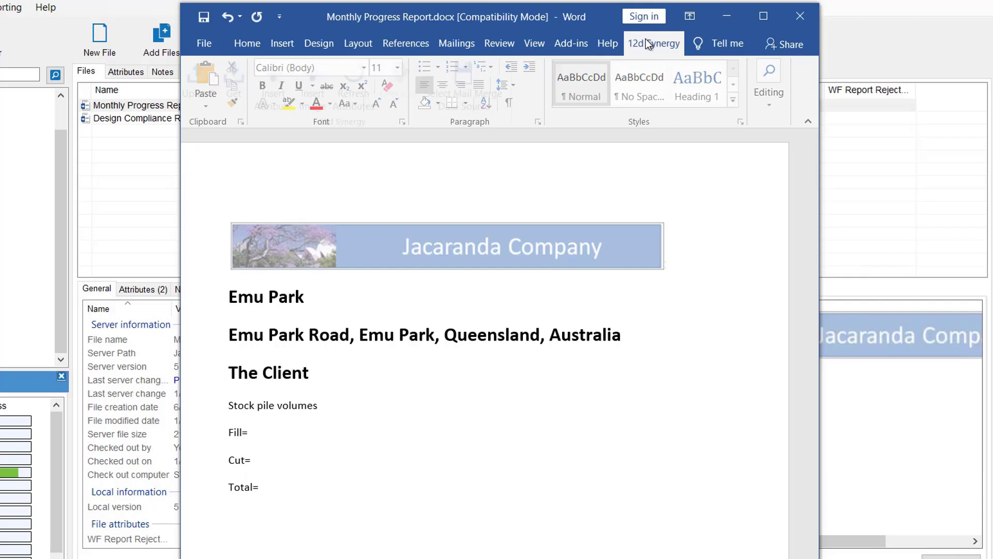
Step: Start uploading the report to 12d Synergy, saving the document first
click(653, 43)
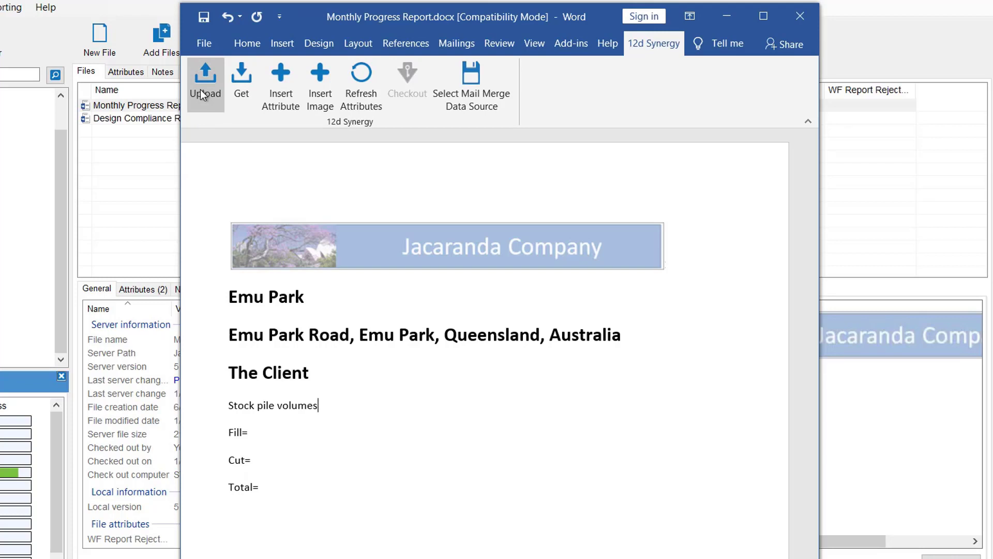
click(205, 83)
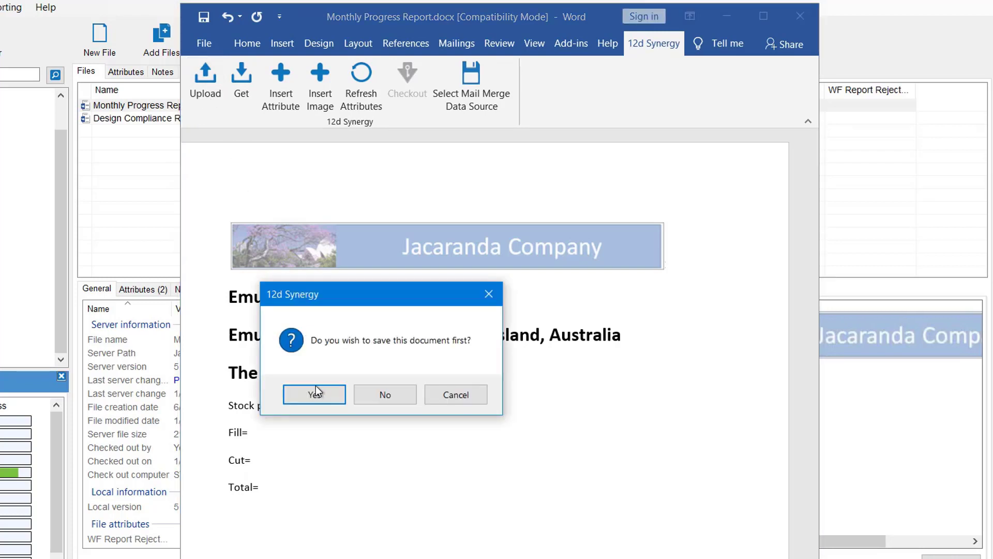
click(313, 394)
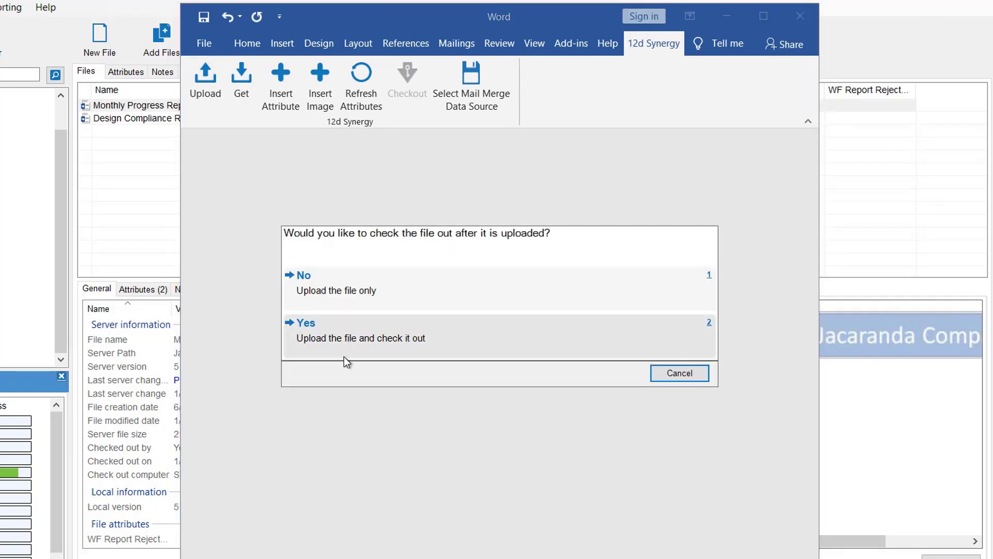
mouse_move(382, 255)
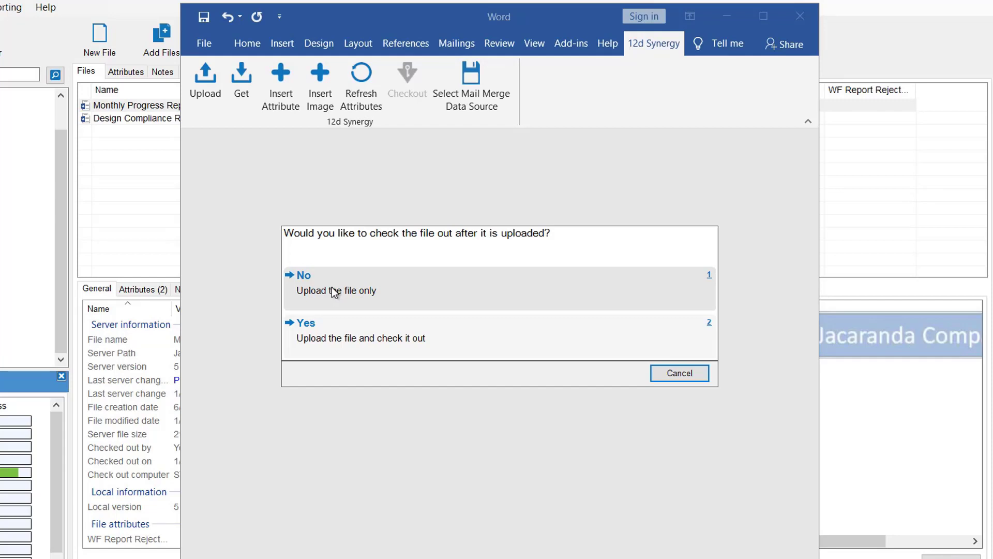
mouse_move(293, 350)
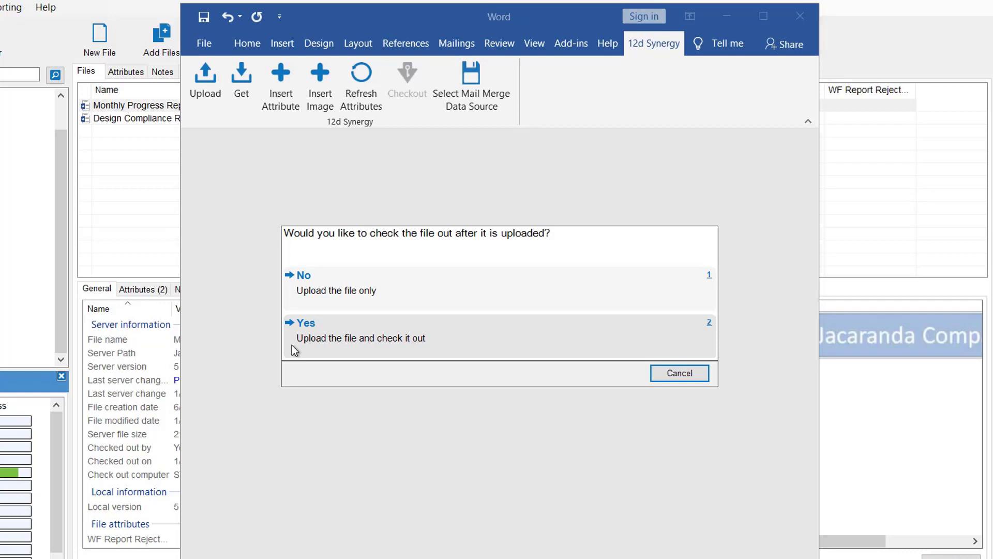
mouse_move(343, 342)
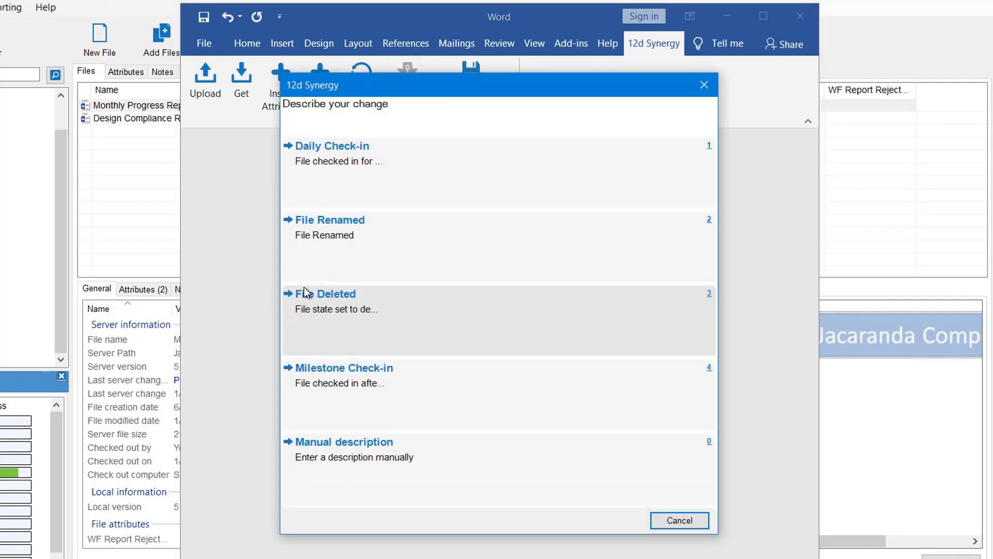
mouse_move(338, 369)
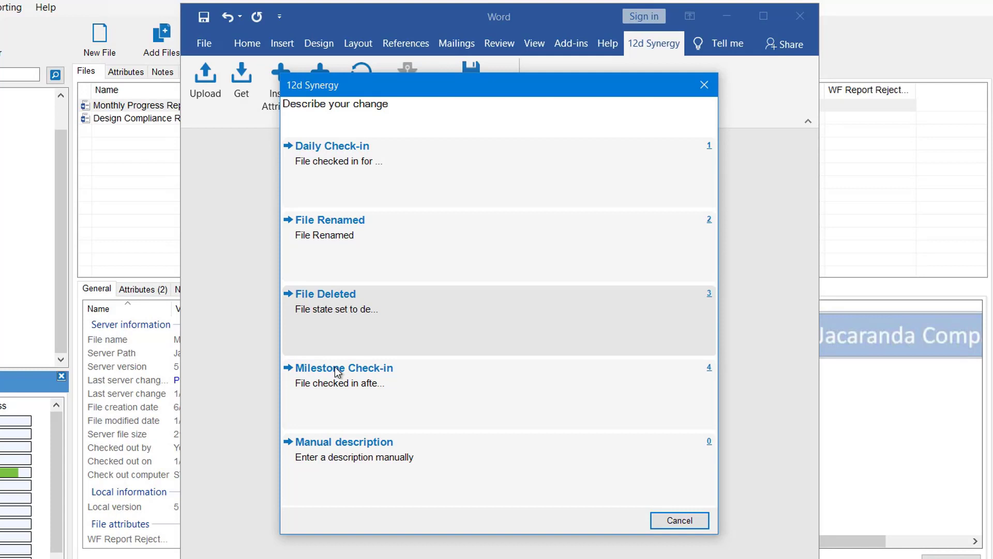
Step: Submit the upload with the manual change description 'Header added'
click(345, 441)
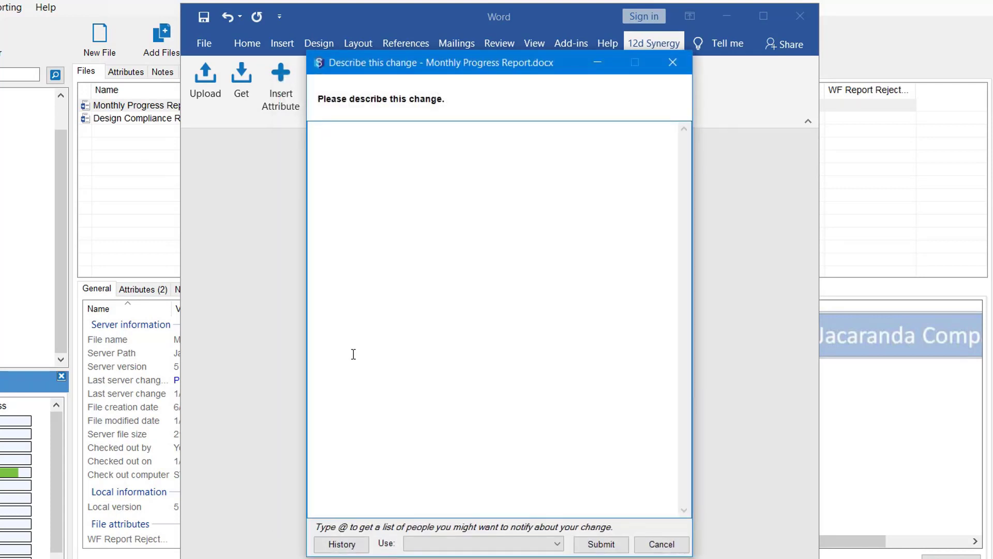
text(Head)
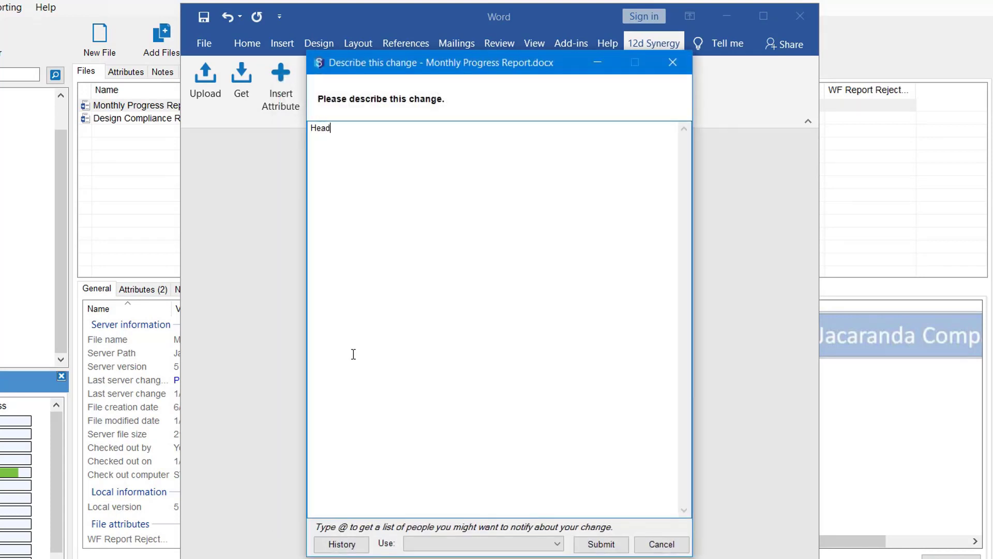
text(er added)
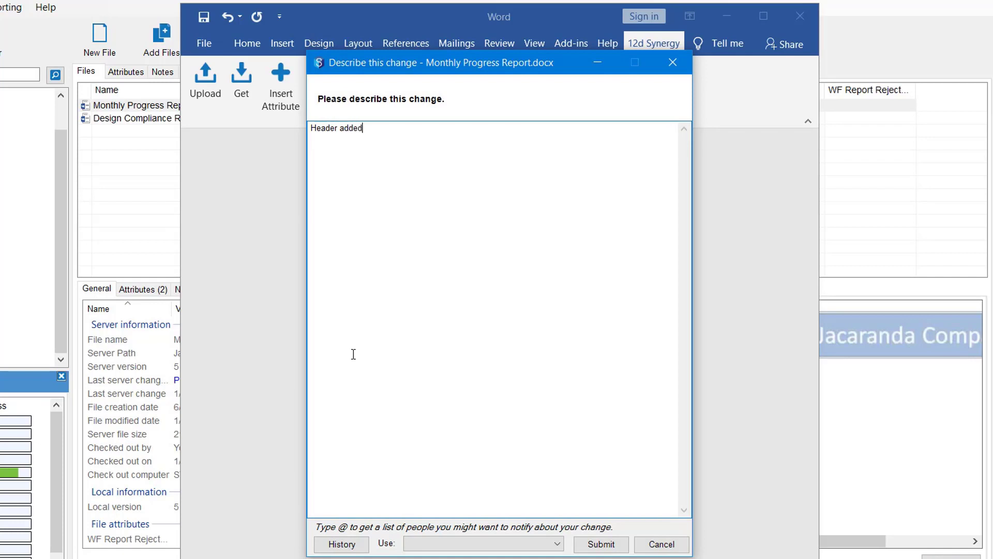
click(599, 543)
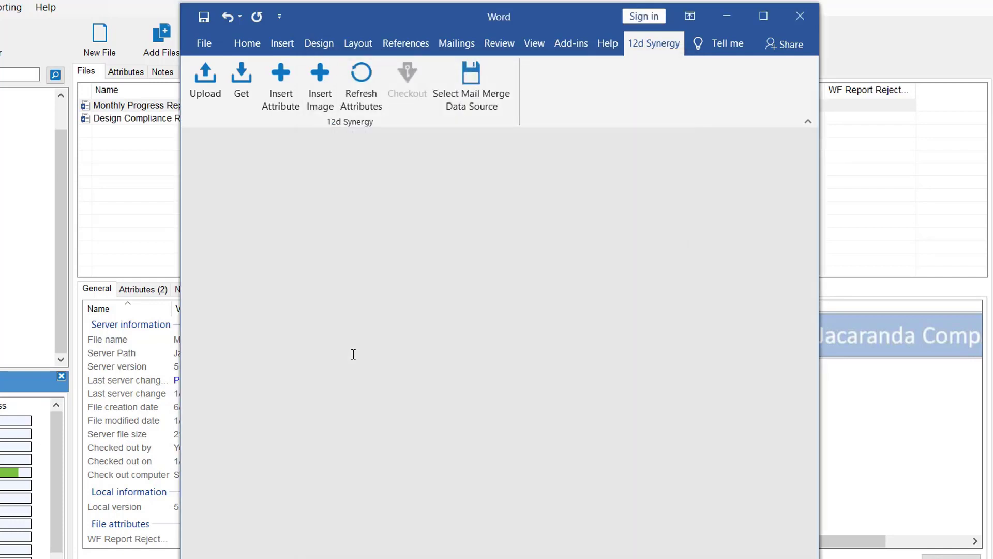
click(205, 82)
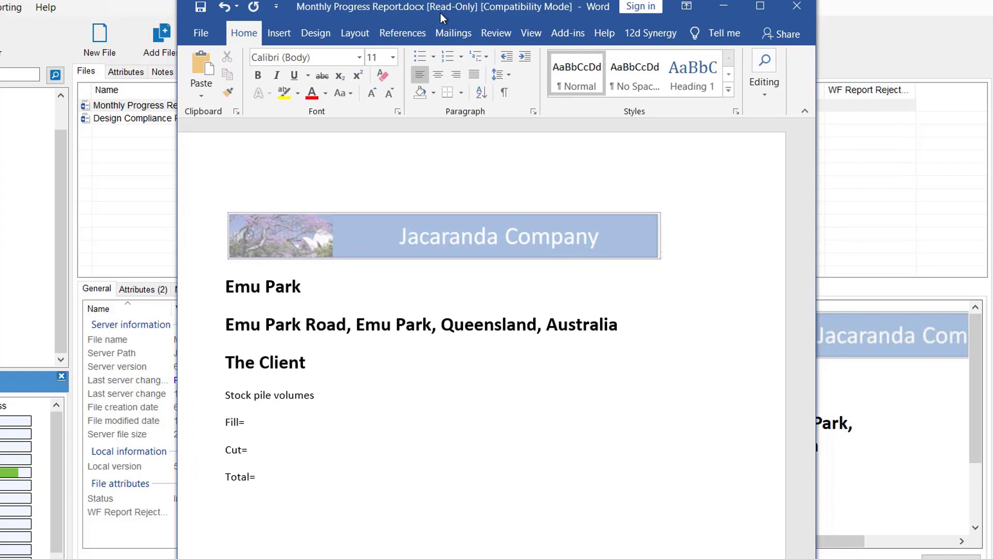
Step: Close Monthly Progress Report.docx in Word, answering the save-changes prompt
click(797, 6)
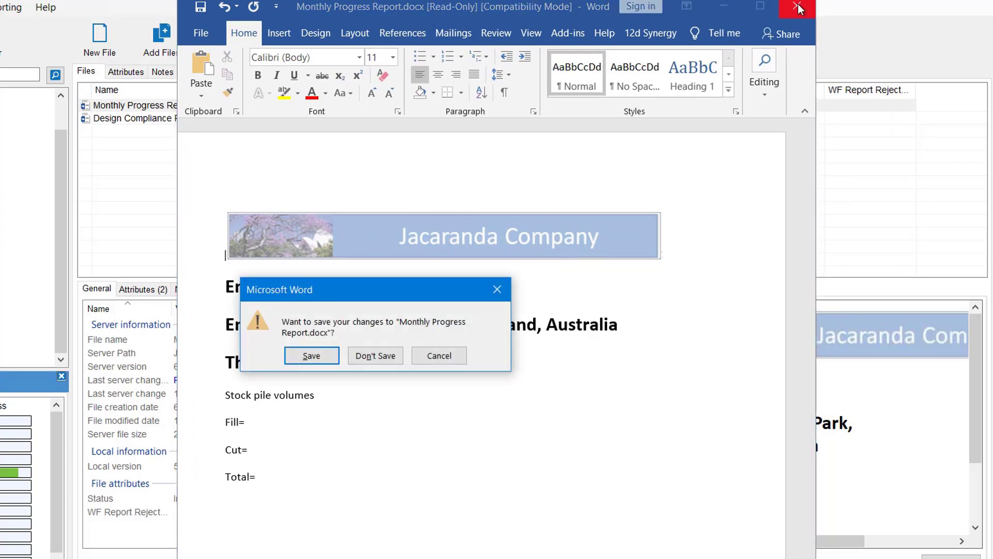
click(374, 355)
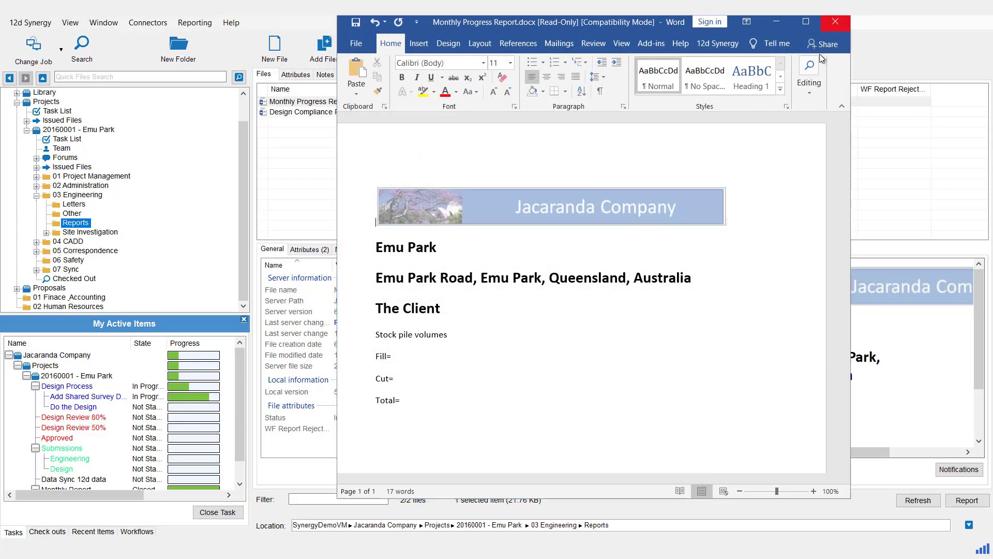
click(835, 21)
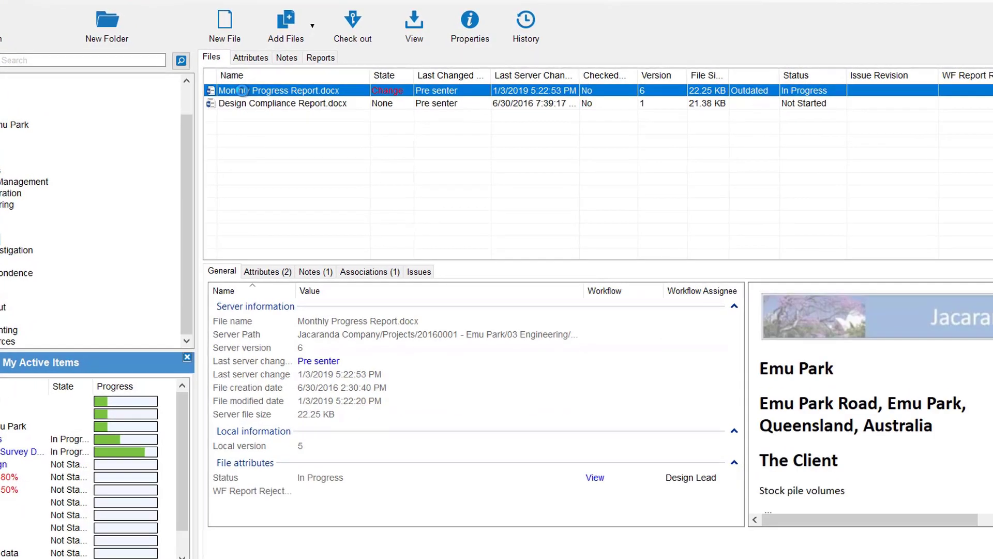
Step: Convert the report Word To PDF into 05 Correspondence > Outputs, described 'new PDF'
right_click(279, 90)
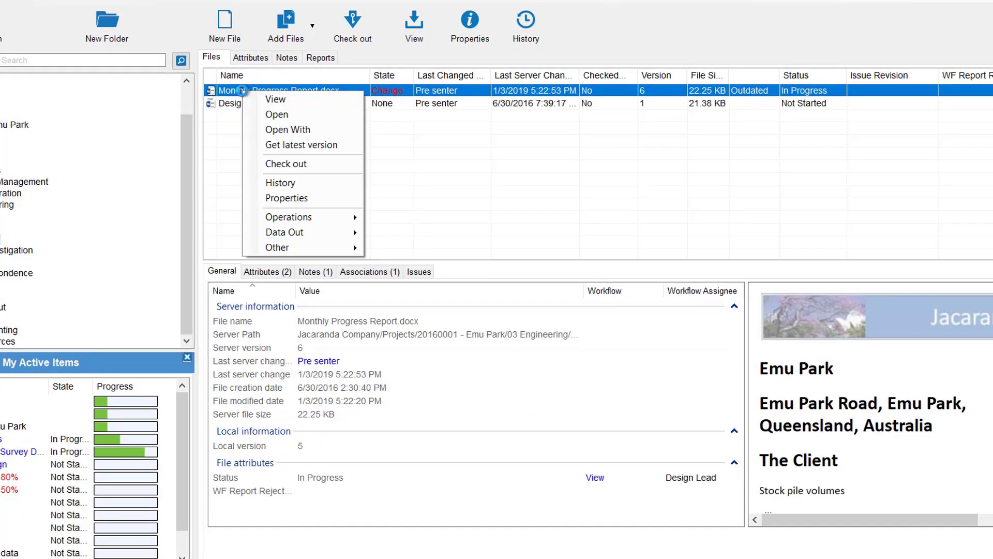
click(276, 247)
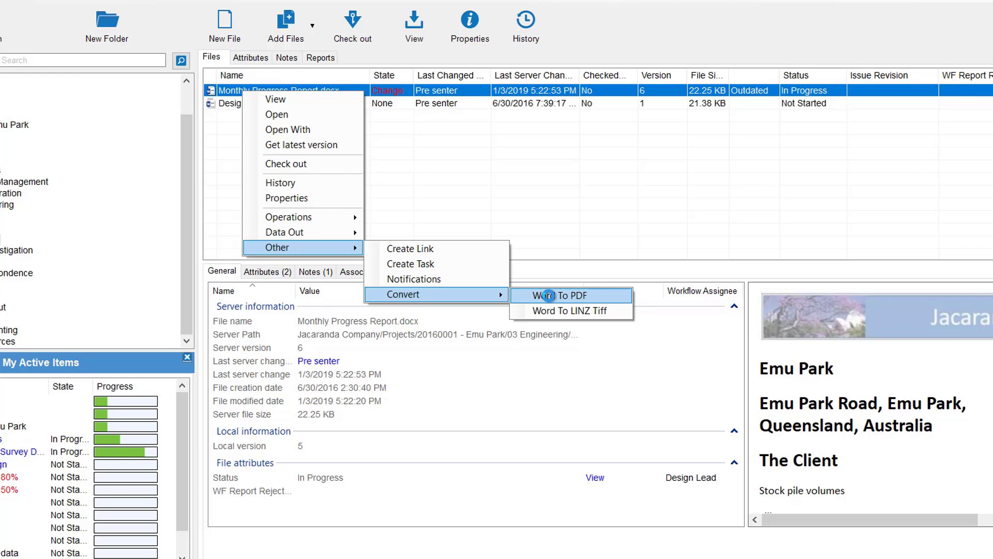
click(559, 296)
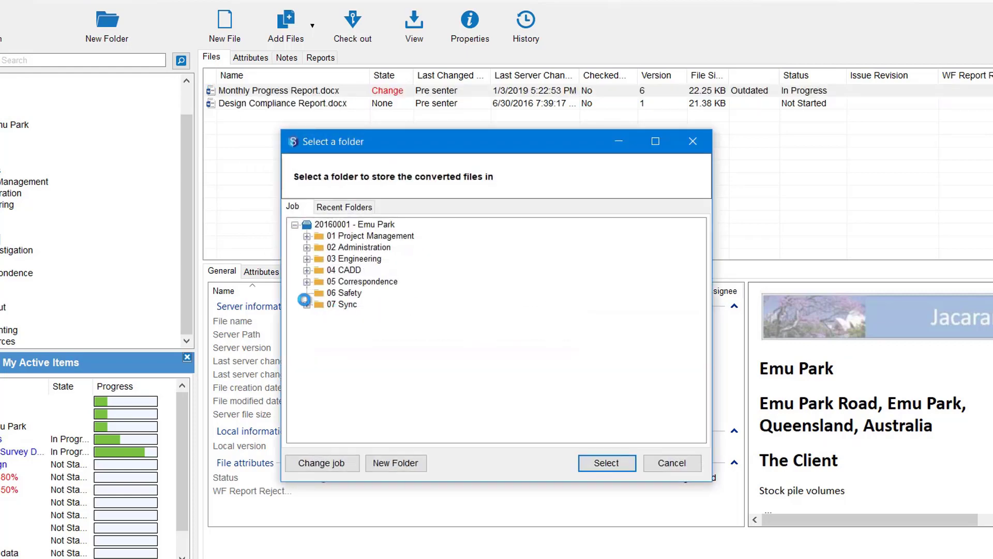
click(308, 281)
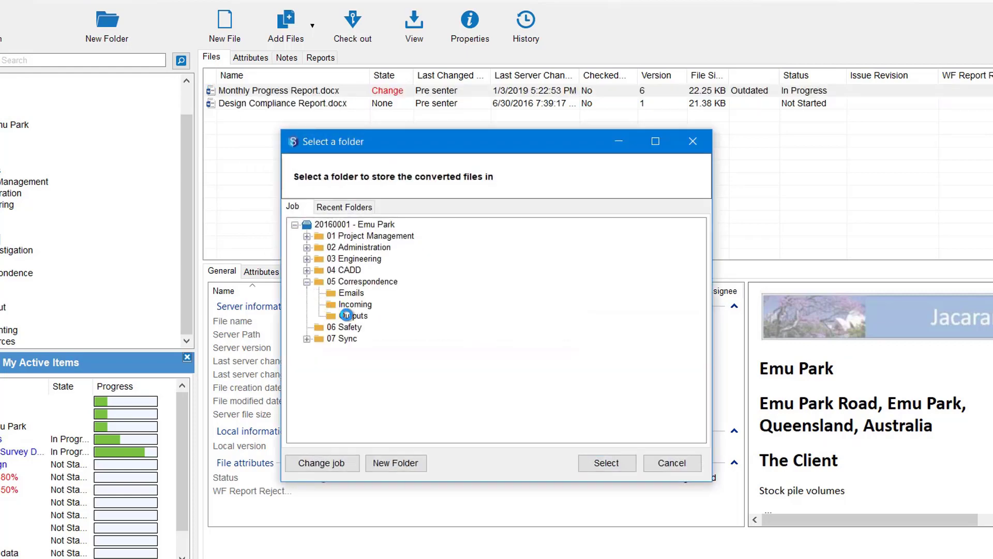
click(605, 463)
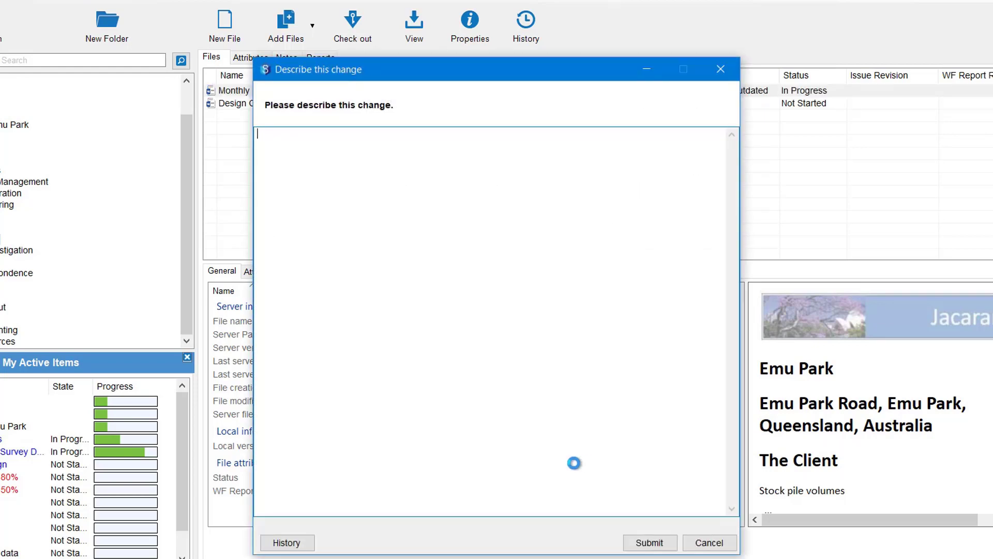
text(new)
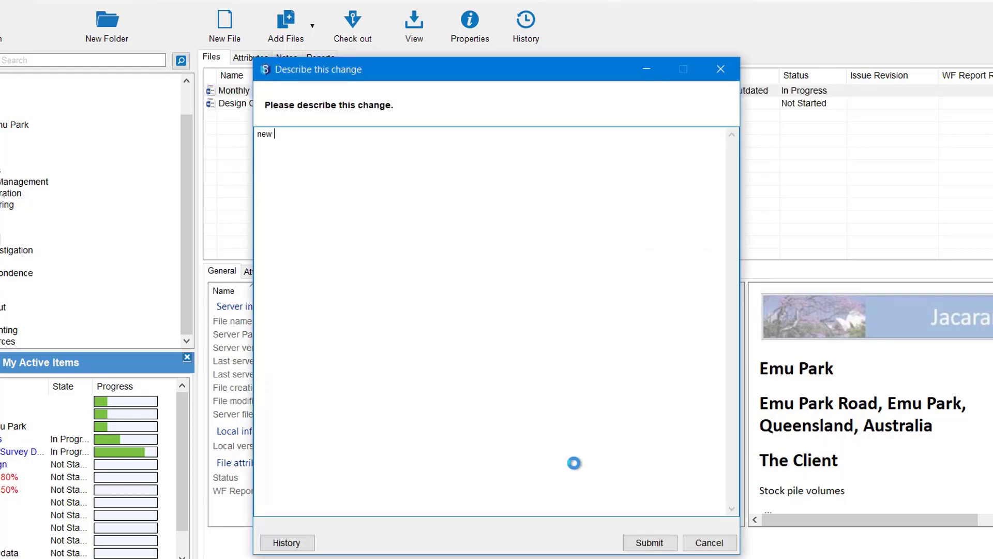
text(PDF)
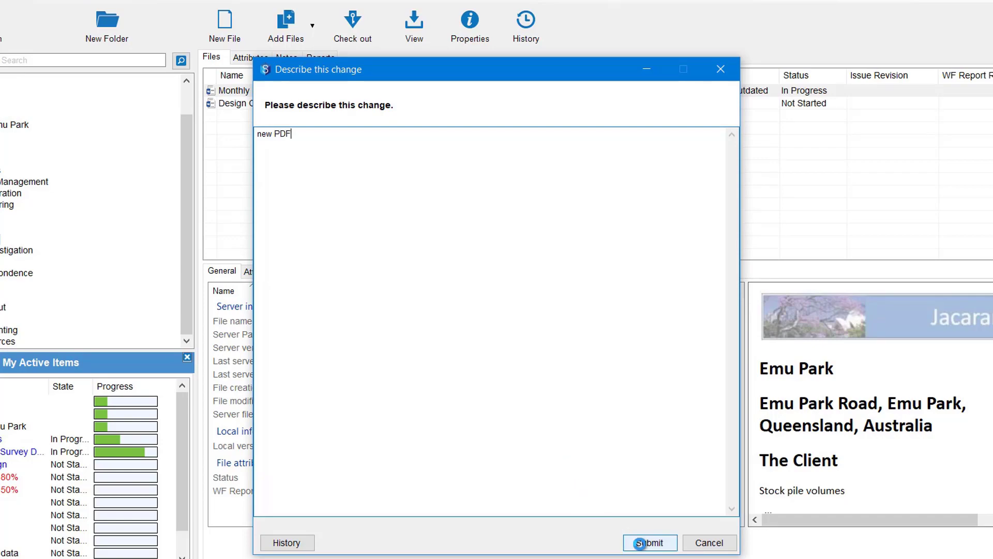
click(649, 542)
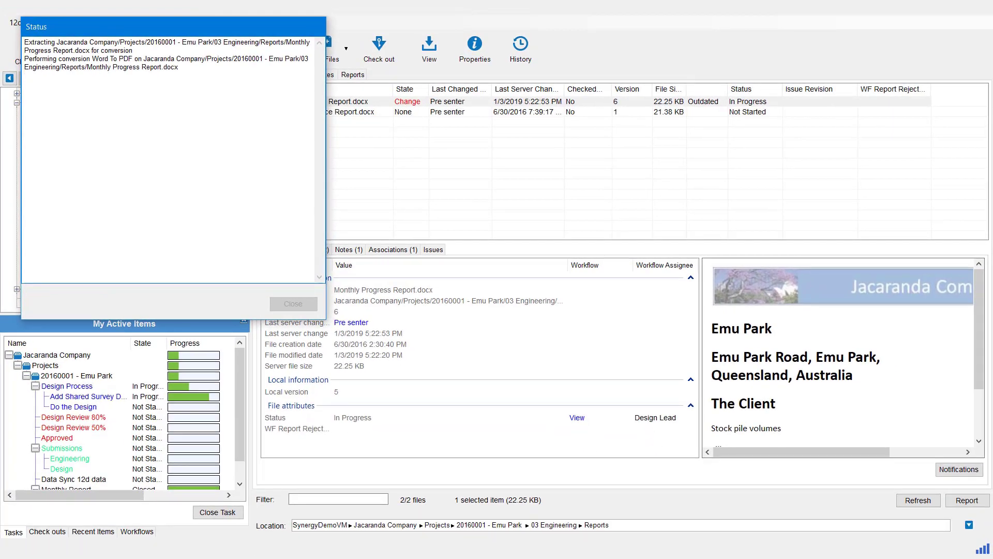
Step: Select the PDF in Correspondence Outputs, check its Associations, and open the linked .docx
click(293, 304)
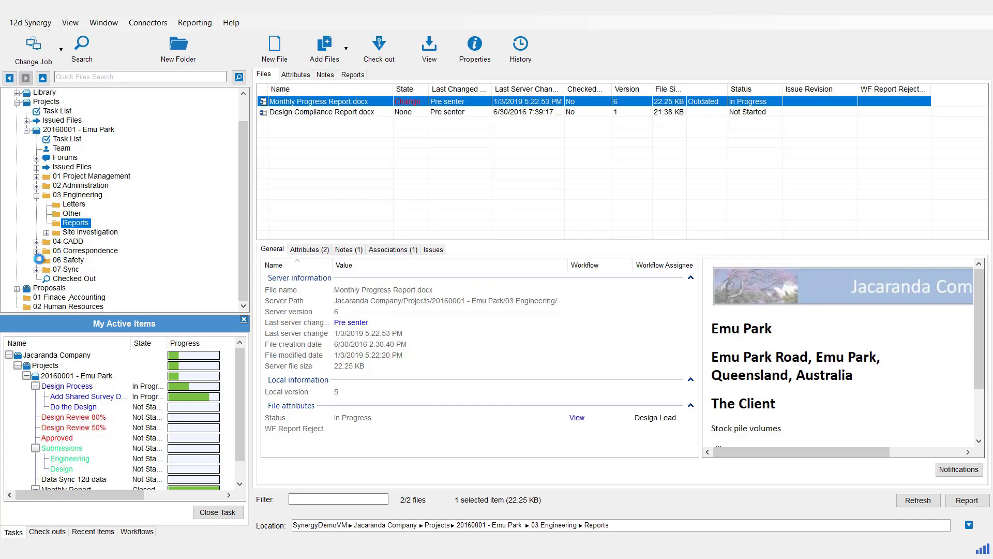
click(38, 250)
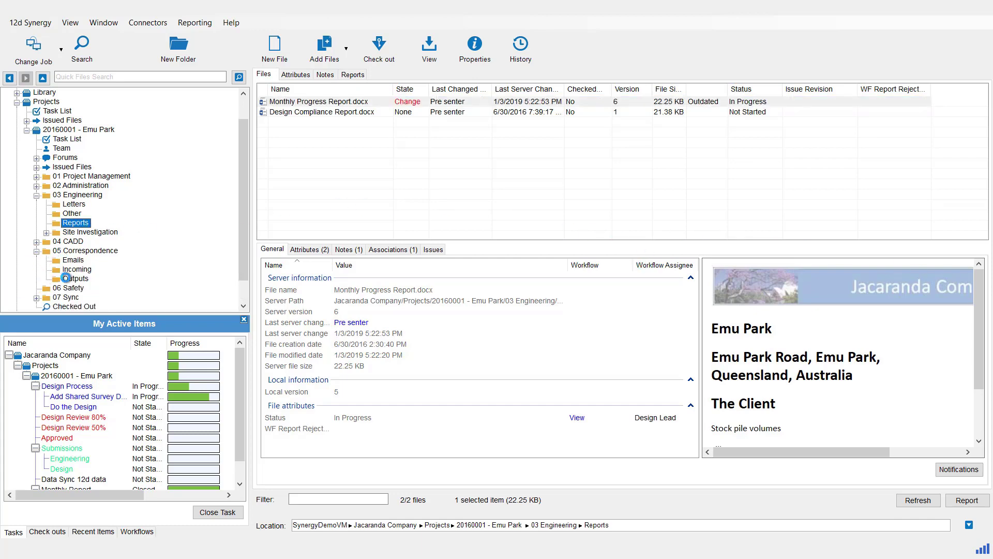
click(76, 279)
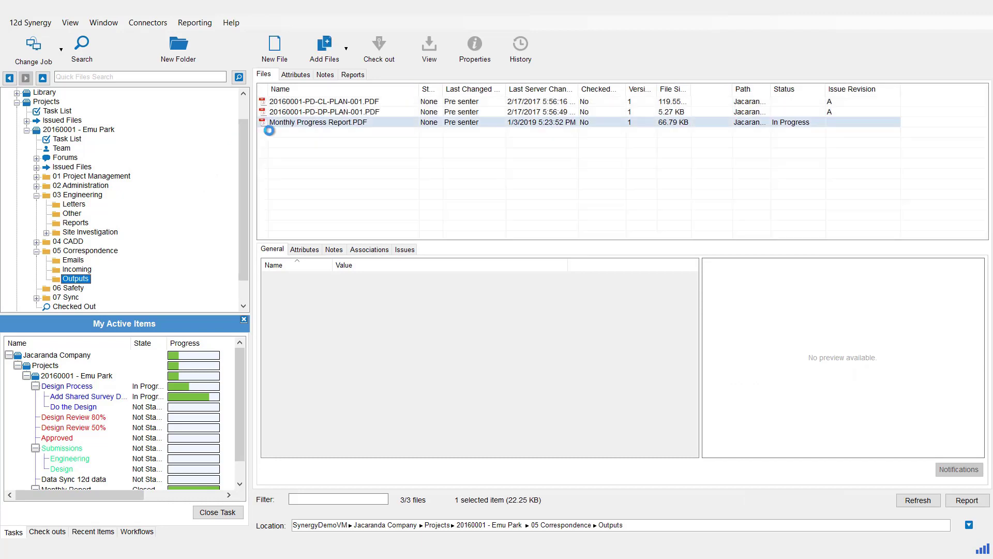
click(319, 122)
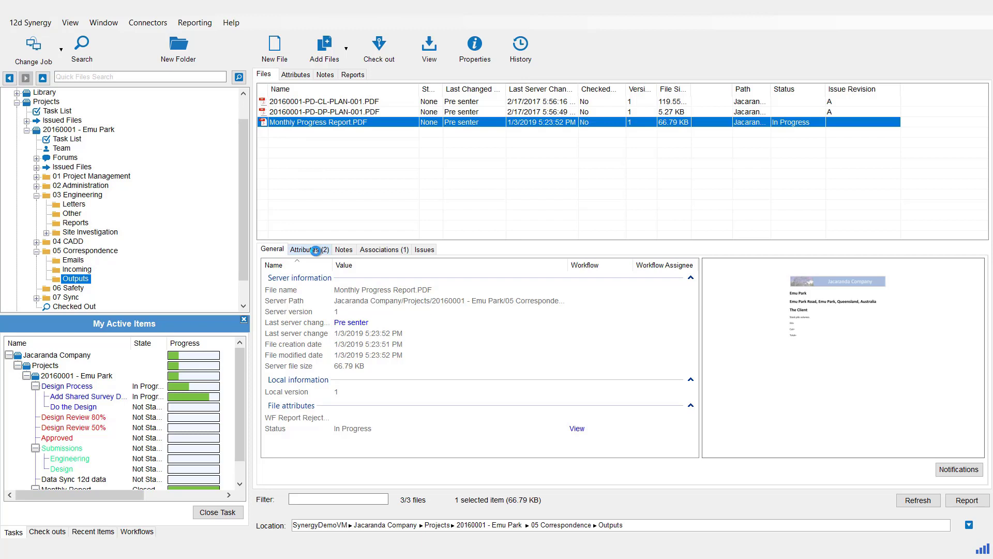
click(383, 248)
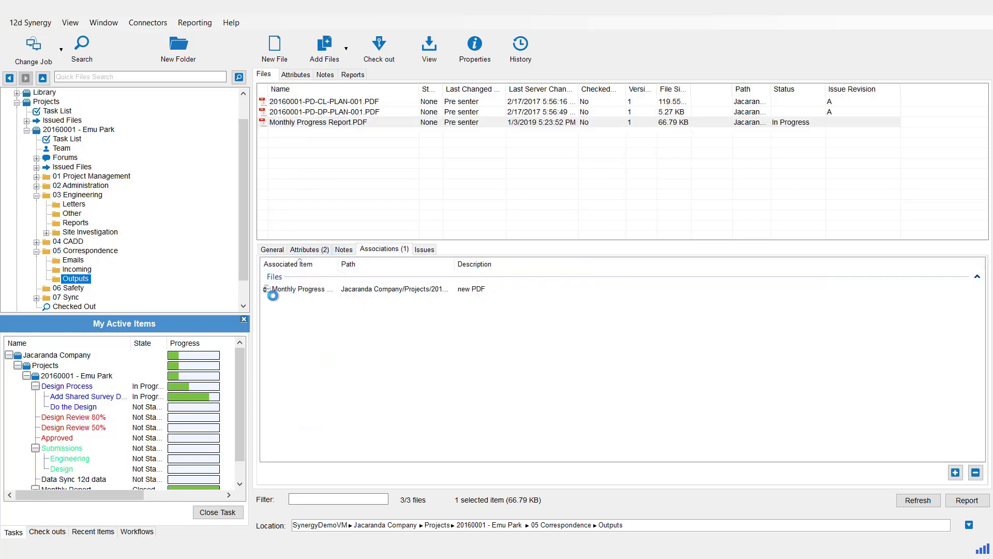
mouse_move(298, 289)
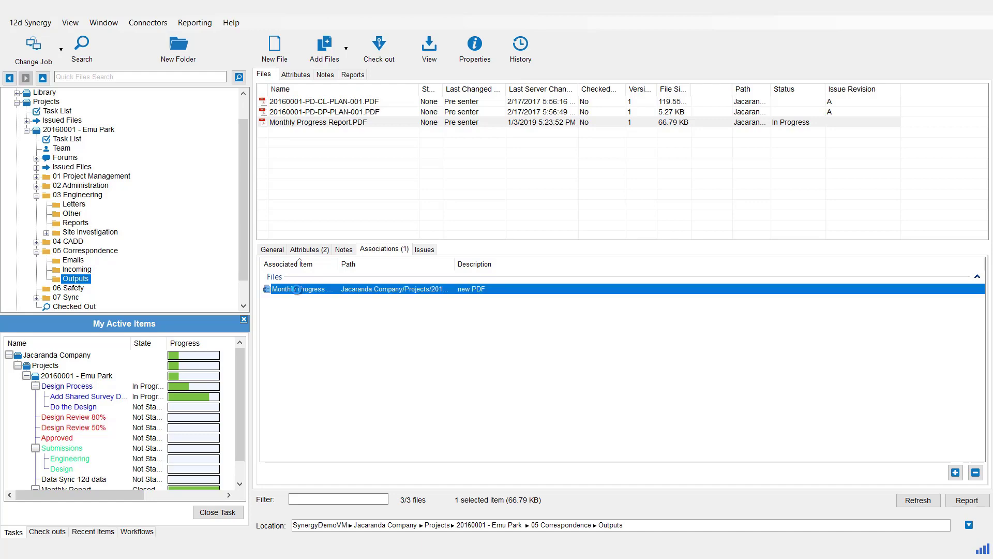
click(76, 222)
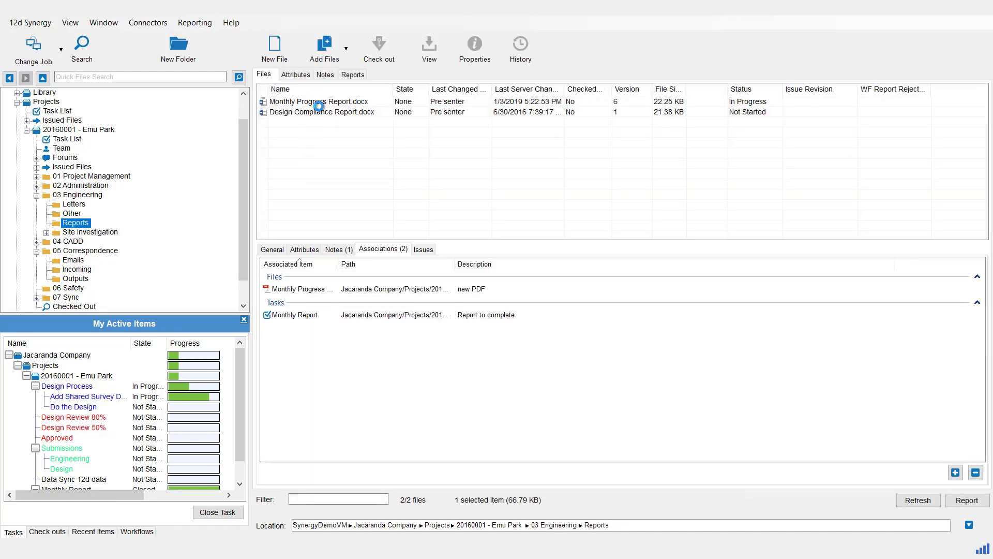
Step: Select the Monthly Progress Report Word file, then open the 05 Correspondence > Emails folder
click(319, 102)
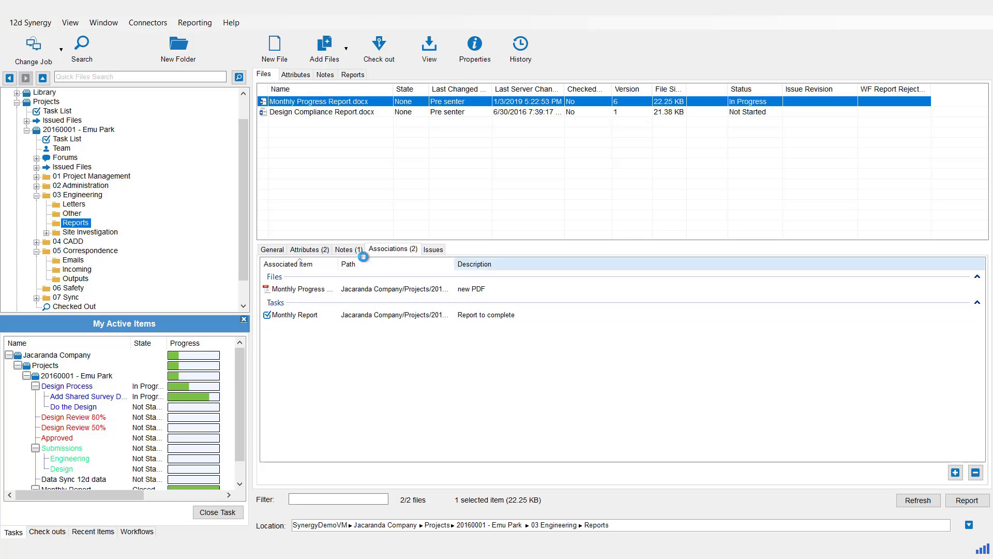
click(73, 260)
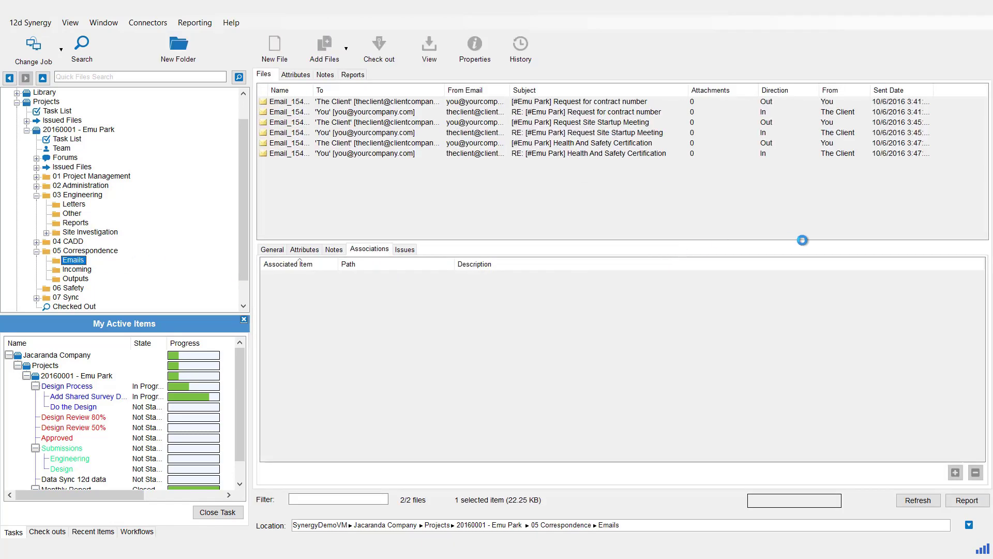
click(917, 500)
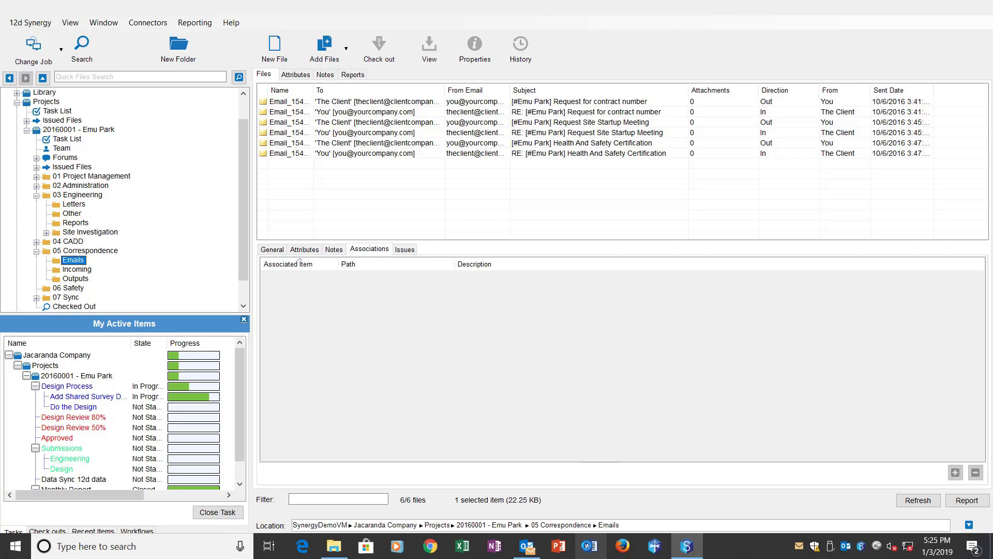
click(524, 545)
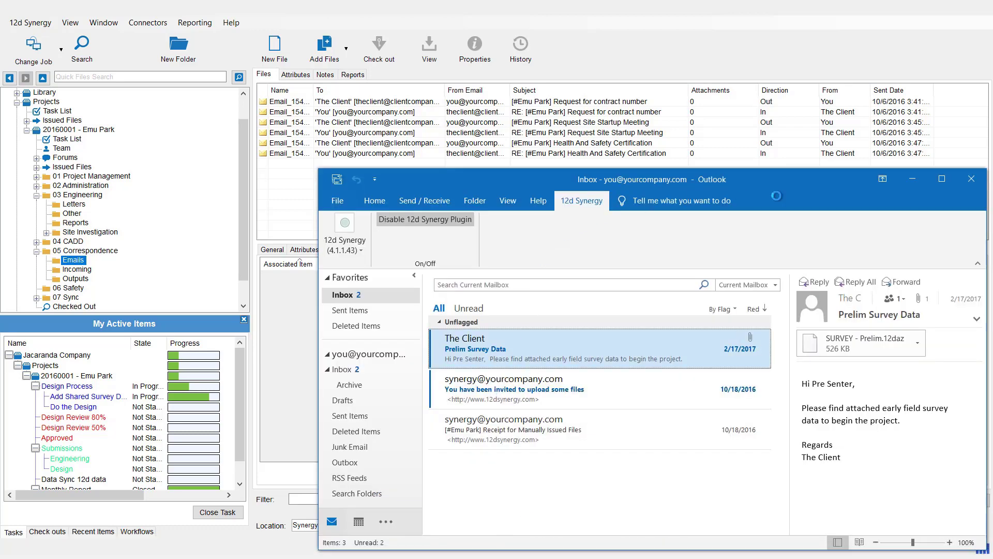
click(942, 178)
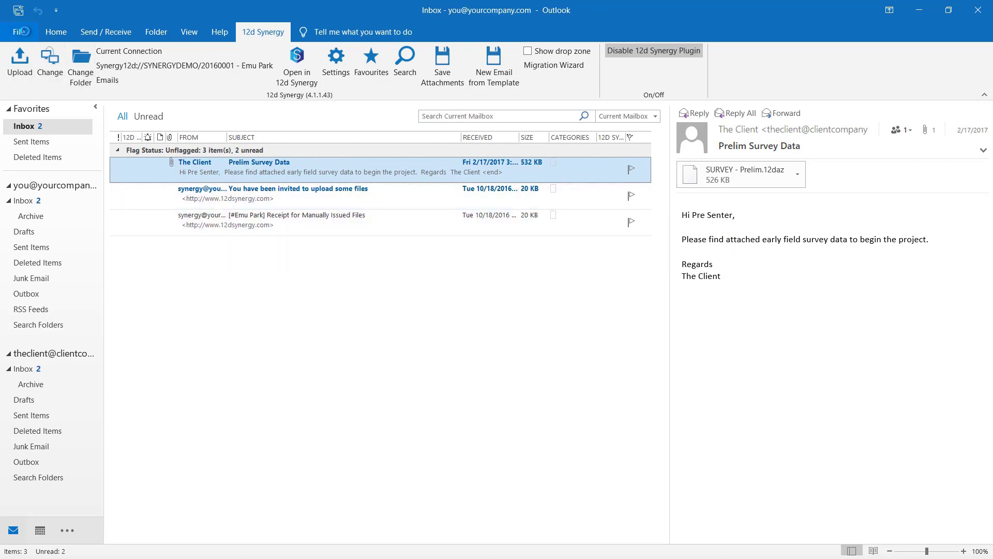
mouse_move(18, 32)
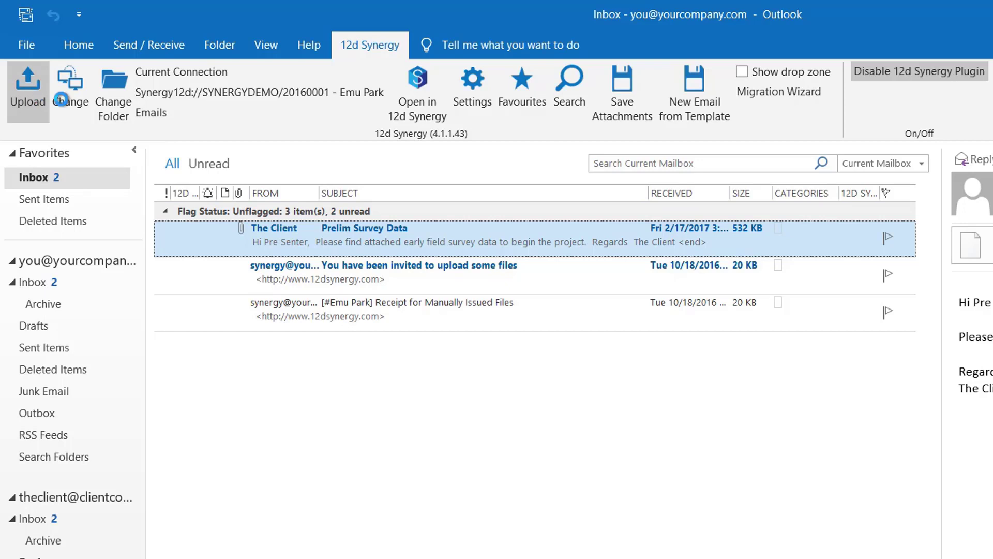
mouse_move(70, 92)
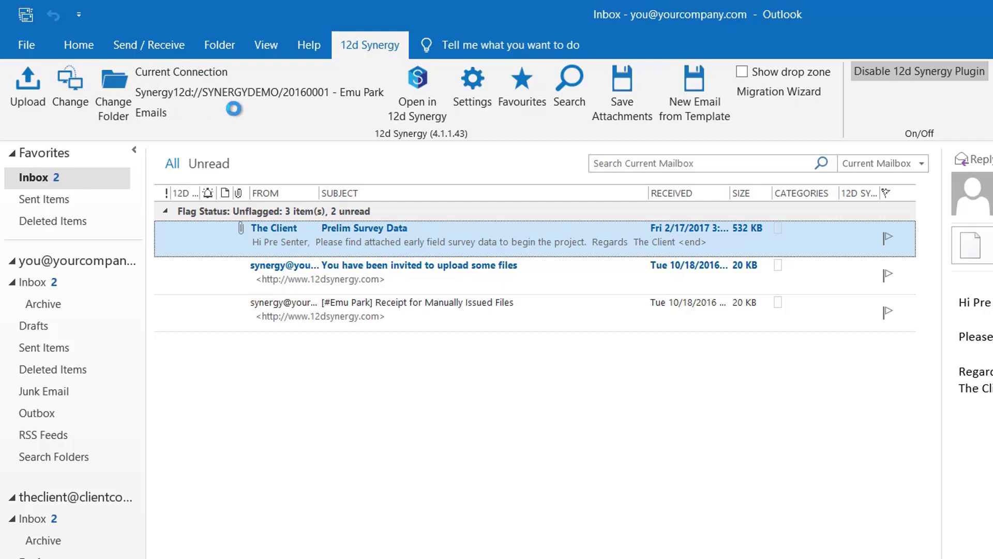
mouse_move(221, 79)
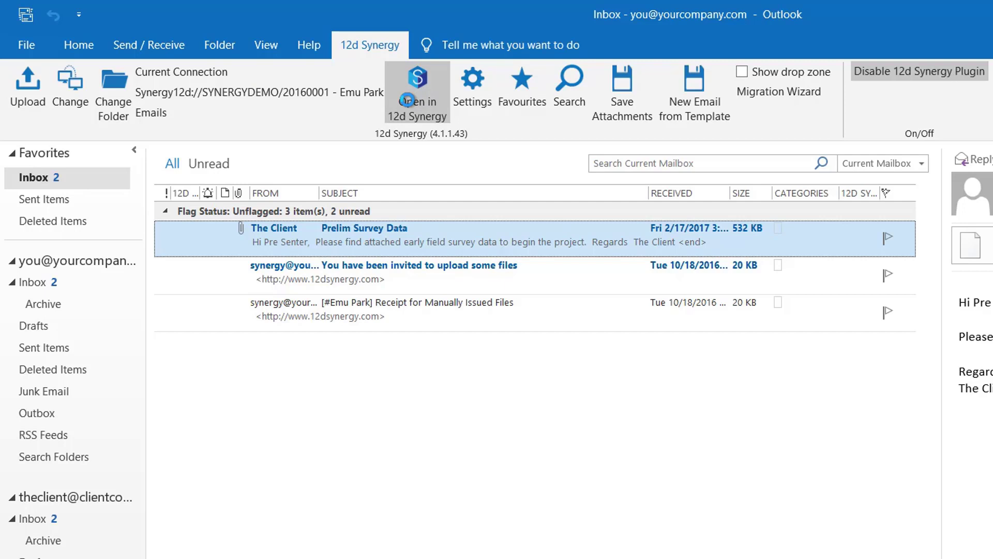
mouse_move(472, 88)
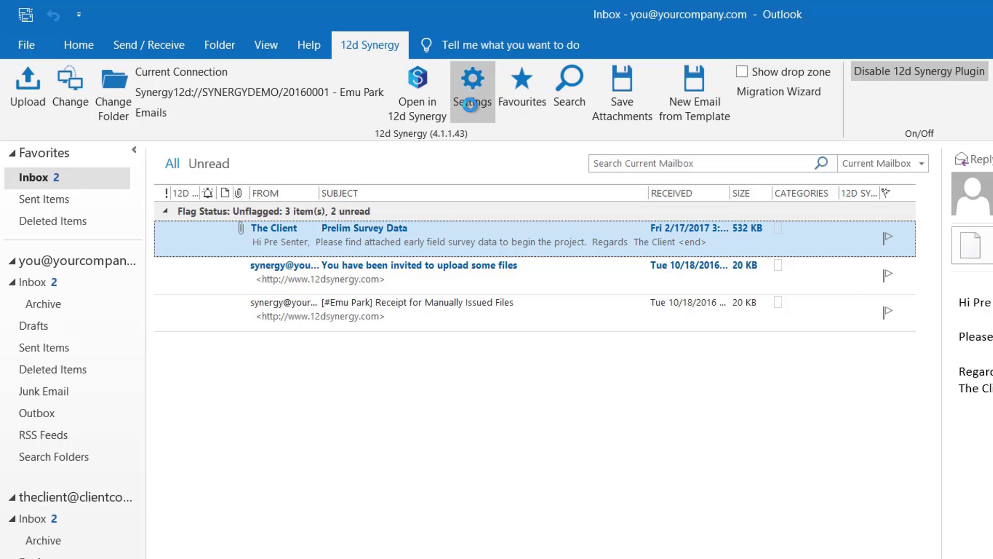
mouse_move(522, 91)
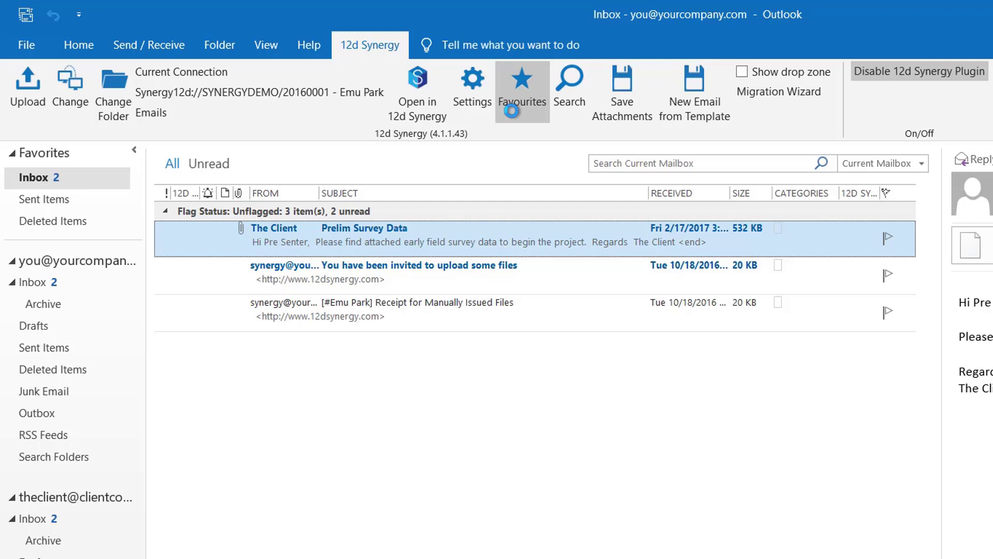
mouse_move(69, 88)
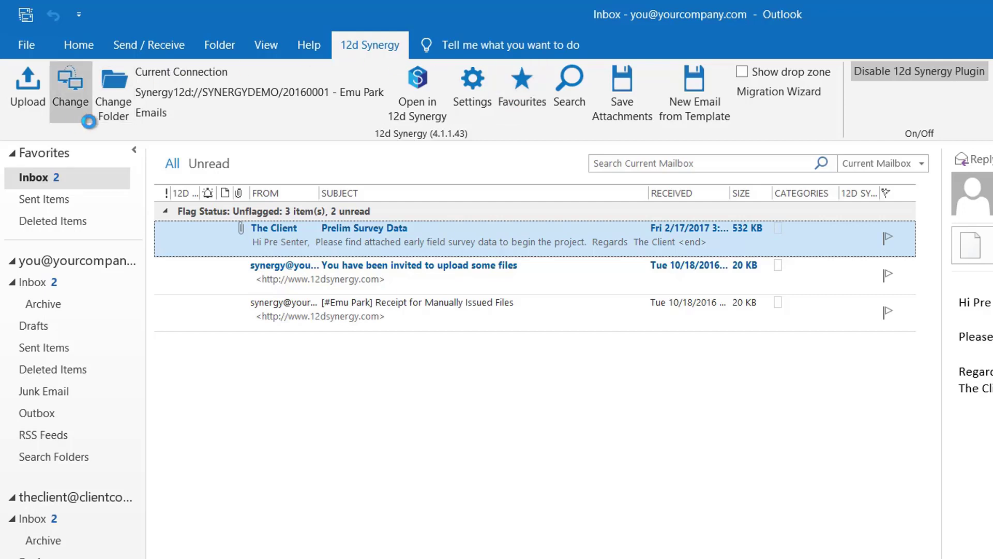
mouse_move(113, 92)
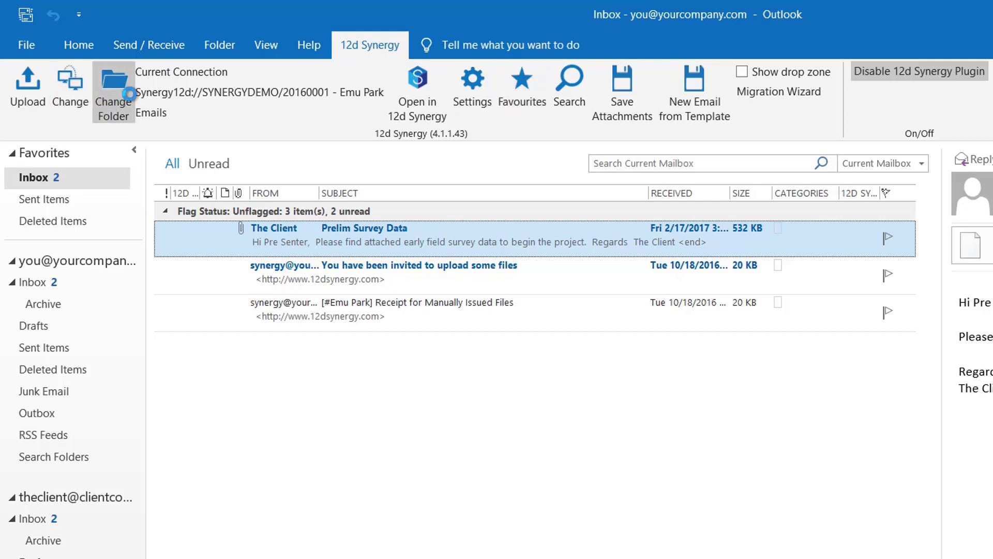
mouse_move(522, 88)
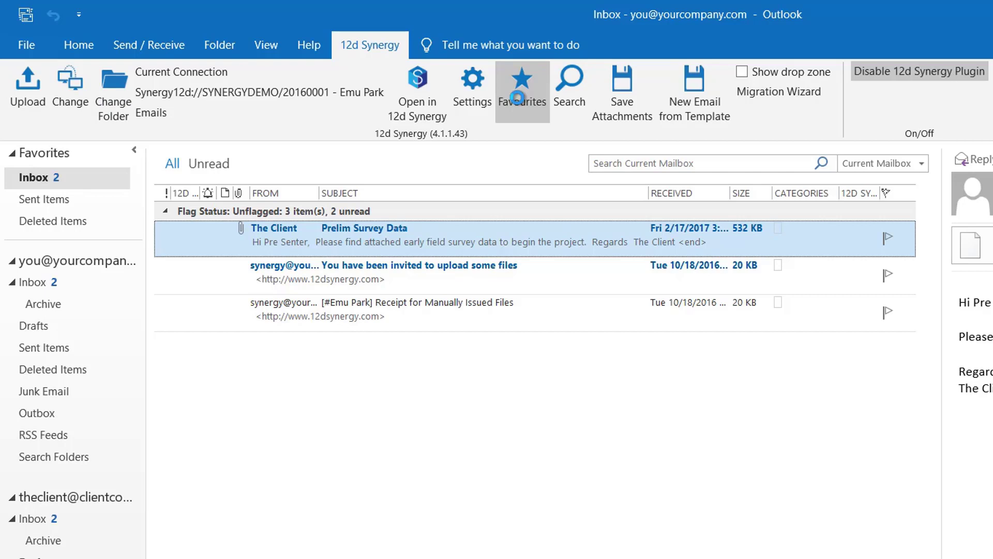
mouse_move(569, 85)
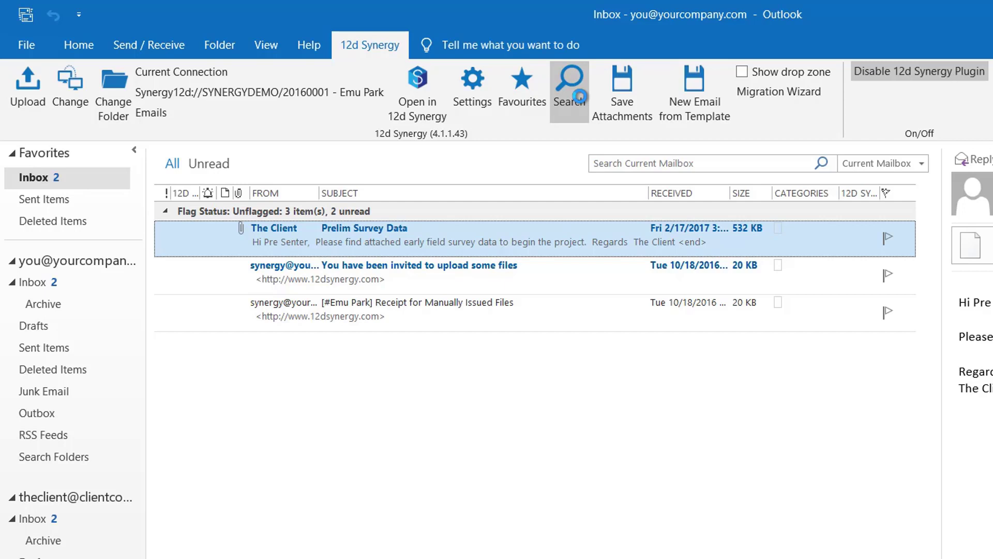
mouse_move(621, 89)
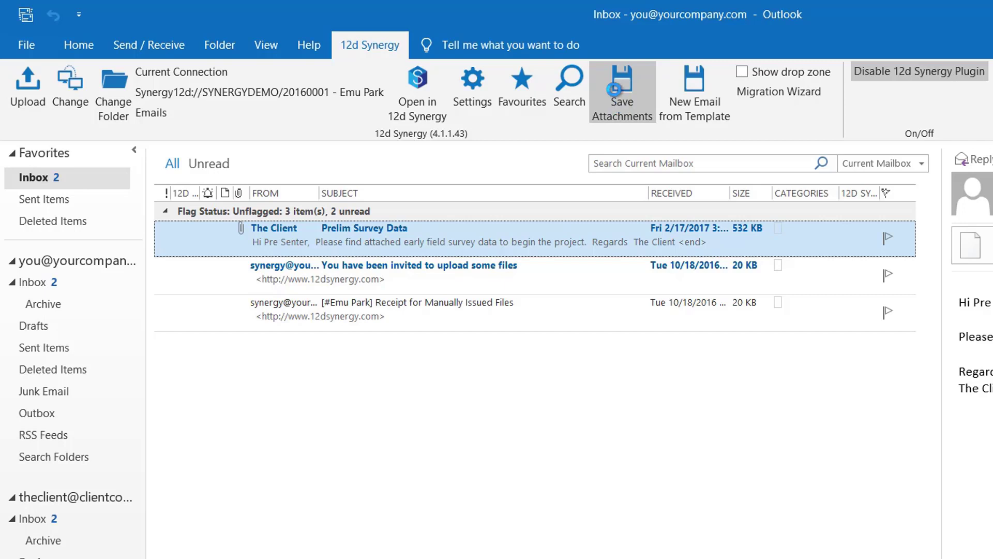
mouse_move(694, 91)
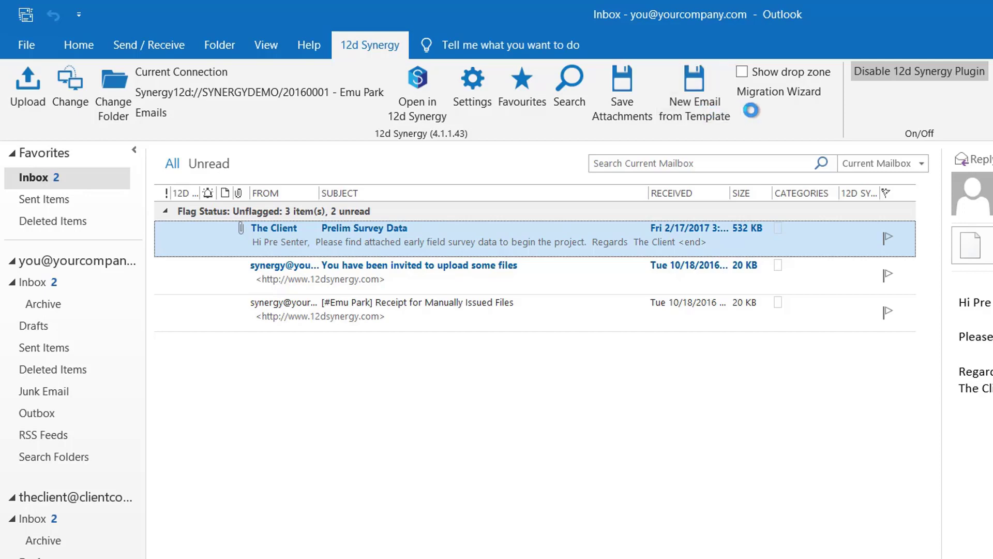
Step: Turn on the 12d Synergy drop zone and untick Delete after upload
click(741, 72)
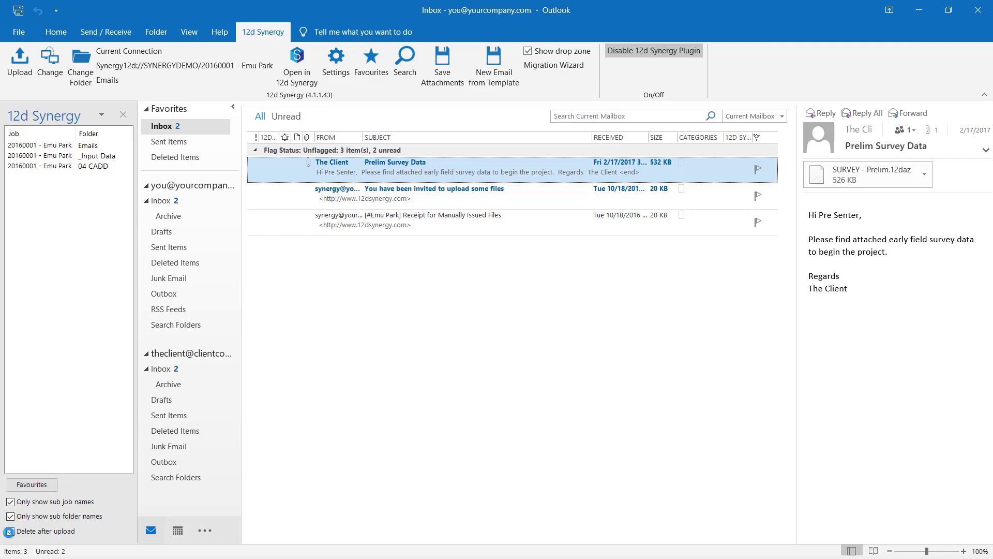
click(10, 530)
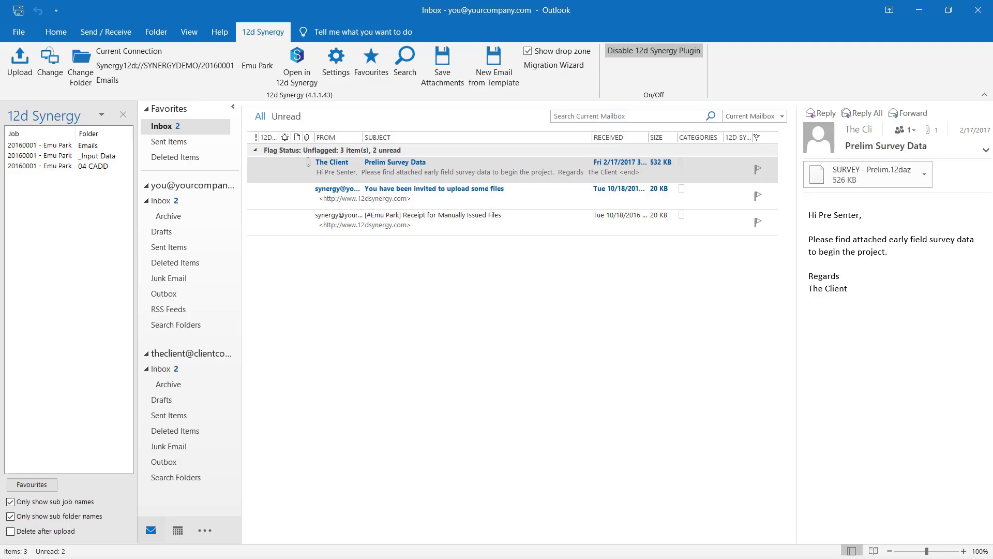
mouse_move(335, 63)
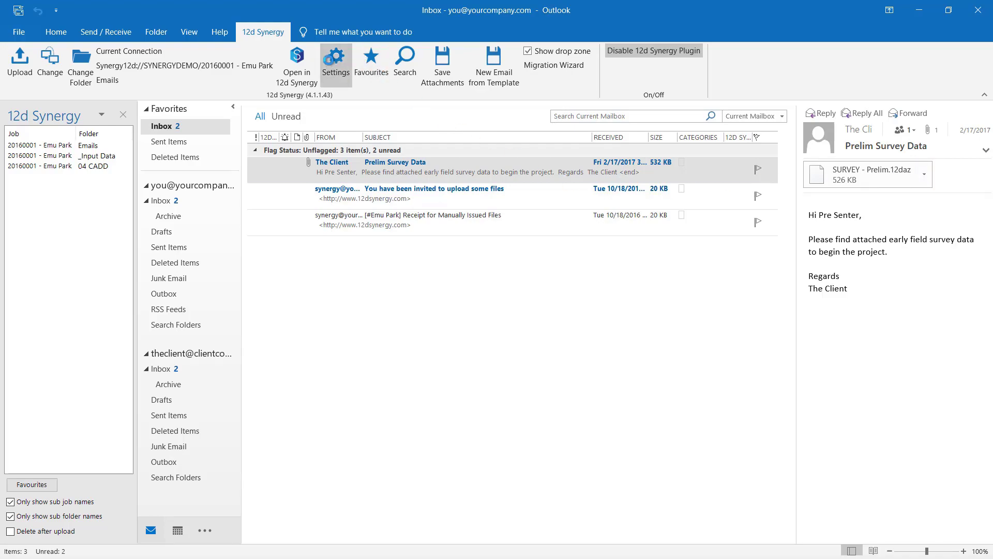
Step: Check the 12d Synergy Setup interaction modes (Stamped emails + Outgoing) and cancel
click(336, 63)
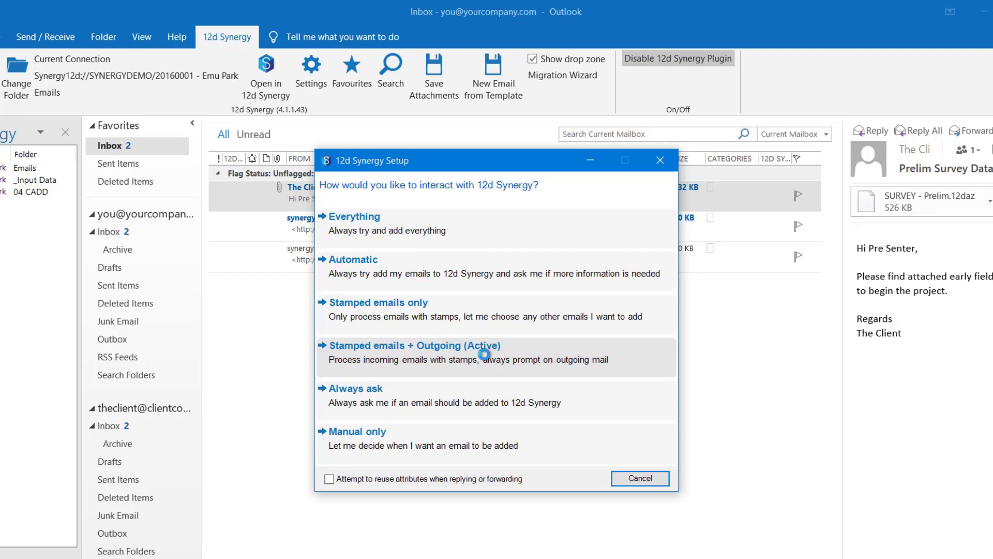
mouse_move(506, 401)
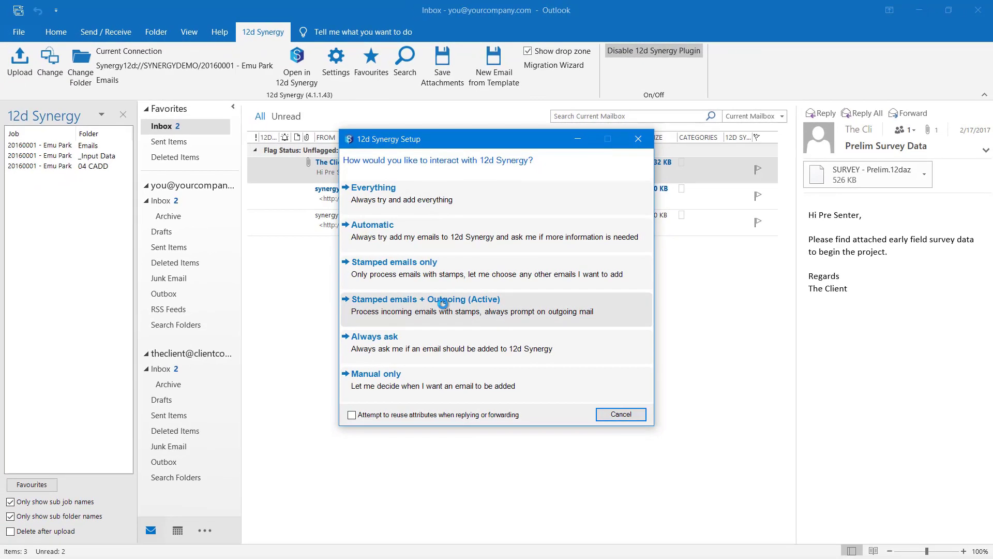
click(620, 414)
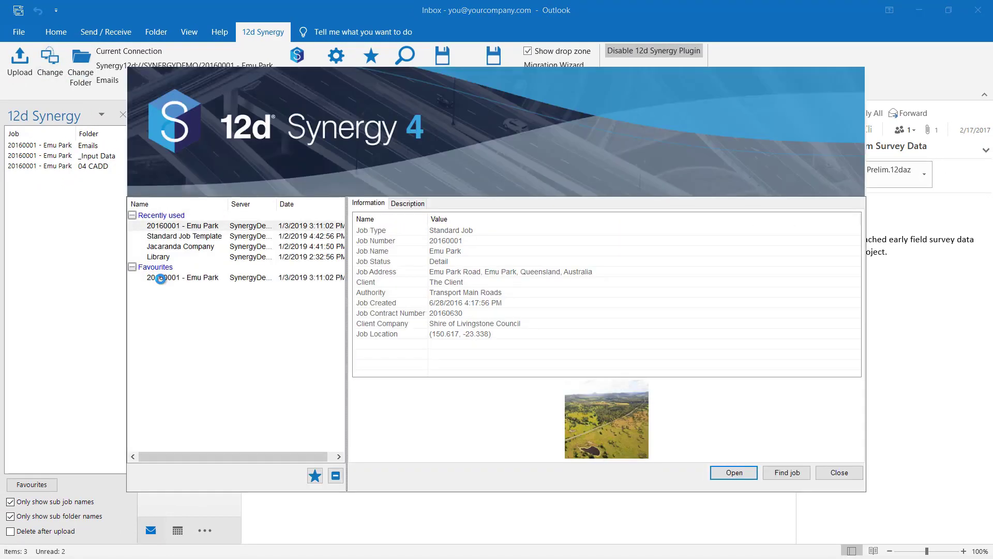
Step: Open the favourite job 20160001 - Emu Park in 12d Synergy
click(183, 276)
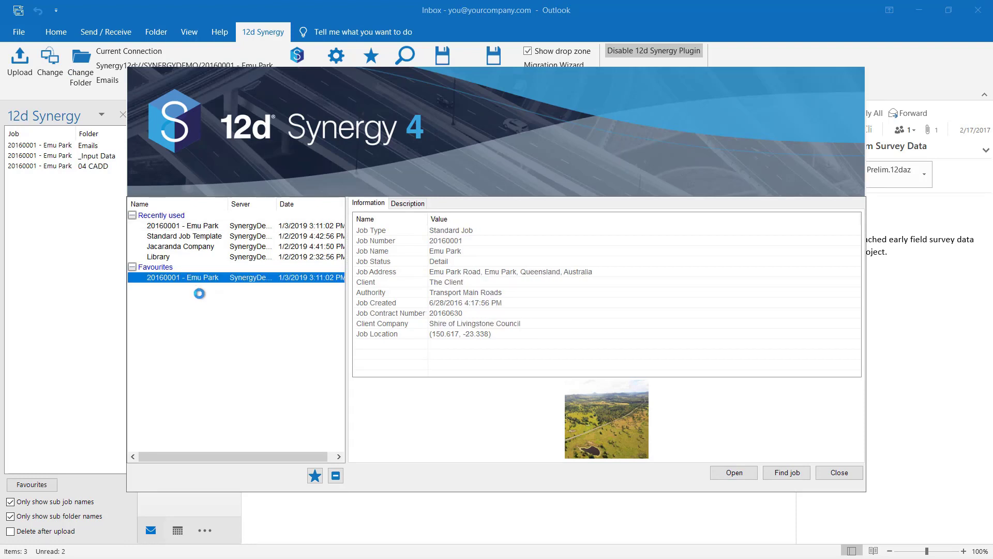
click(733, 471)
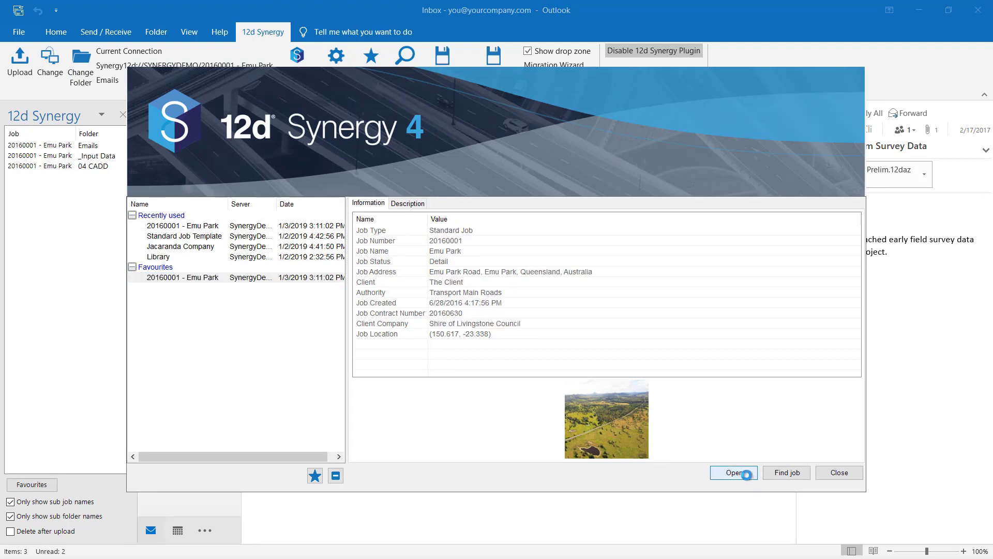
click(733, 471)
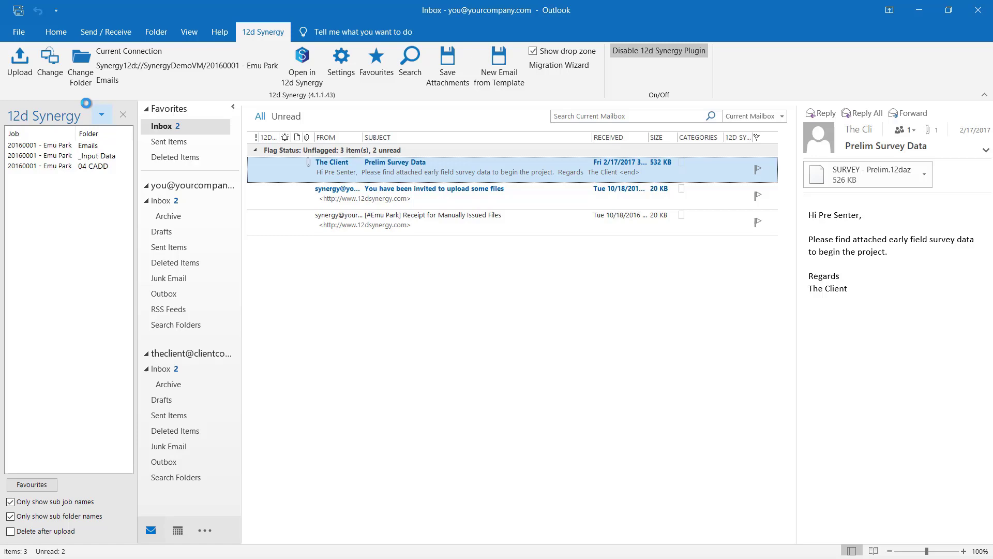
Step: Add 05 Correspondence > Emails as a favourite folder and review Manage Favourites
click(79, 63)
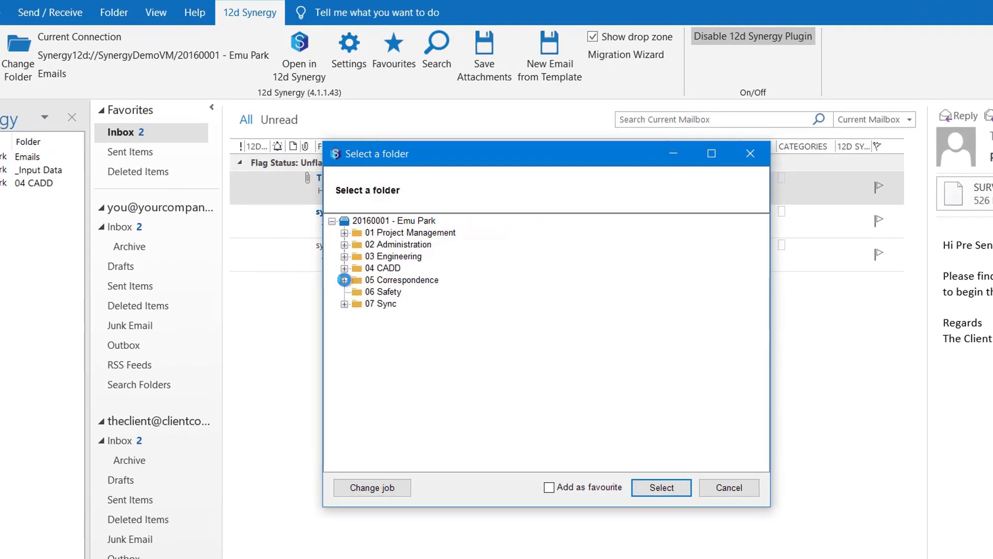
click(362, 279)
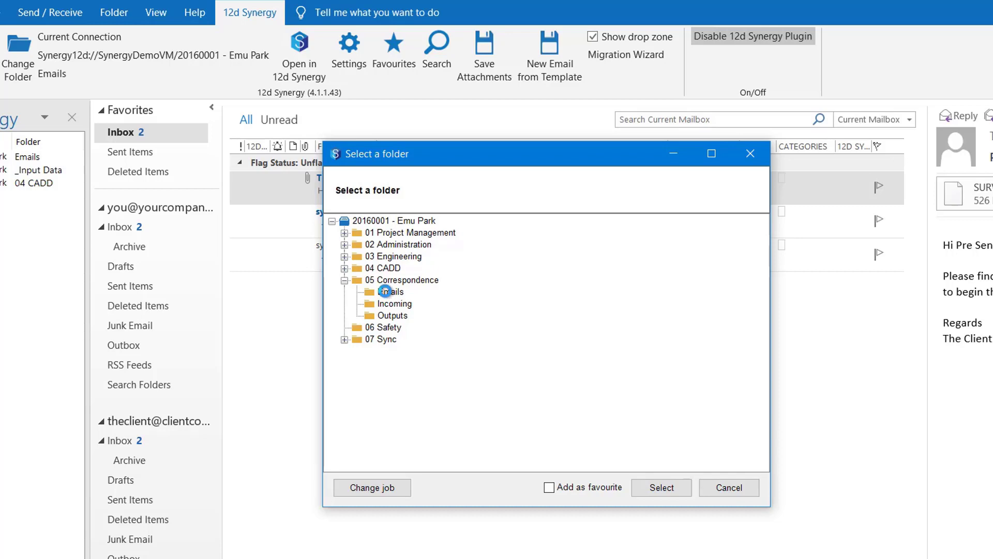
click(391, 291)
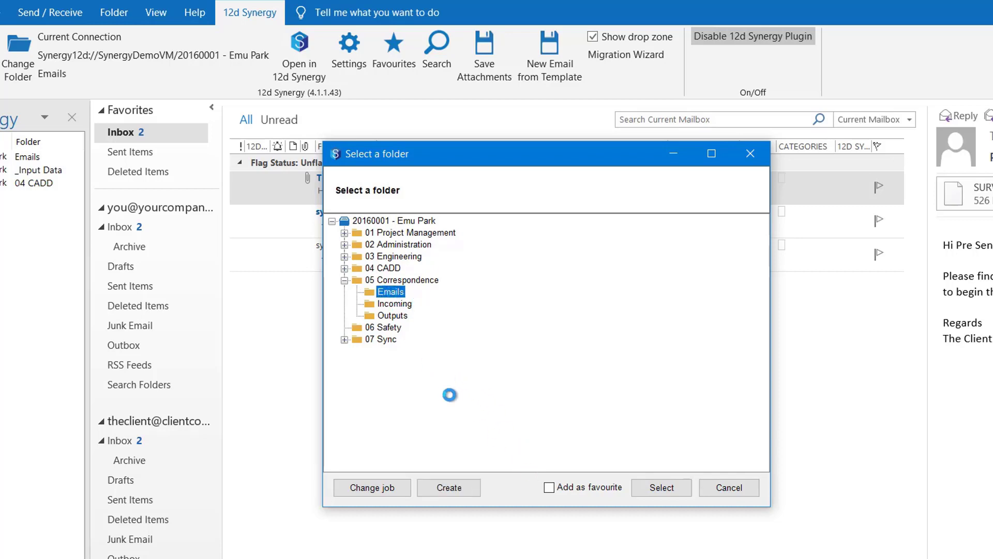
click(549, 487)
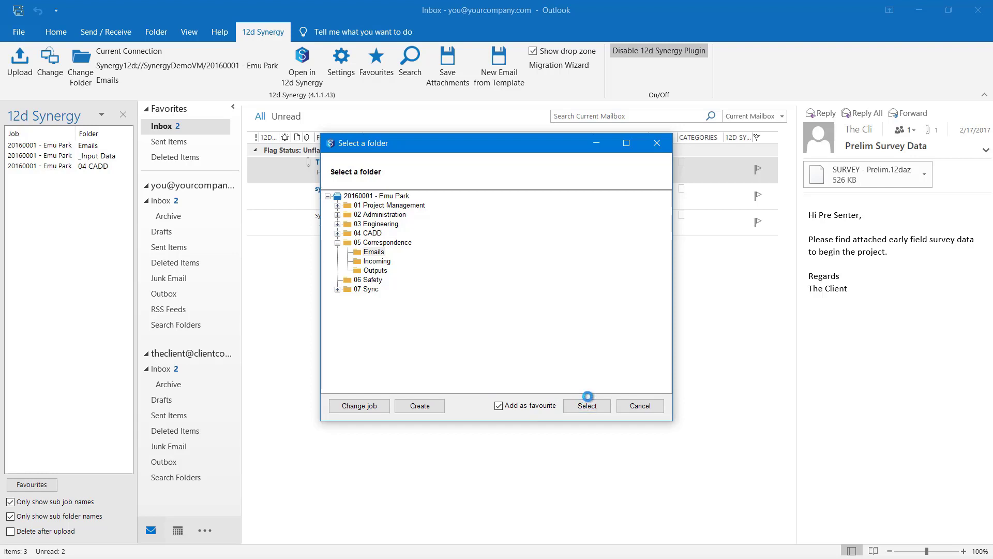
click(586, 405)
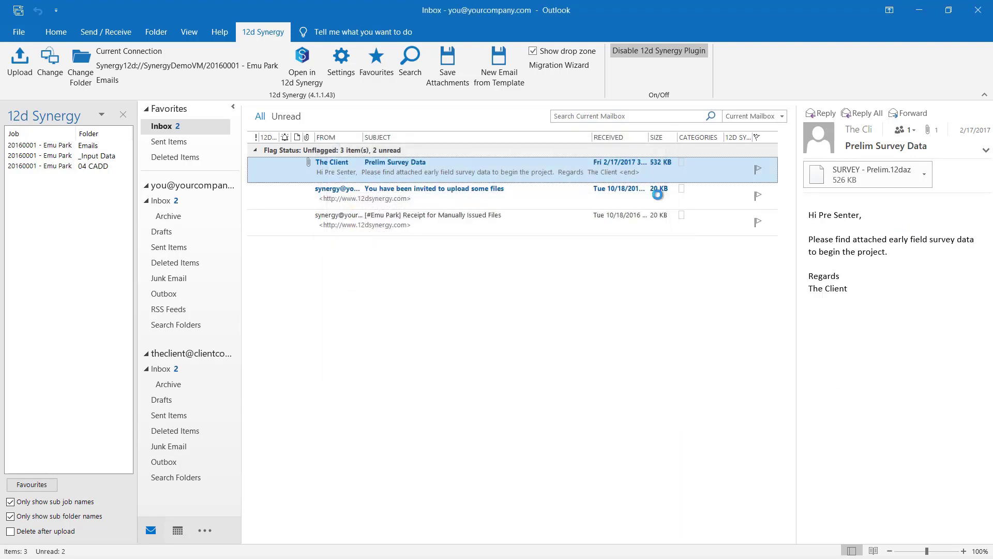
click(376, 66)
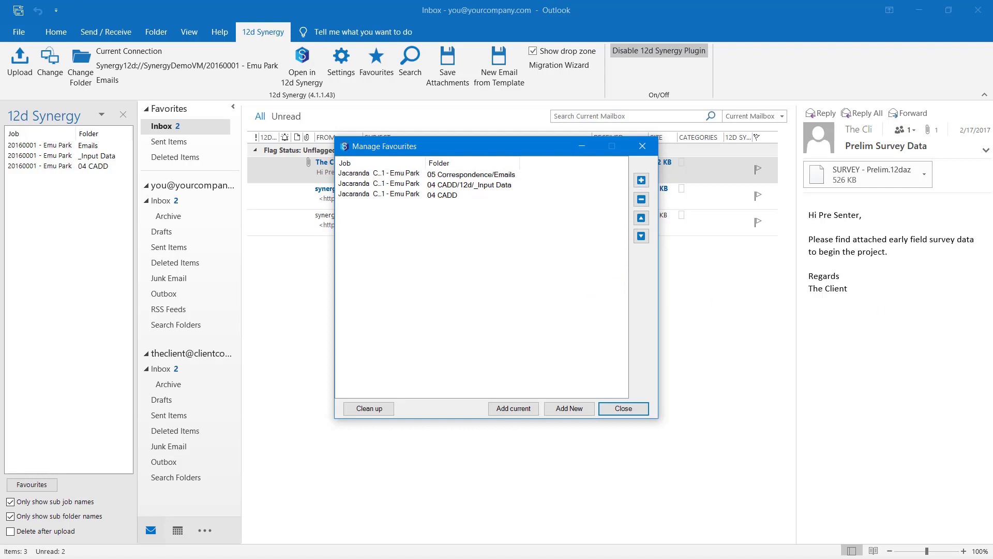
click(622, 408)
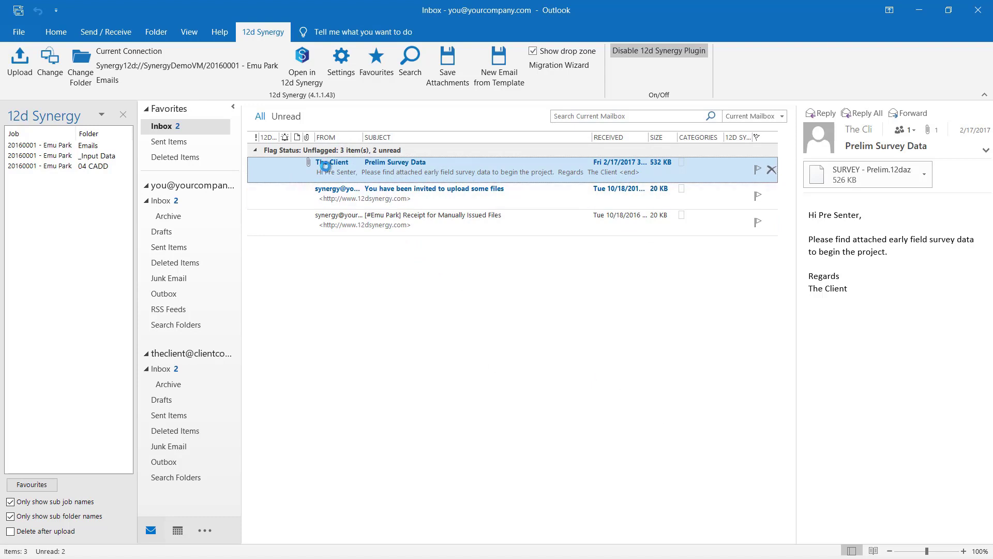
Step: Upload the Prelim Survey Data email to the 05 Correspondence/Emails favourite and close it
double_click(395, 162)
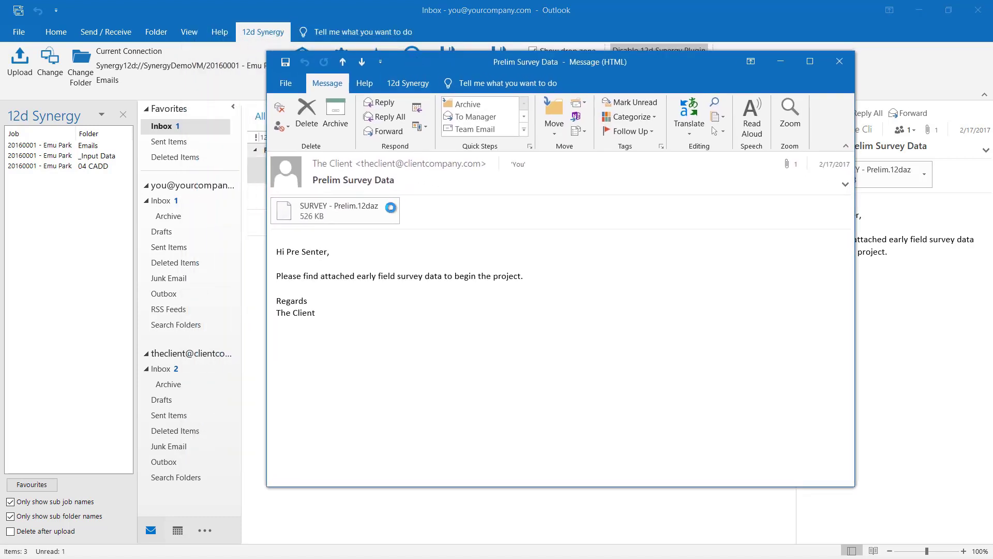
click(408, 82)
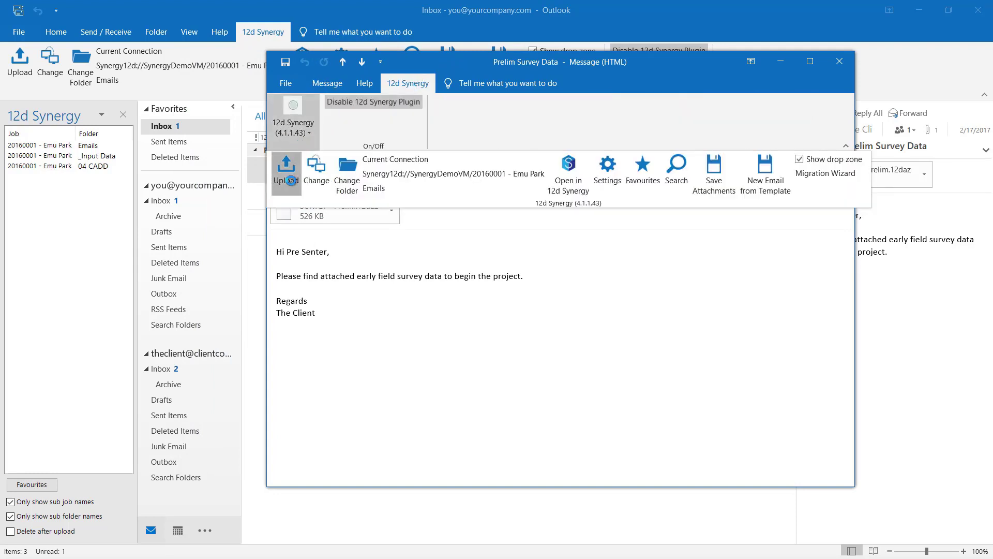
click(285, 171)
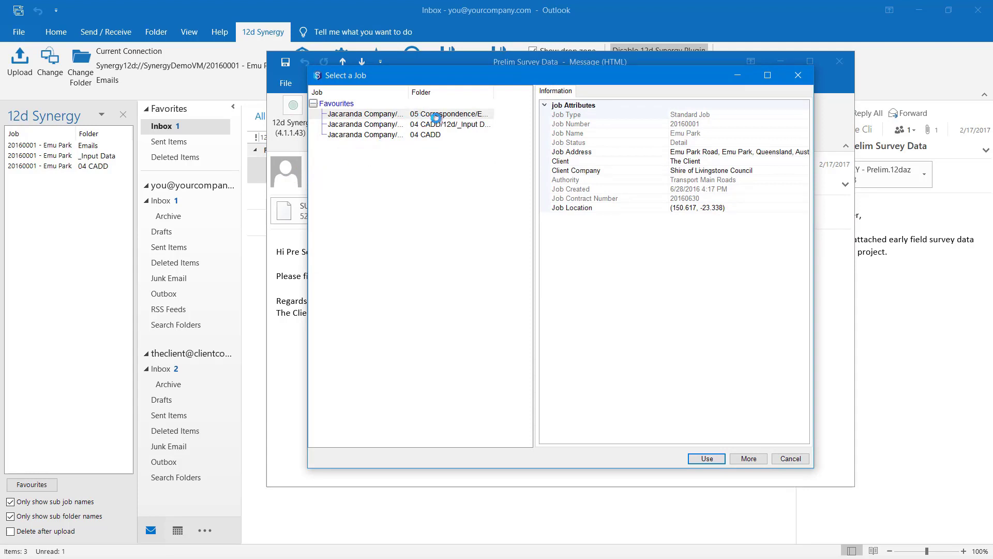
click(705, 457)
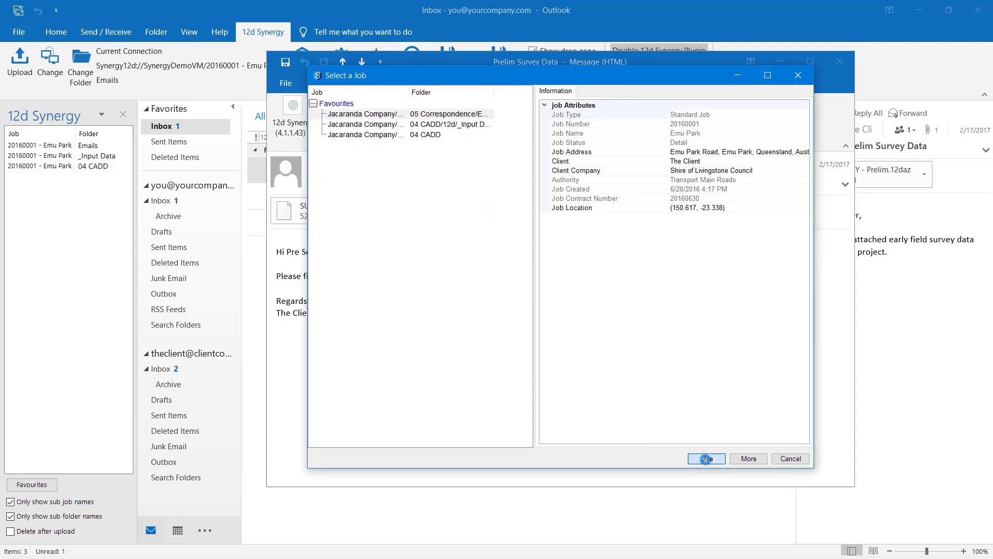
click(705, 458)
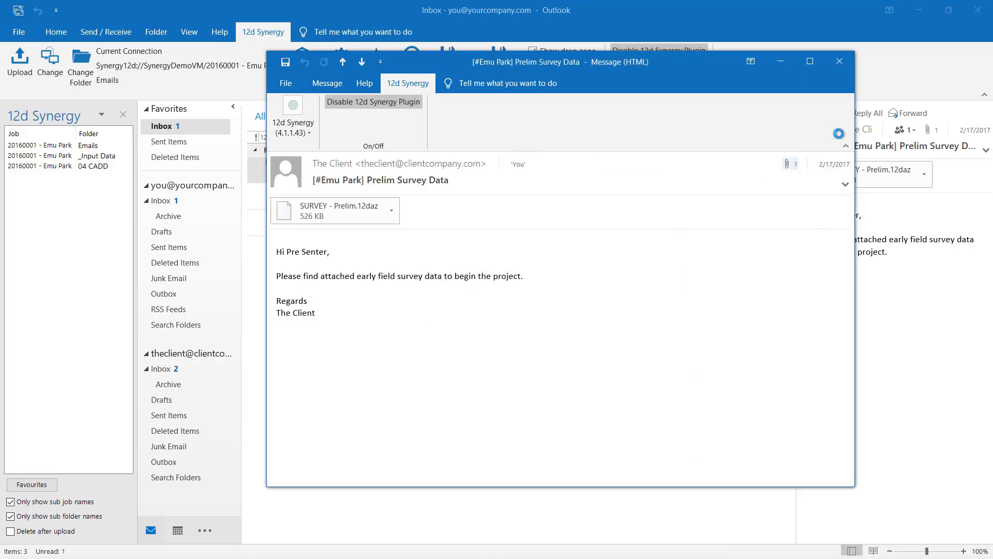
click(840, 62)
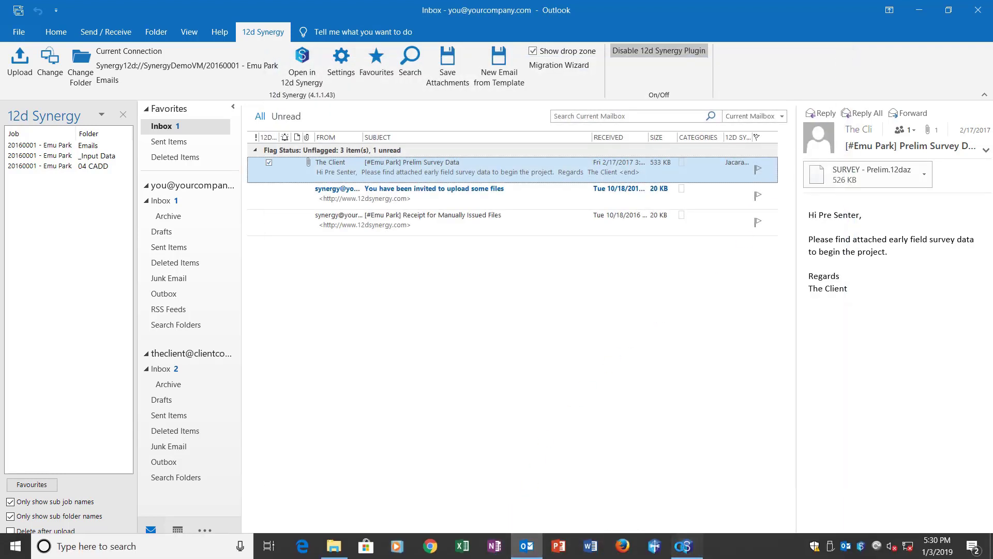
Step: Switch to 12d Synergy to confirm the filed Prelim Survey Data email
click(301, 65)
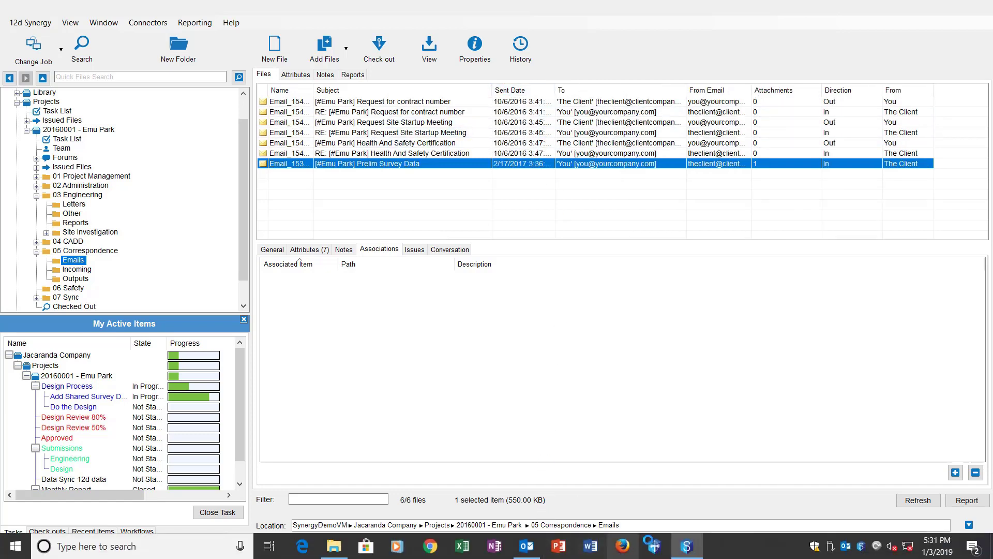
mouse_move(686, 545)
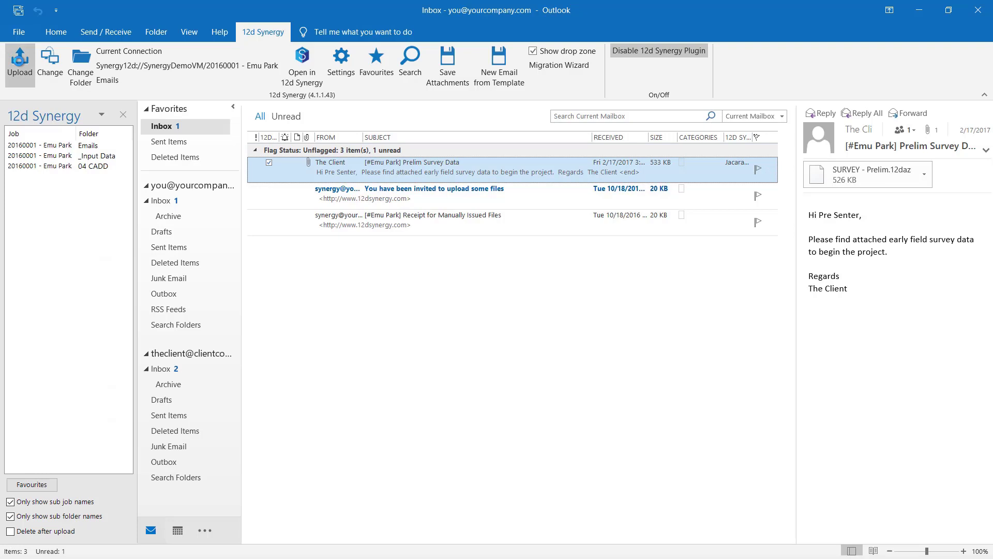
Step: File the 'You have been invited to upload some files' email into Emu Park's Emails folder
click(70, 156)
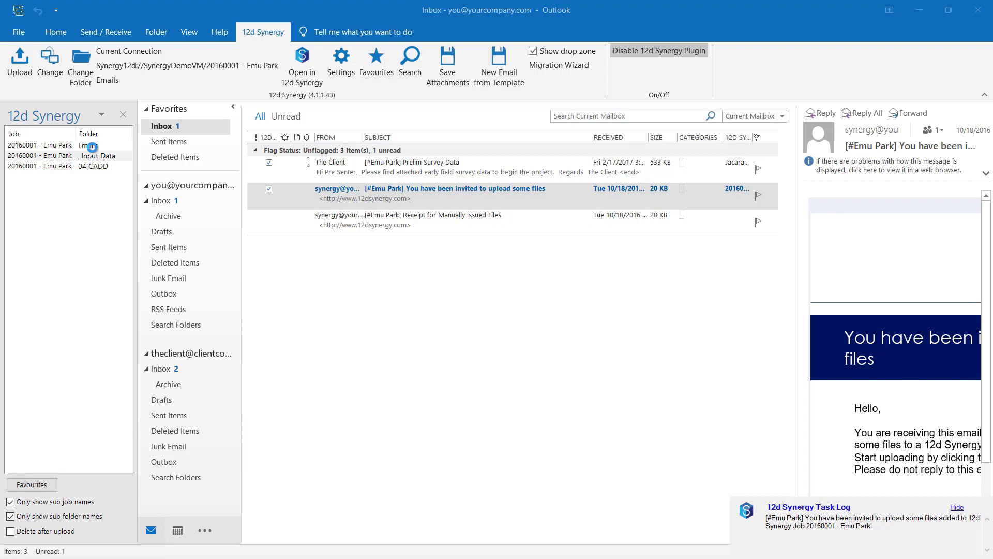
click(88, 145)
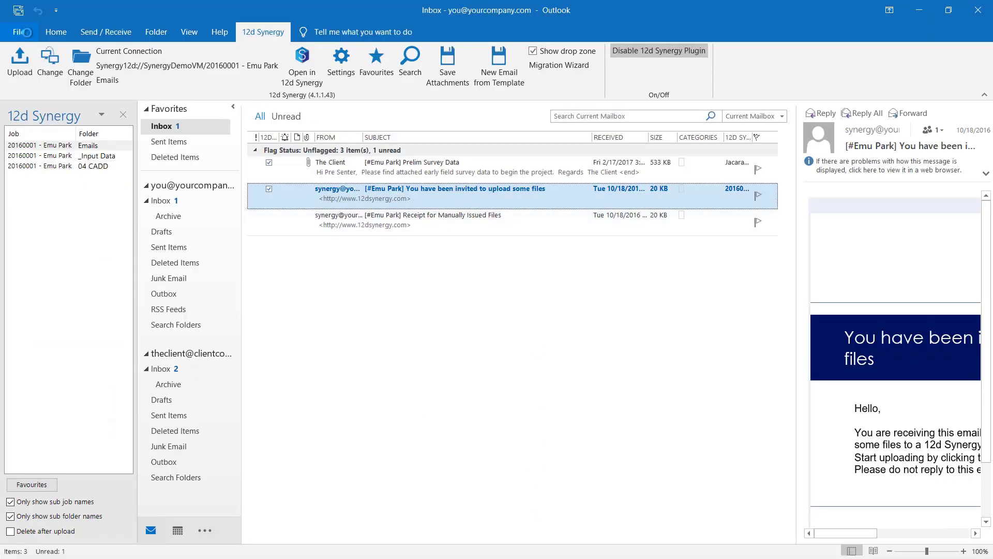
click(56, 32)
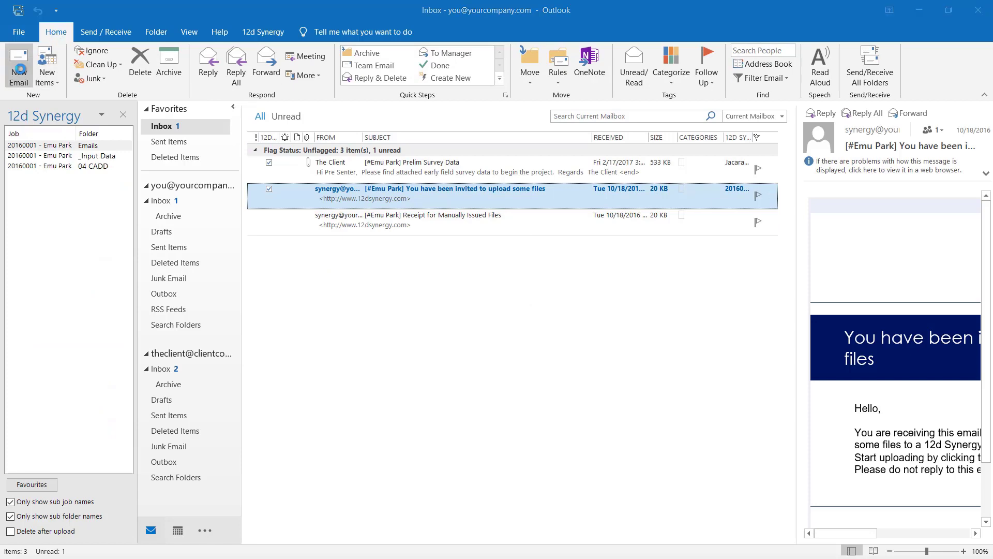
click(18, 65)
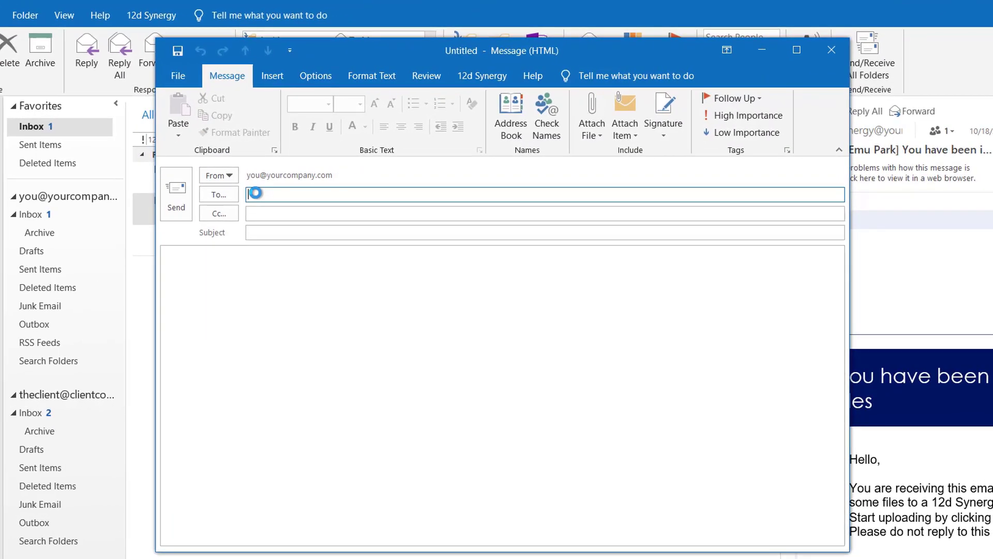
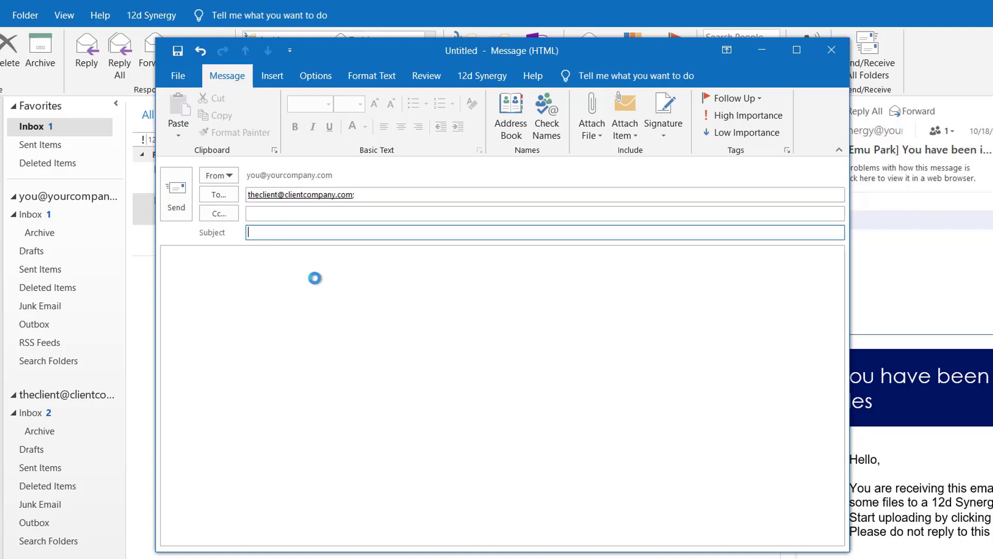
text(RF)
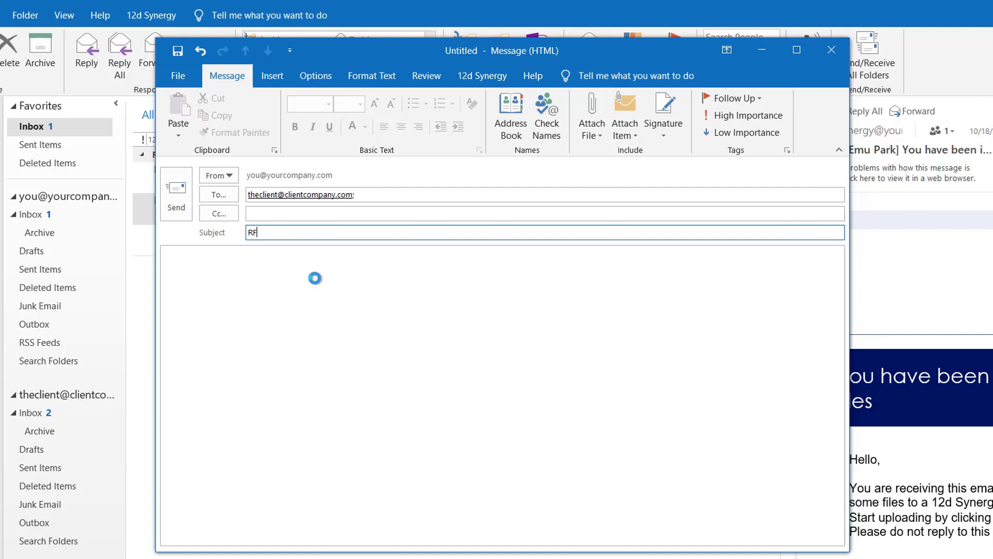
text(I-)
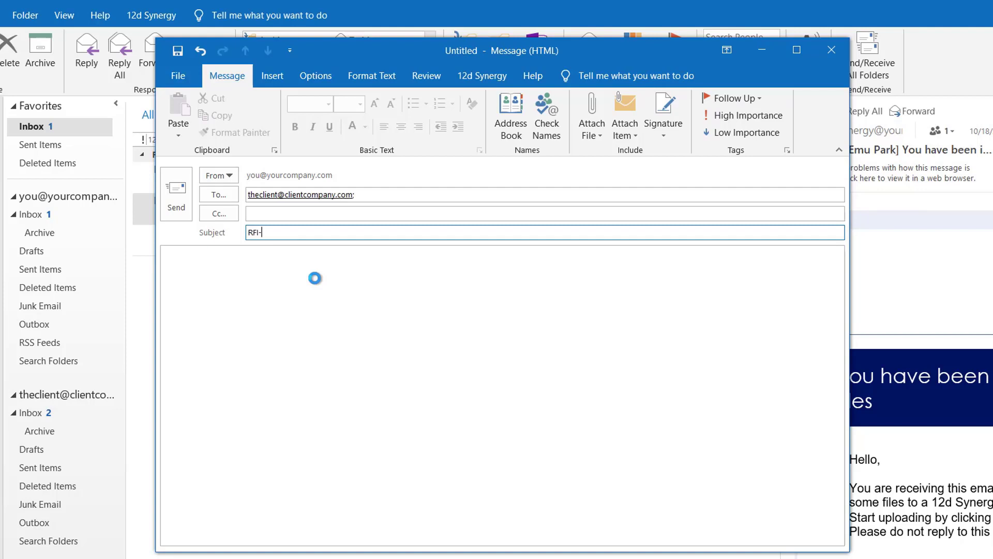
text(002)
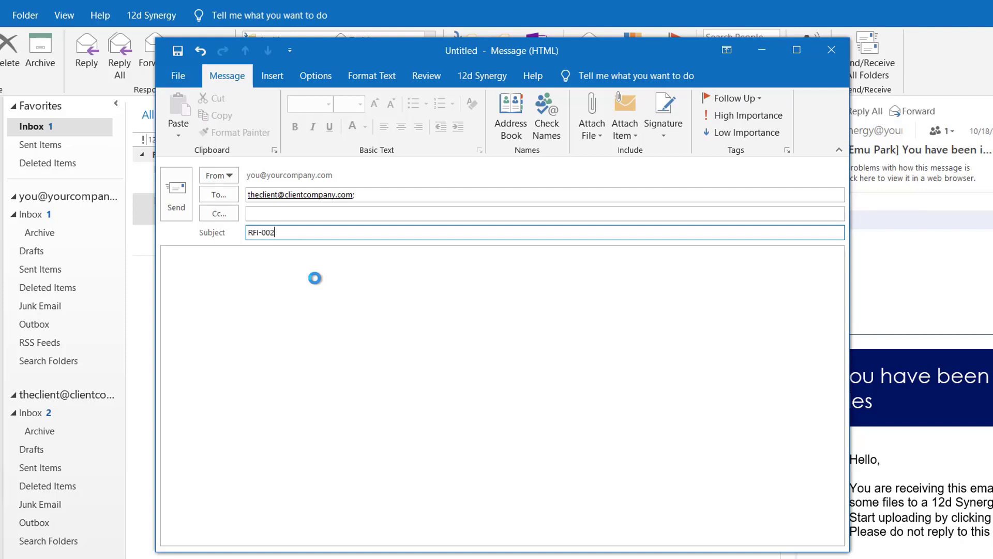
text(new surv)
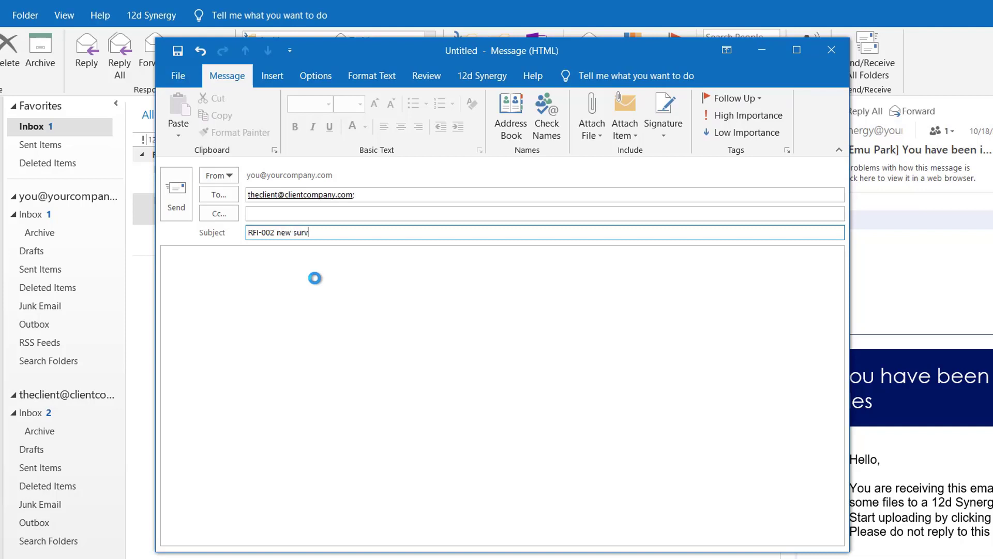
text(ey data)
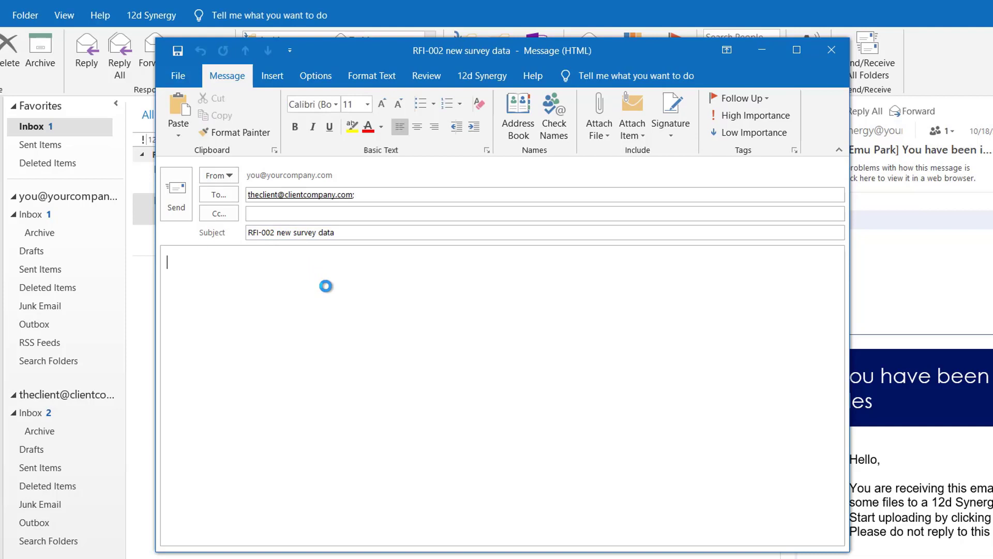
Step: Write 'Dear … Request for new survey features. Regards' and send the email
text(Dear Client,)
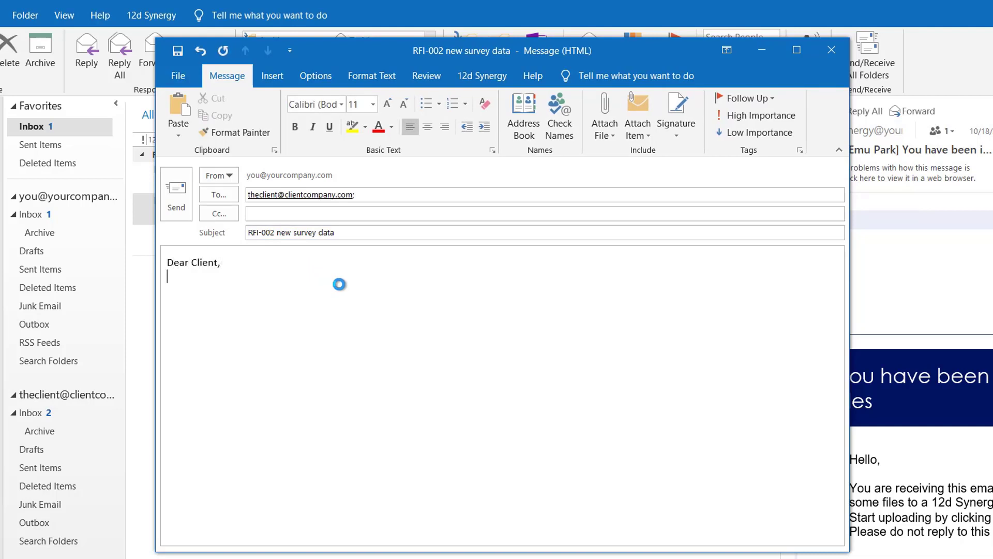
text(Req)
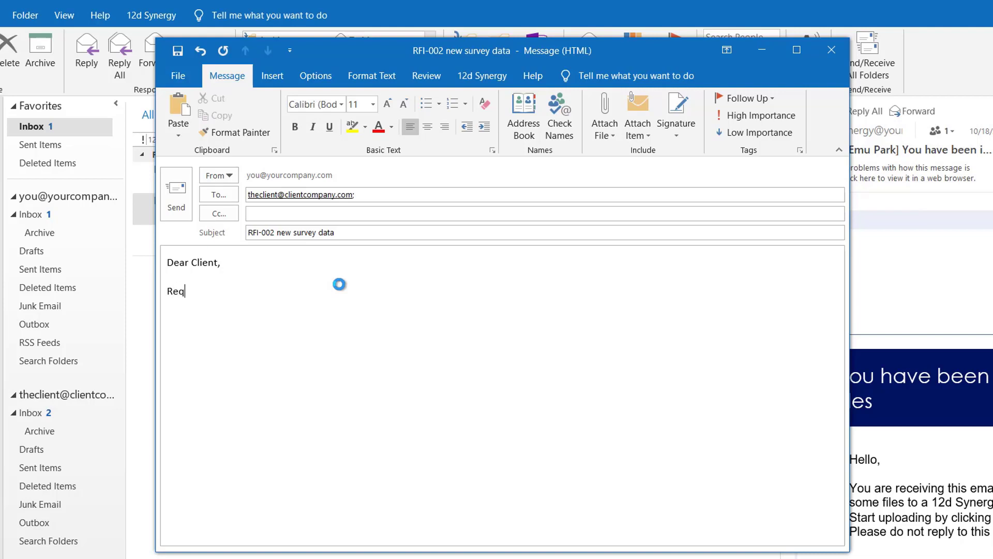
text(uest f)
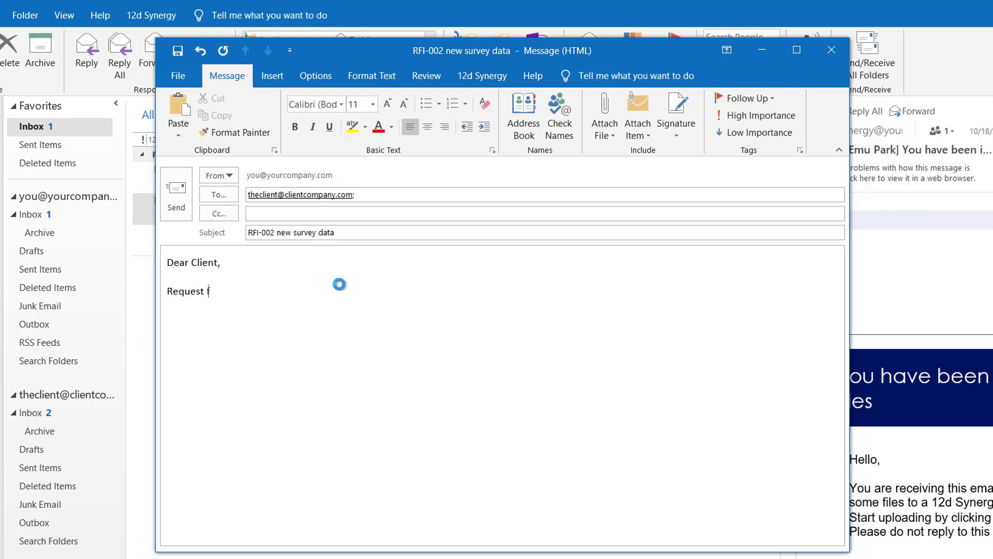
text(or new s)
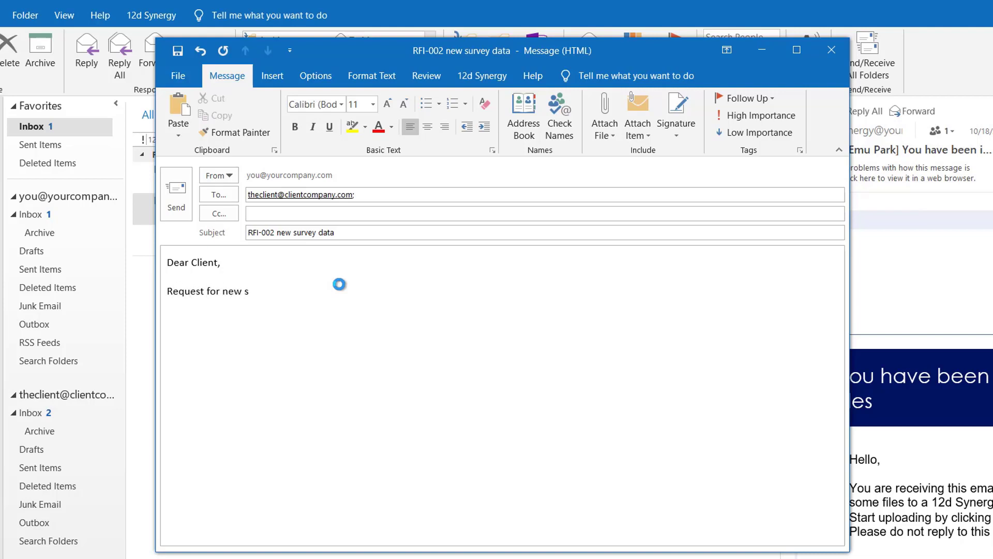
text(urvey fe)
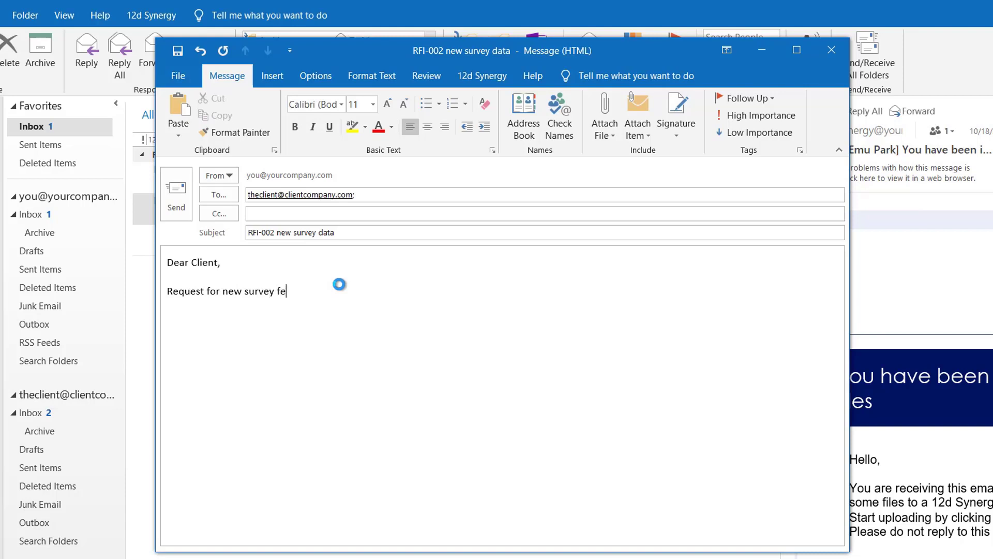
text(atures.)
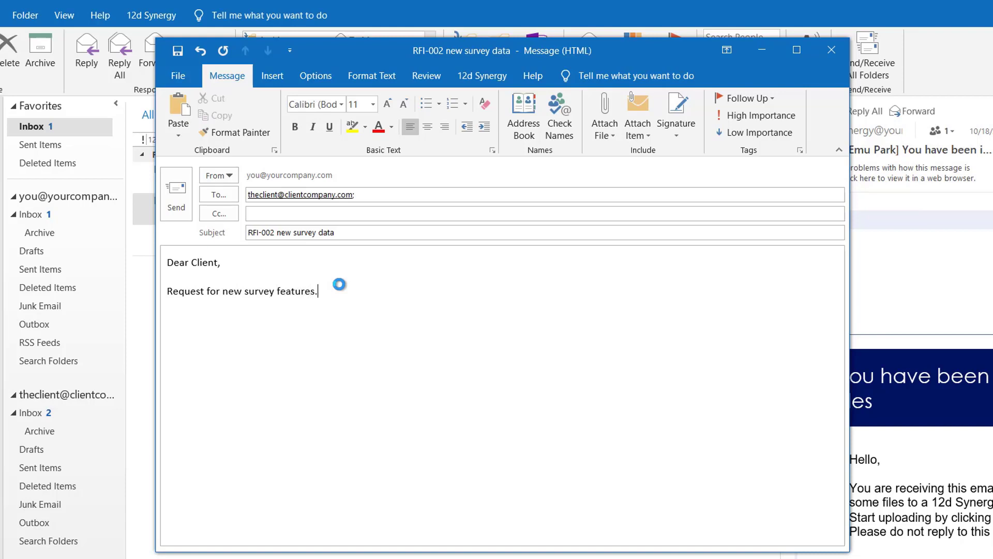
text(Regards)
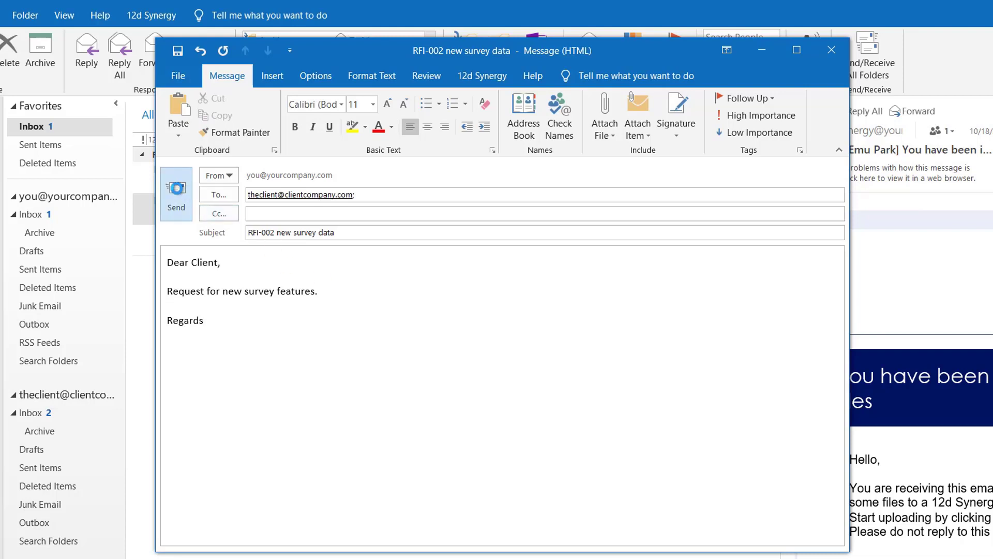
click(175, 195)
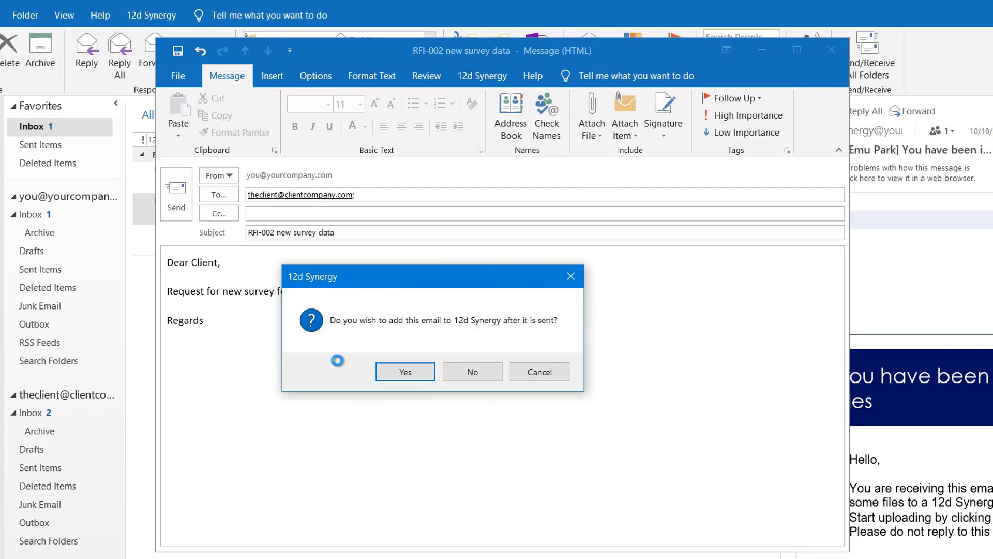
mouse_move(489, 327)
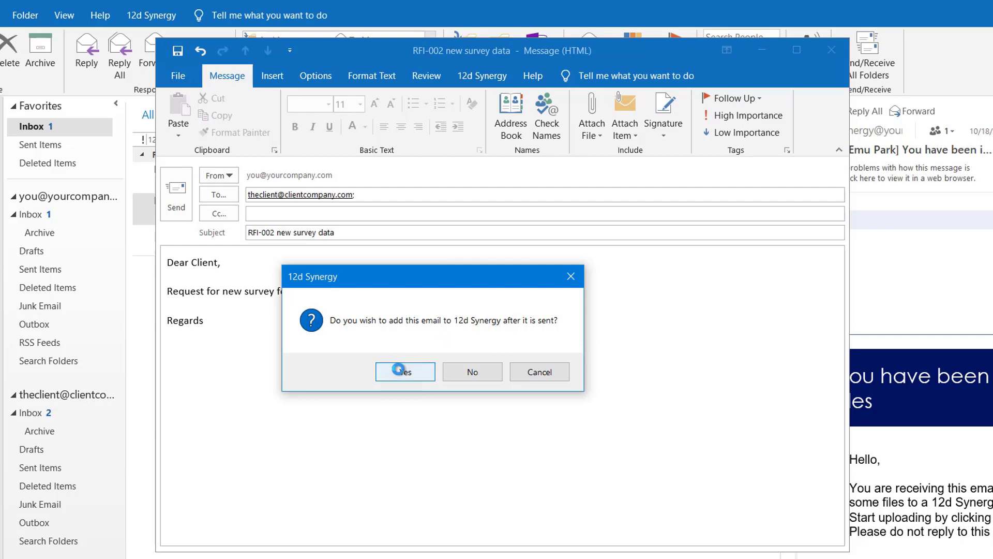
Step: Accept filing the RFI-002 email in 12d Synergy and confirm the destination job folder
click(403, 372)
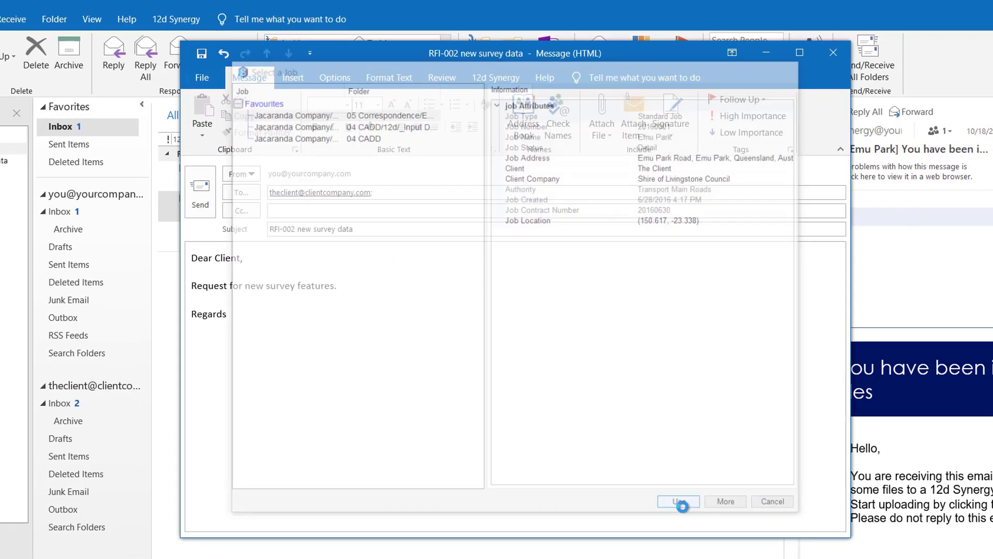
click(677, 501)
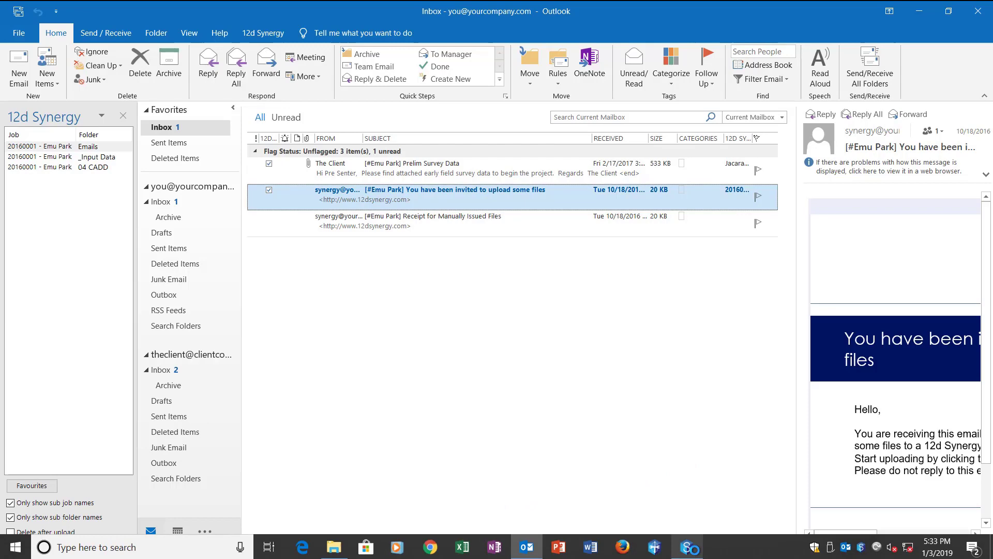
Step: Open '[#Emu Park] RFI-002 new survey data' in the client's Inbox and start a reply
click(686, 546)
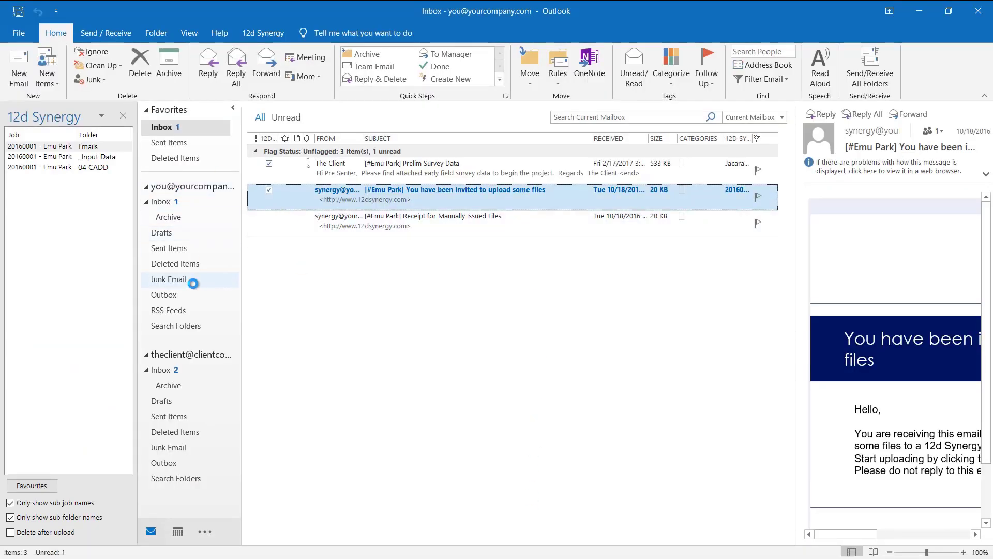
click(161, 369)
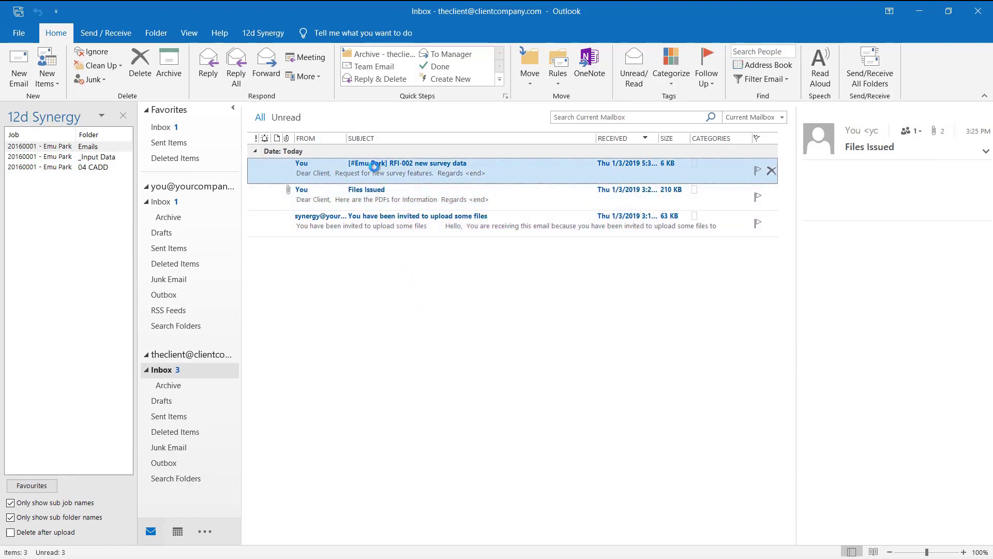
double_click(407, 163)
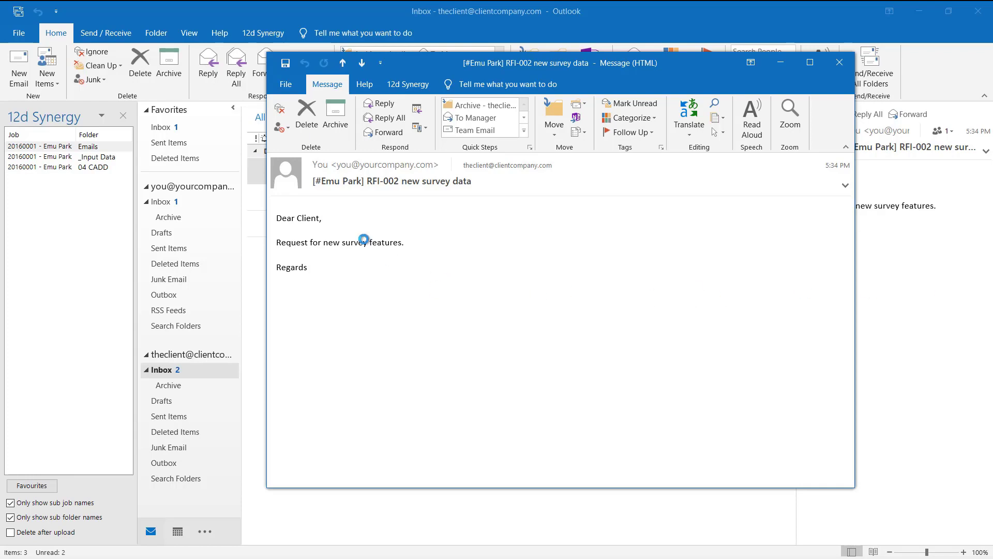
click(381, 117)
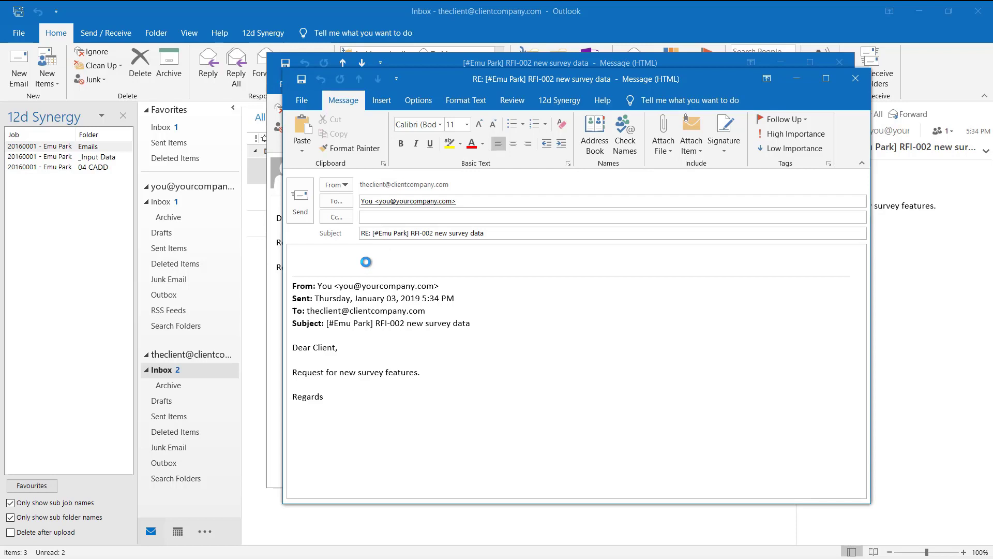
Step: Send the reply 'Here you go' to the RFI-002 email
text(Here)
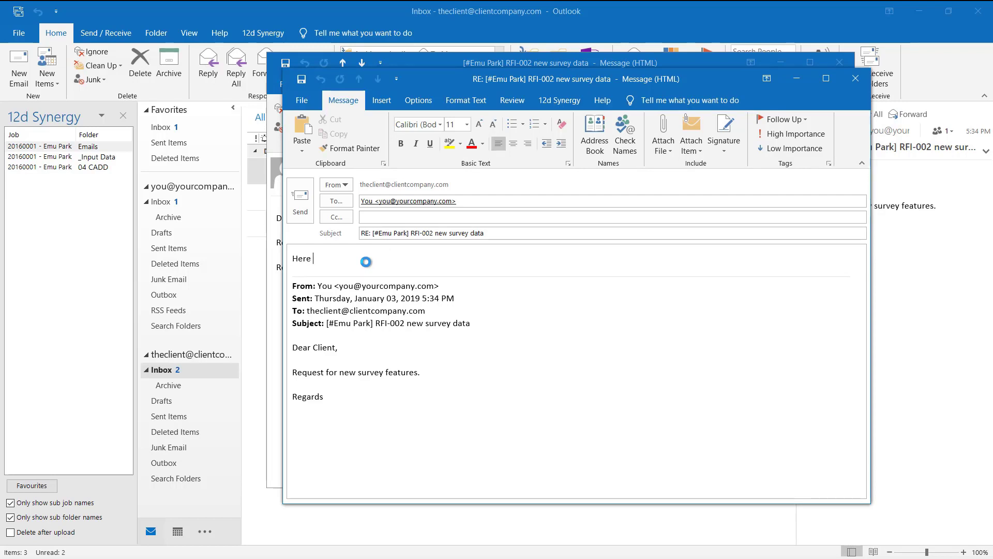
text(you go)
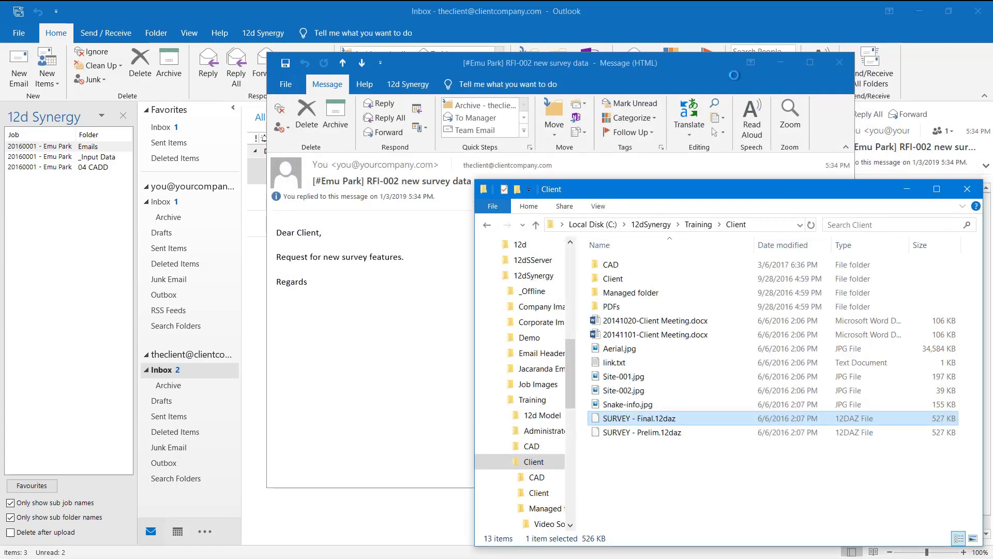
click(838, 62)
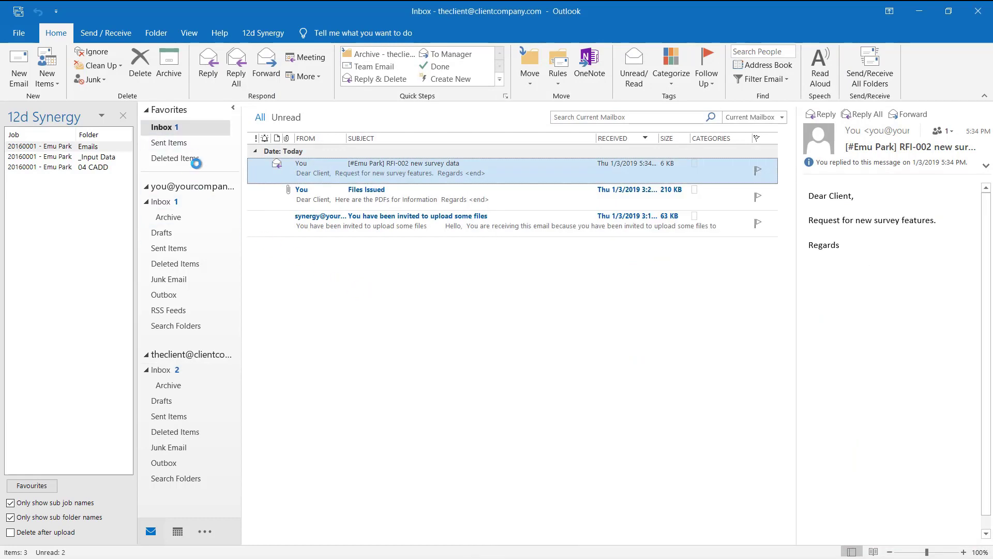
Step: In the company Inbox, open the client's 'RE: [#Emu Park] RFI-002 new survey data' reply
click(162, 201)
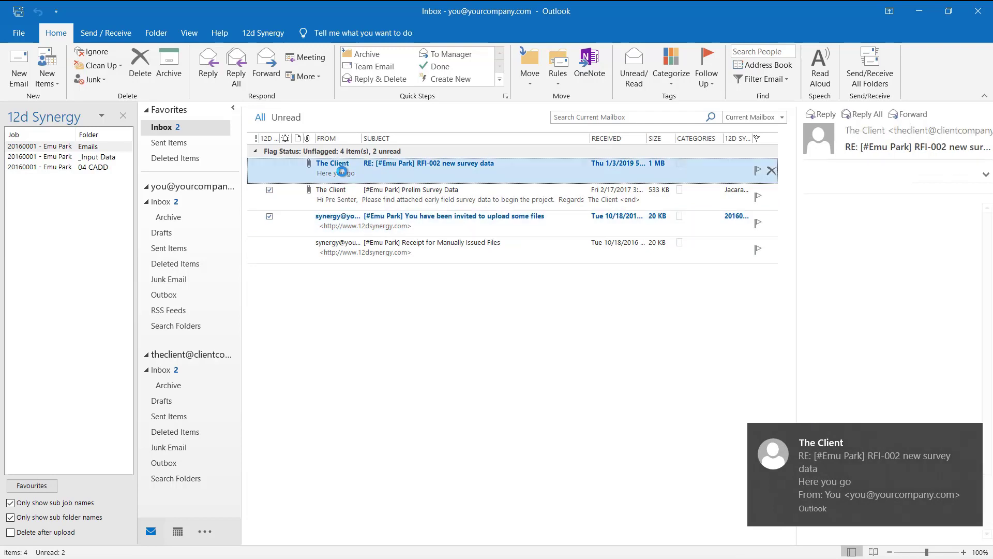
double_click(429, 164)
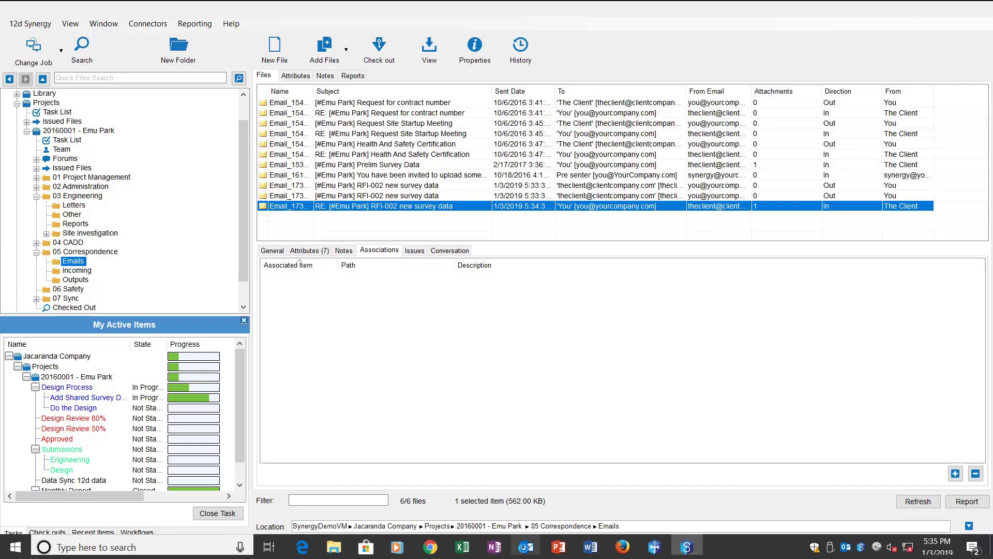
Step: Open the filed reply and choose SURVEY - Final.12daz in 12d Synergy Save Attachments
double_click(401, 206)
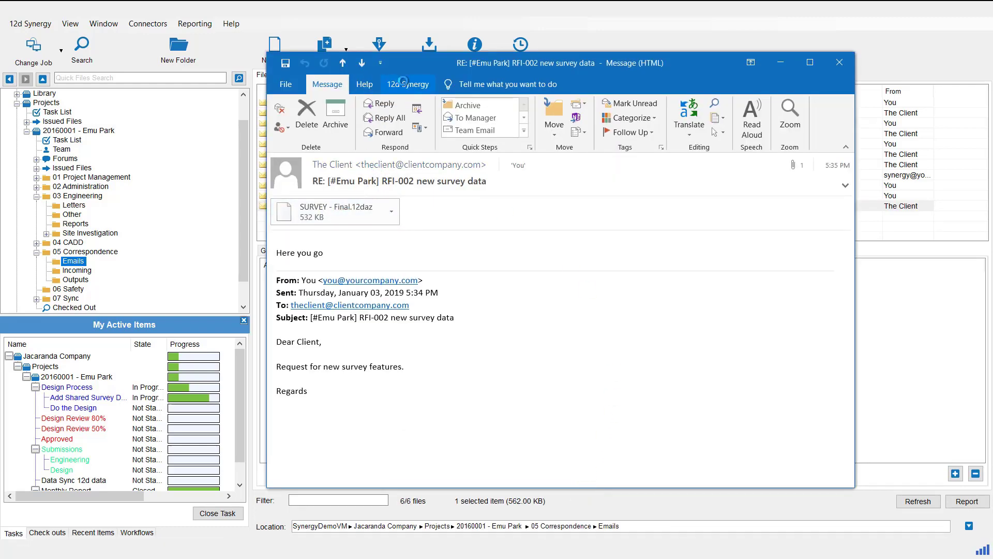
click(408, 84)
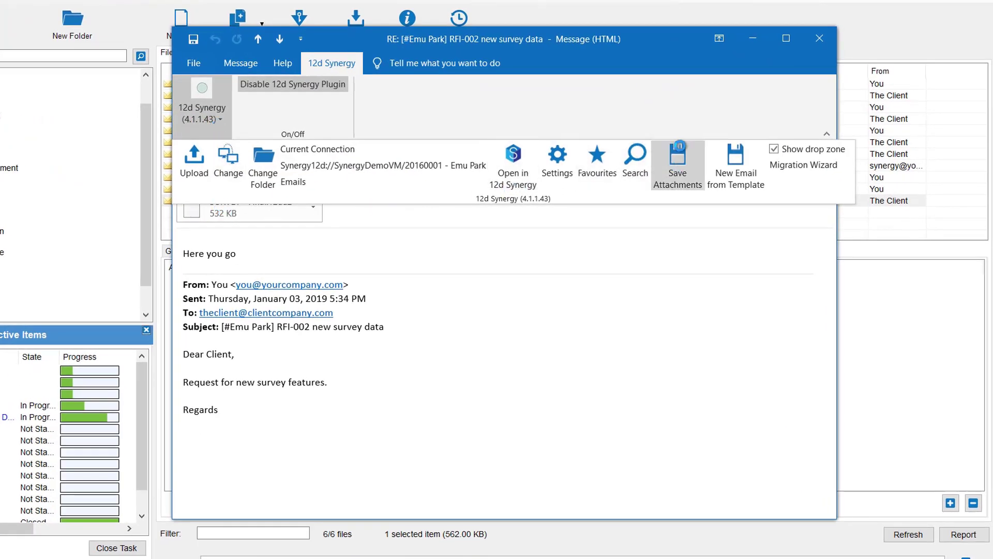
click(677, 163)
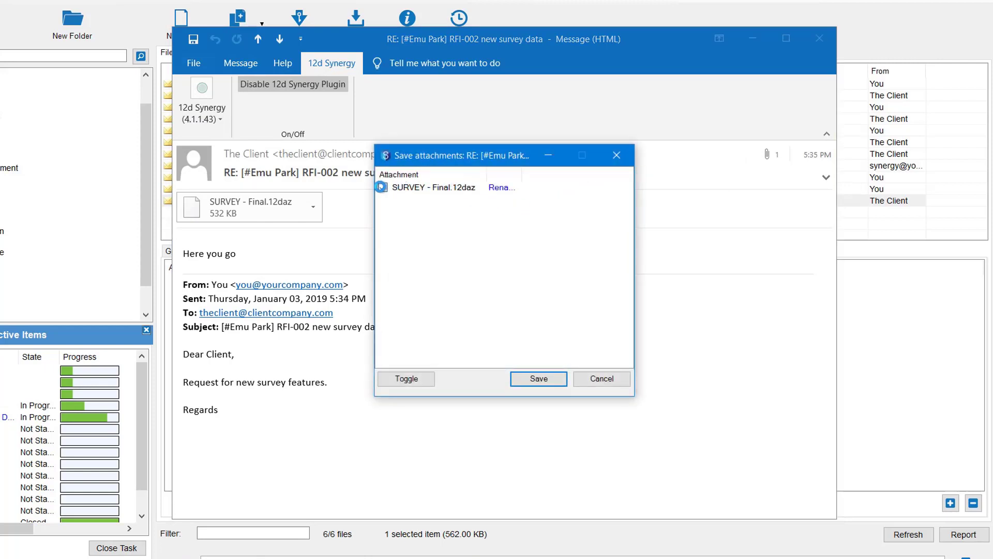
click(382, 187)
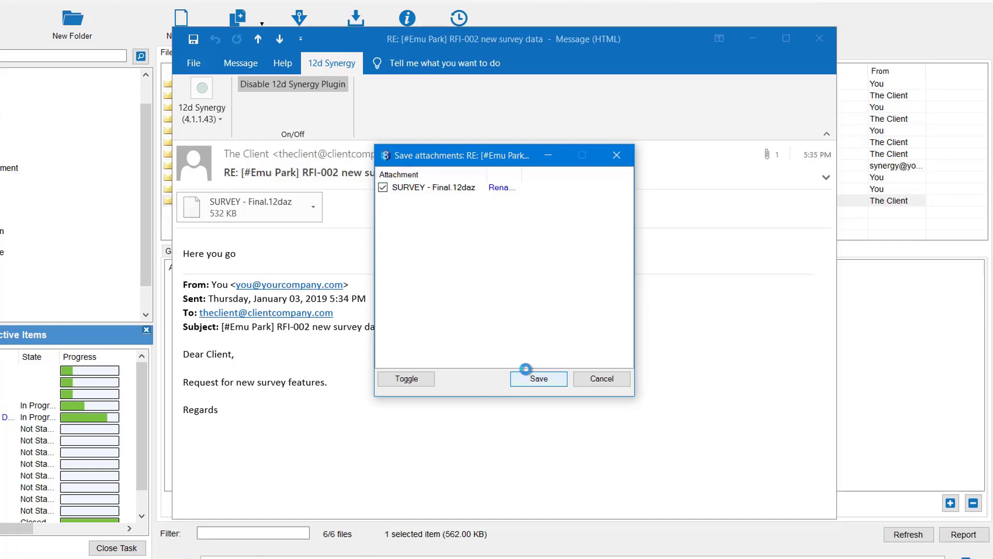
click(538, 378)
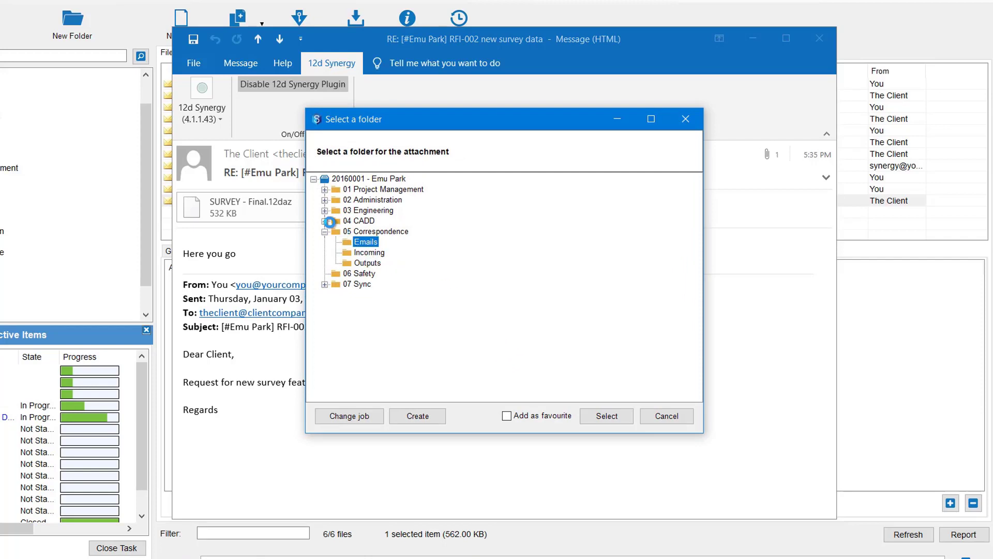
Step: Save the attachment to 04 CADD > 12d > _Input Data with a description, and close the email
click(324, 221)
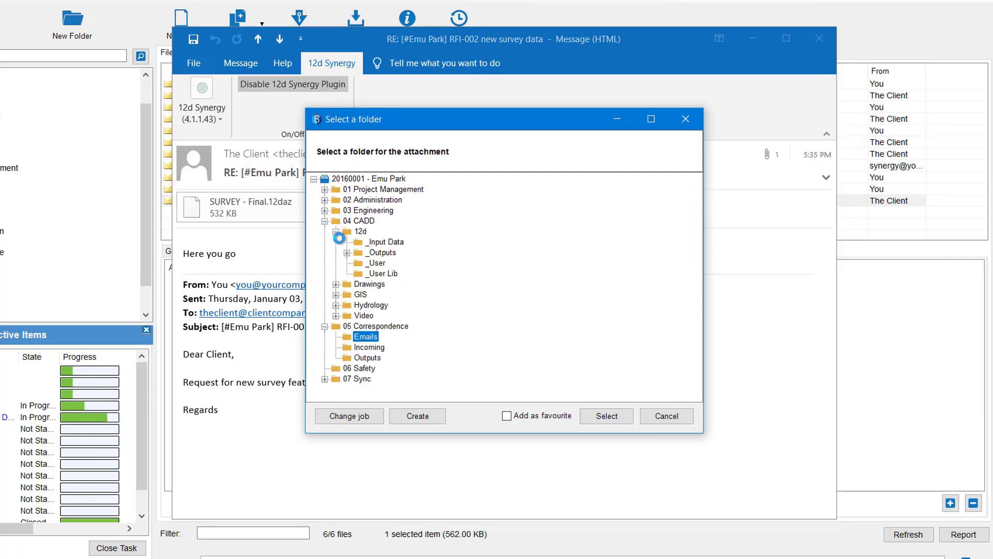
click(384, 241)
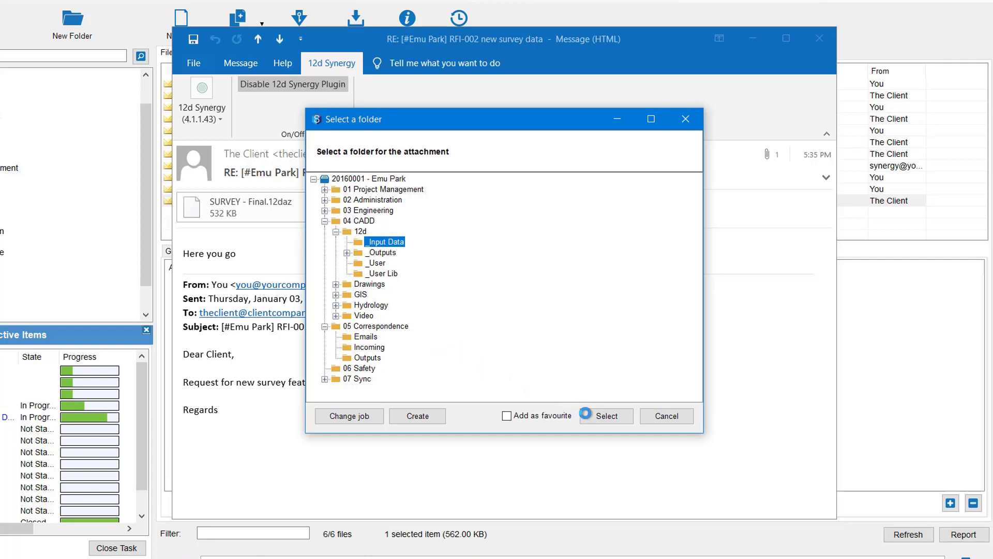
click(604, 416)
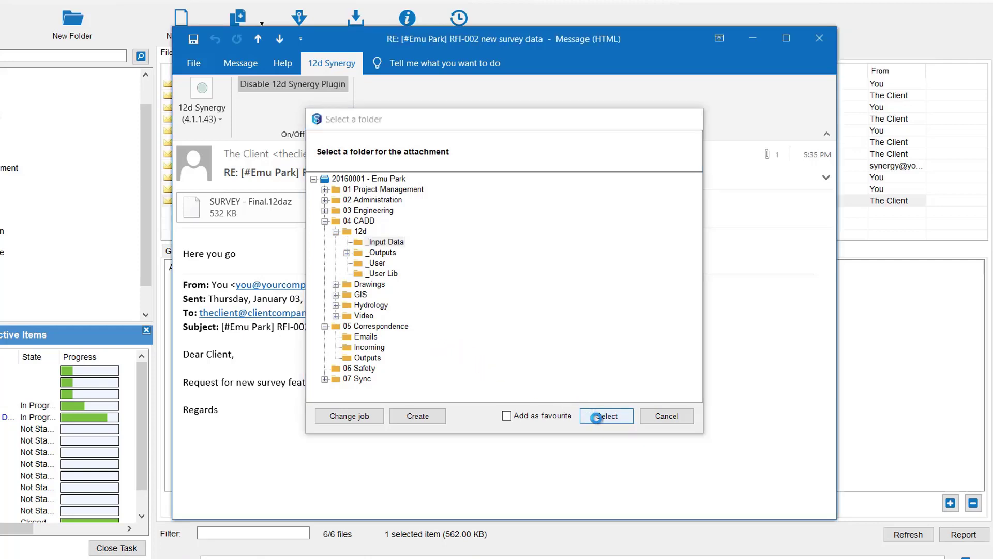
click(605, 415)
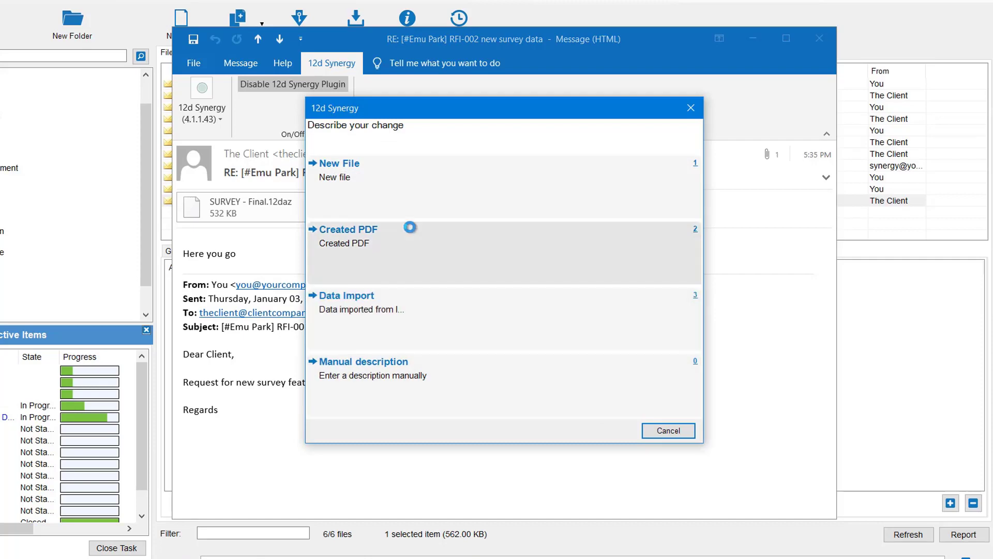
click(341, 164)
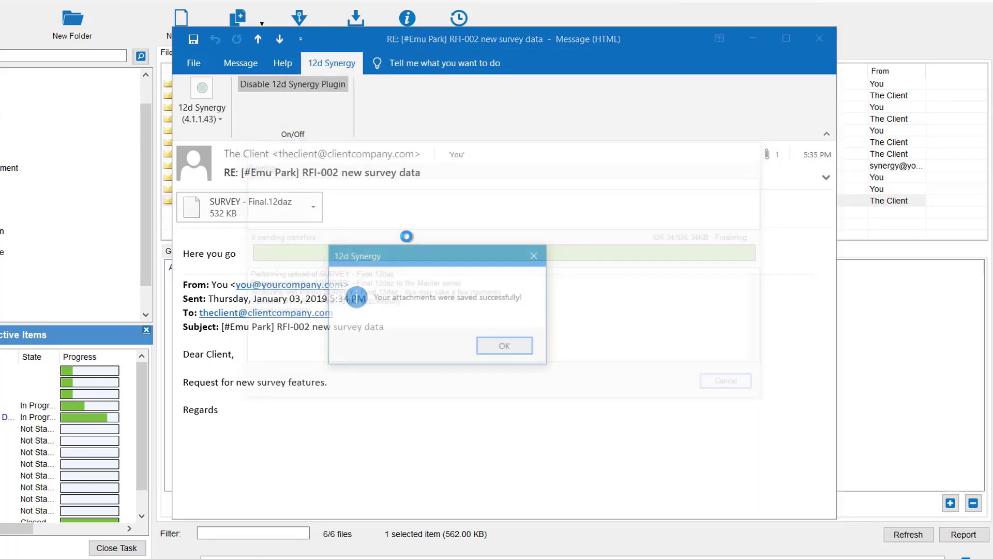
click(505, 345)
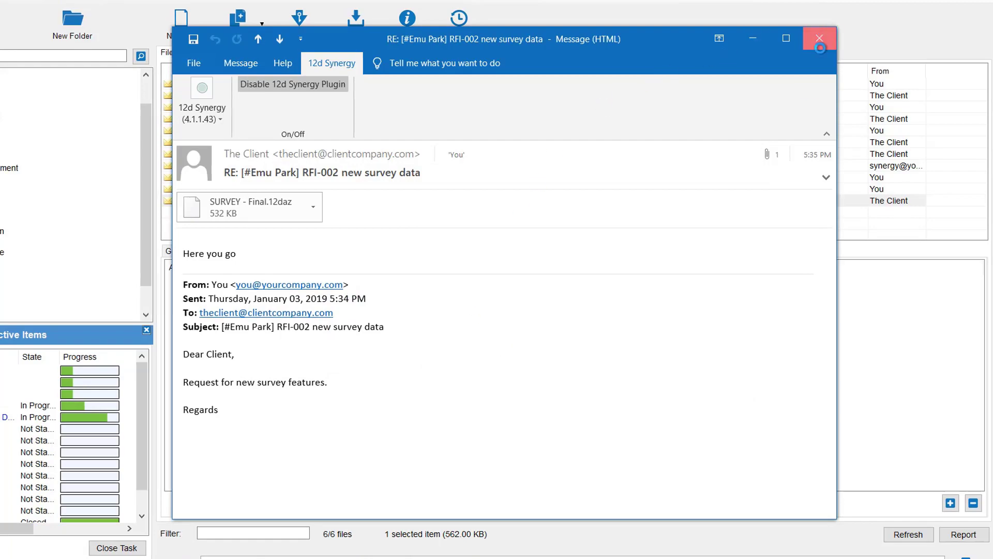
click(817, 39)
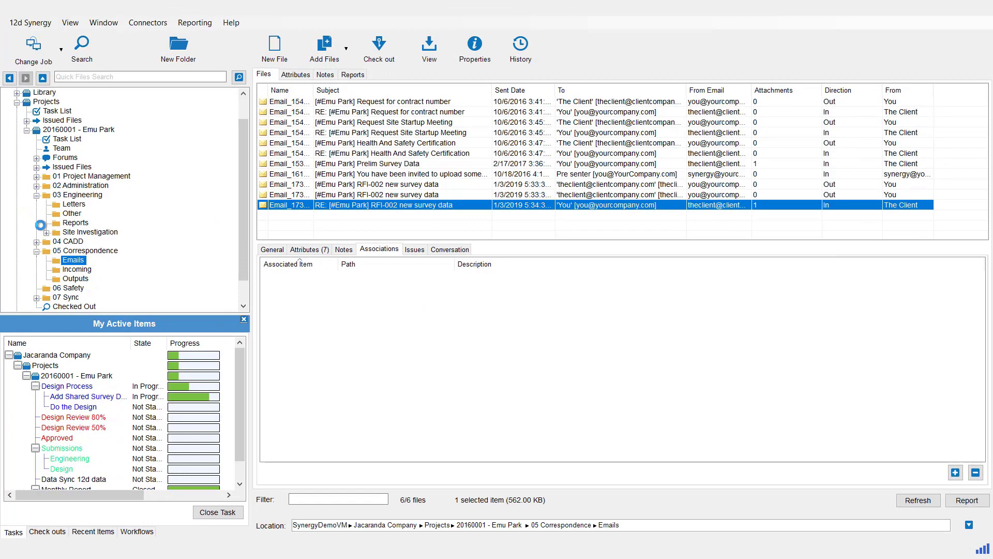
Step: Select SURVEY - Final.12daz in 04 CADD > 12d > _Input Data and go to its associated email
click(38, 242)
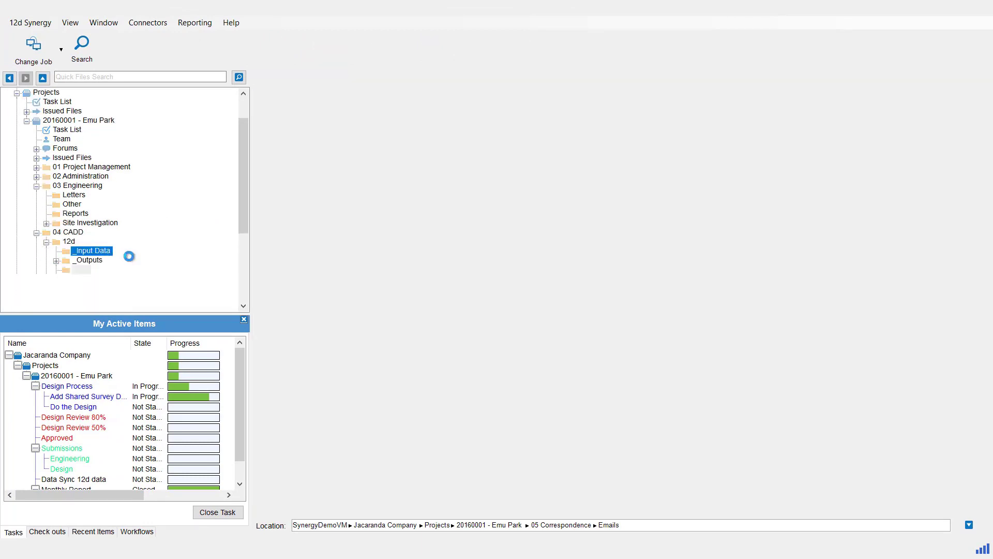
click(95, 250)
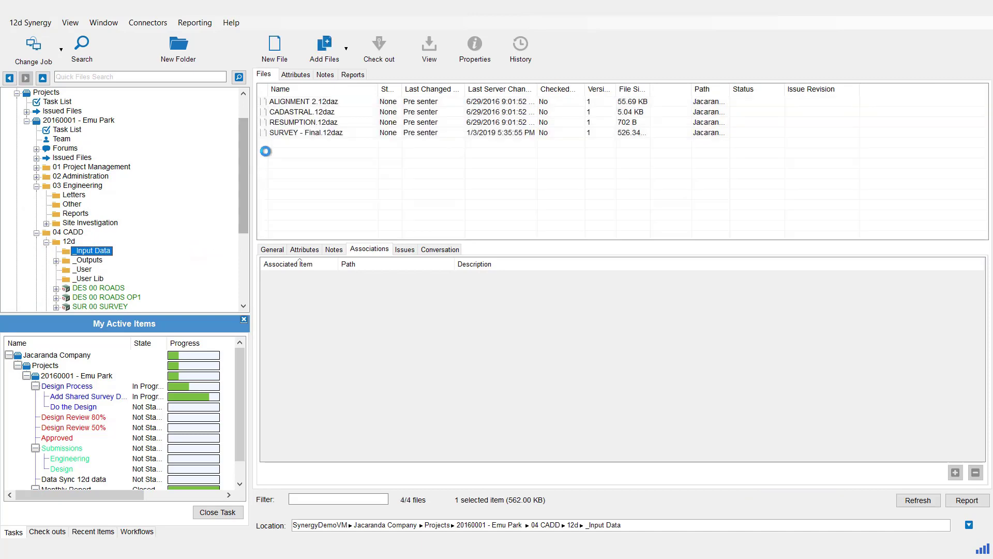
click(307, 133)
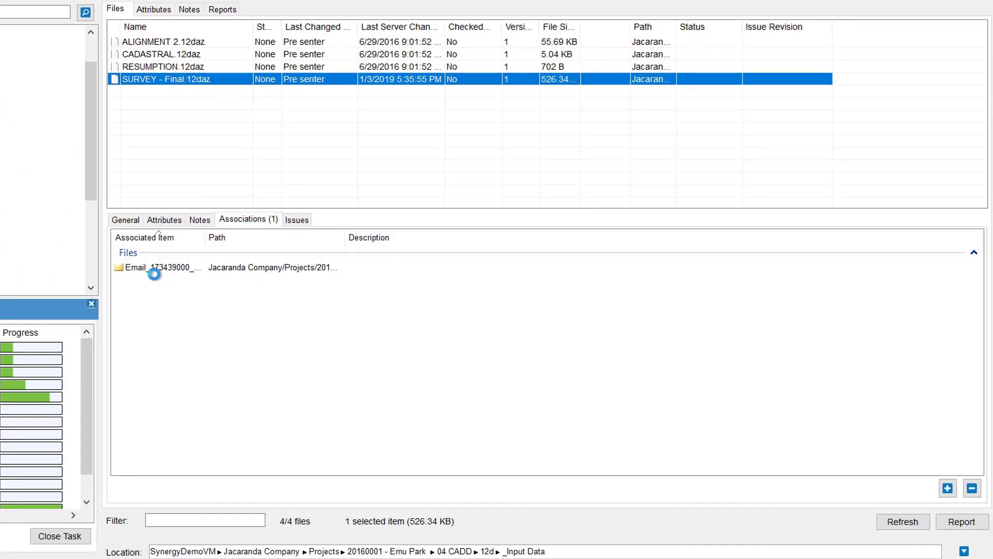
click(163, 266)
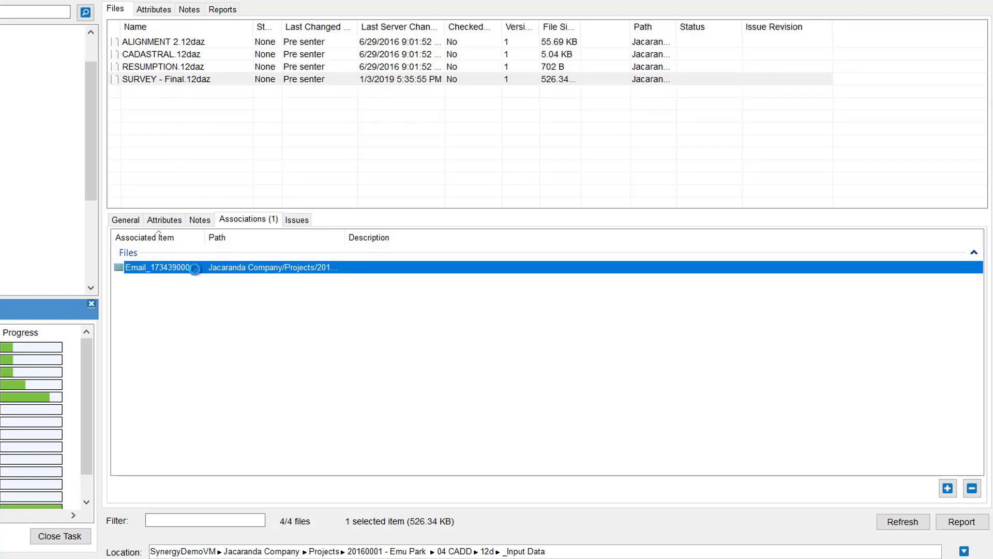
mouse_move(184, 267)
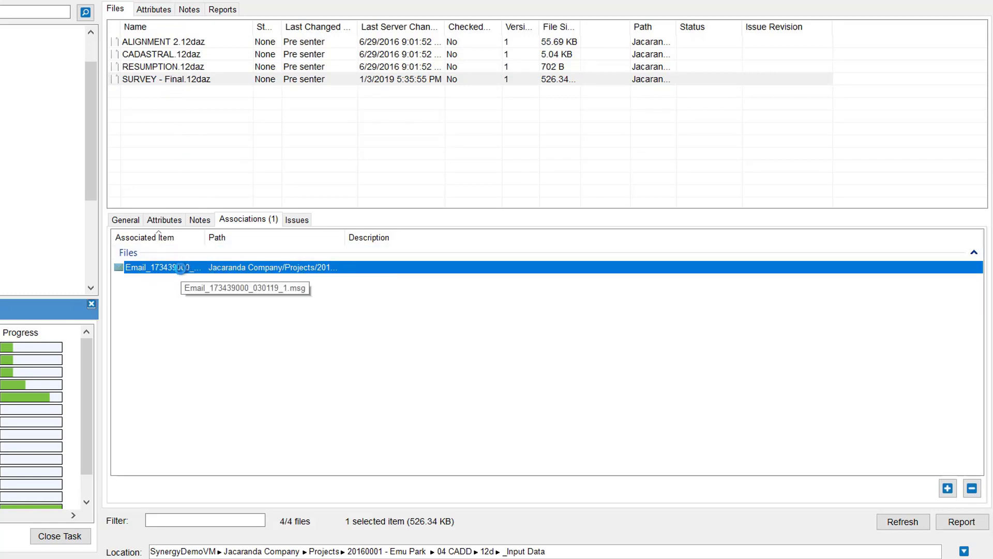
right_click(158, 267)
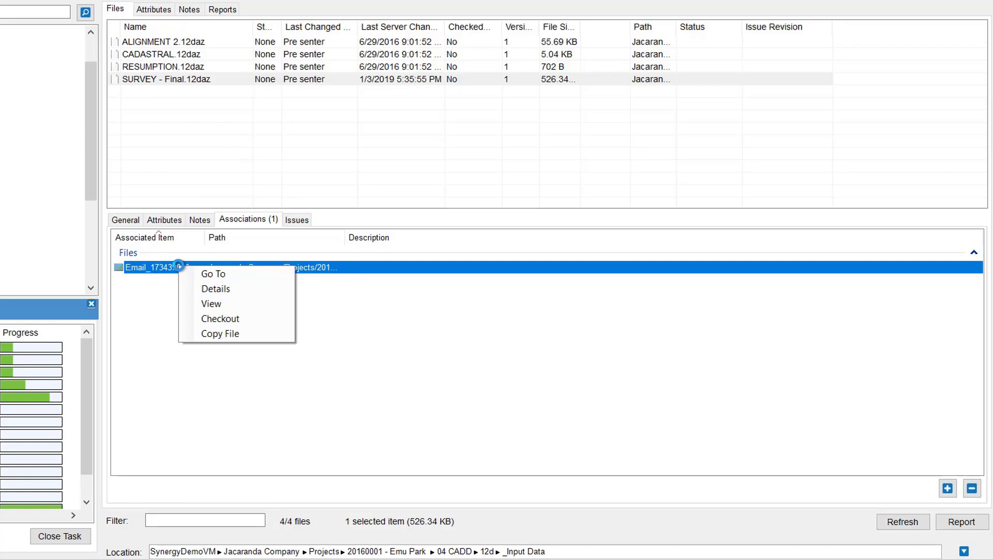
click(212, 273)
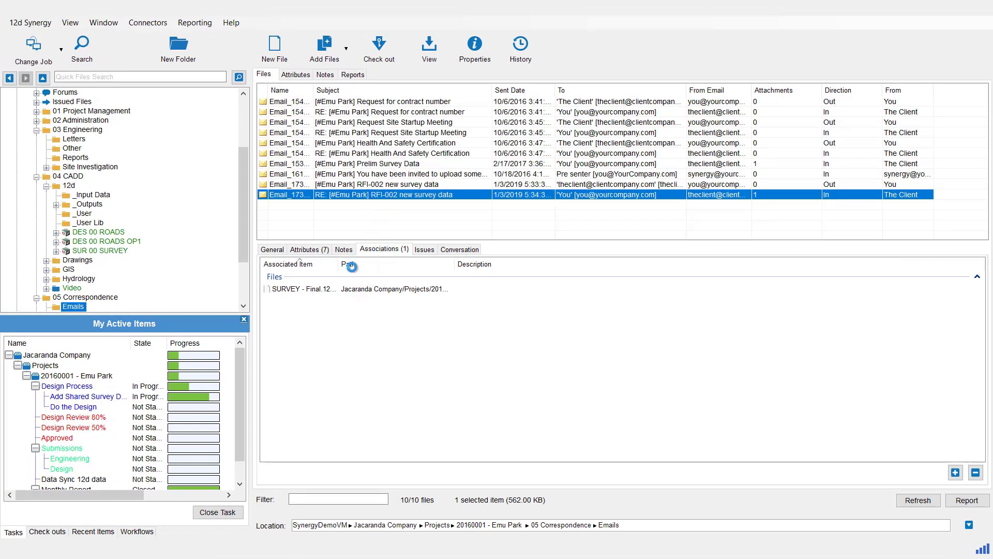
mouse_move(339, 290)
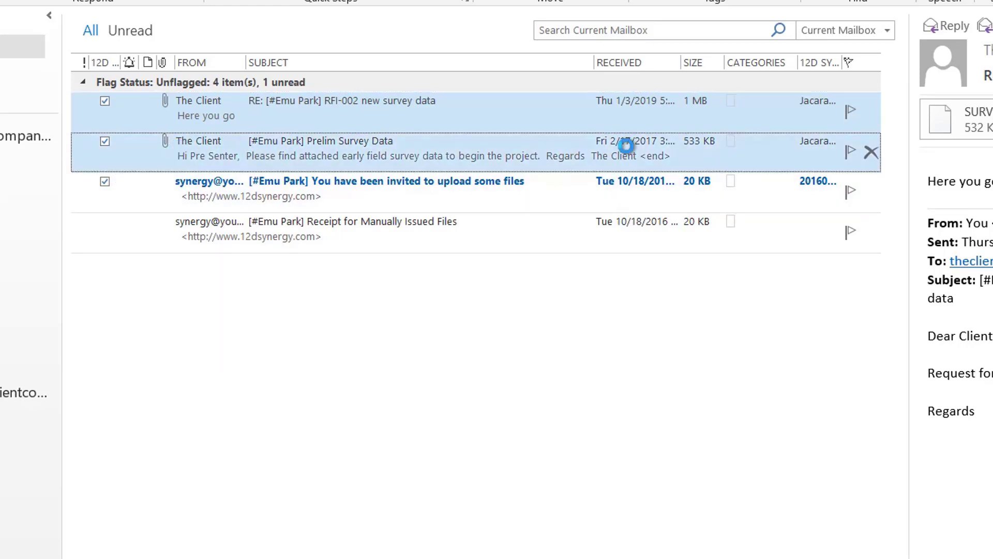
click(871, 152)
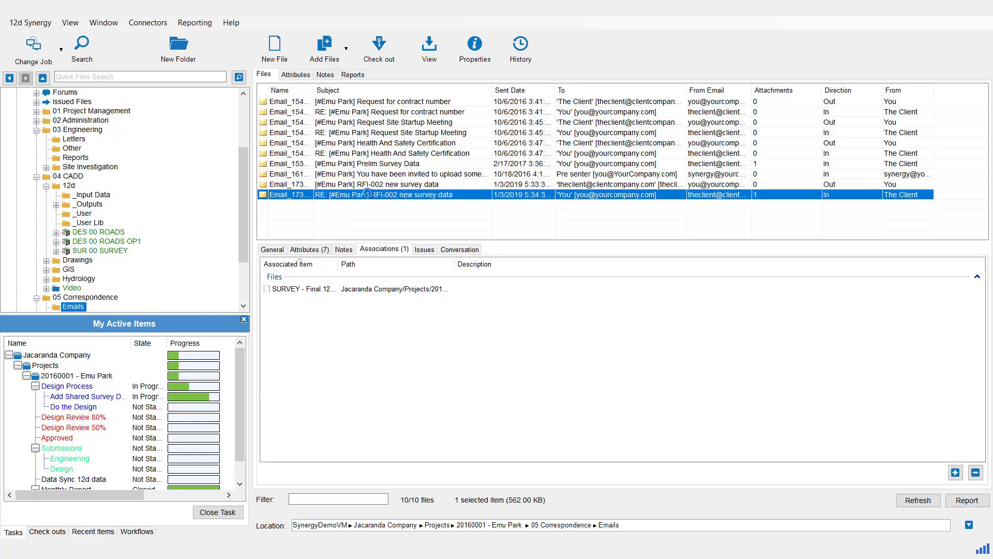
Step: Open the 'RE: [#Emu Park] RFI-002 new survey data' email from the Emails folder list
double_click(400, 195)
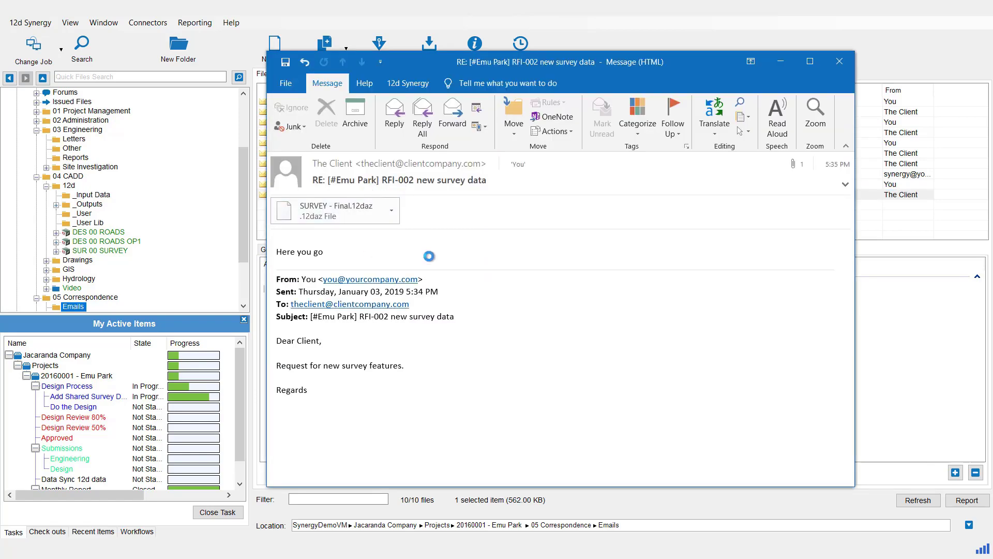